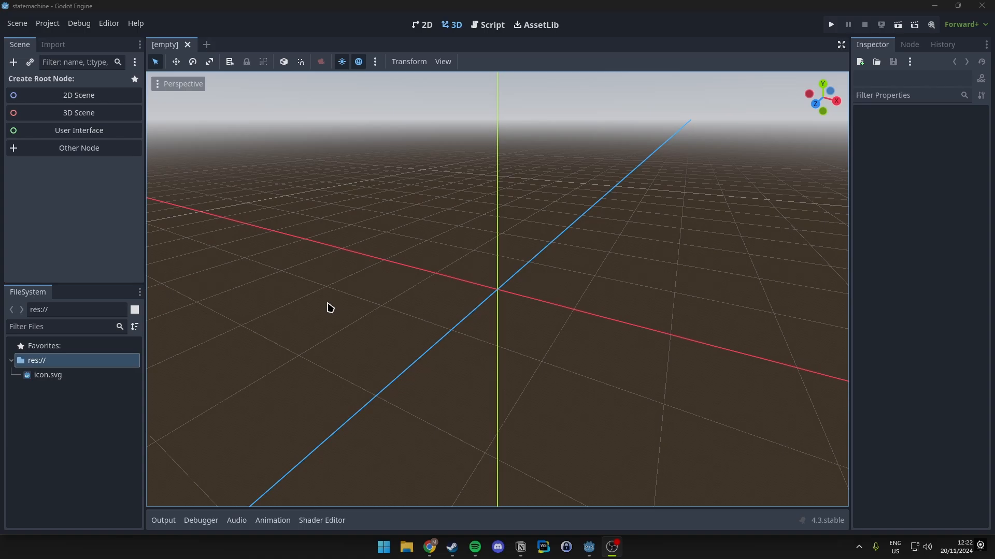
pyautogui.moveTo(307, 318)
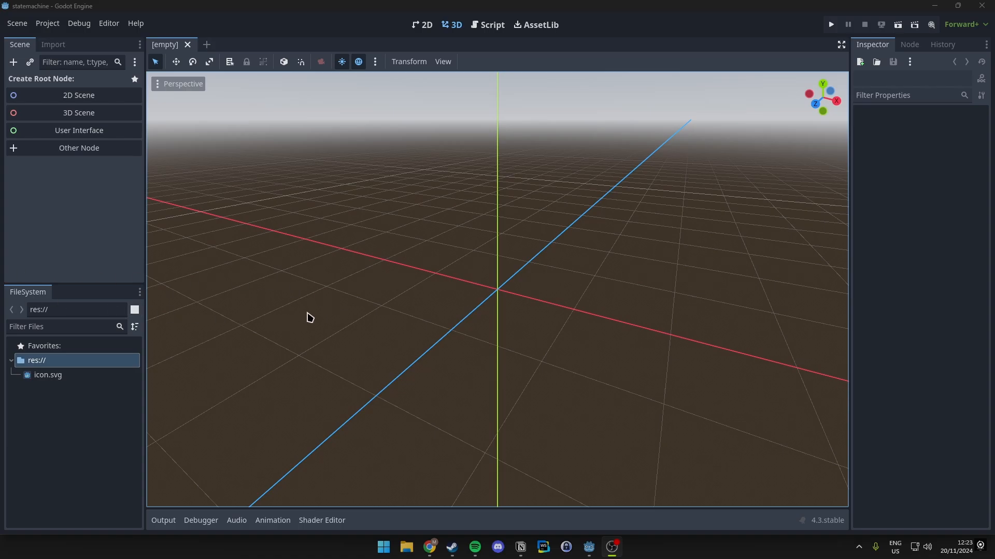
pyautogui.moveTo(287, 303)
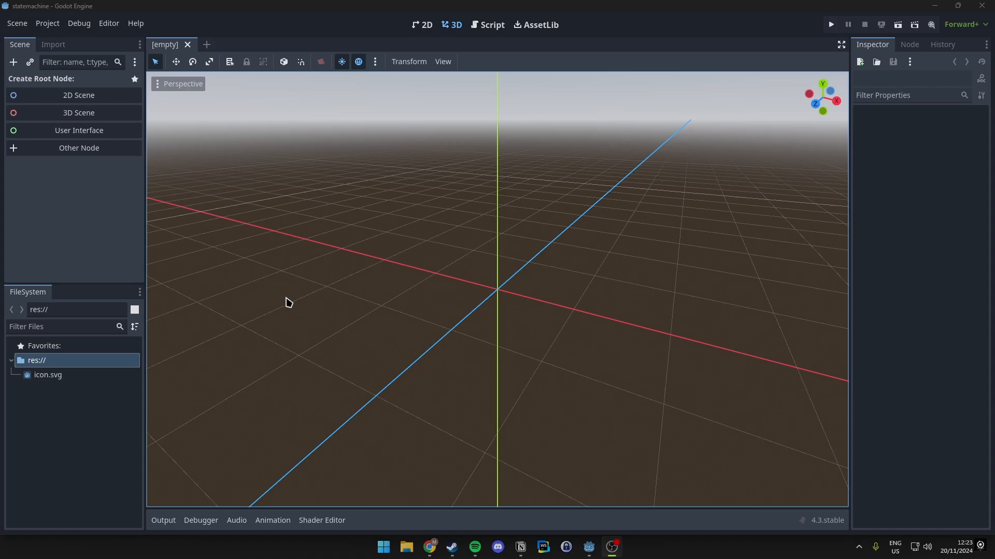
pyautogui.moveTo(185, 245)
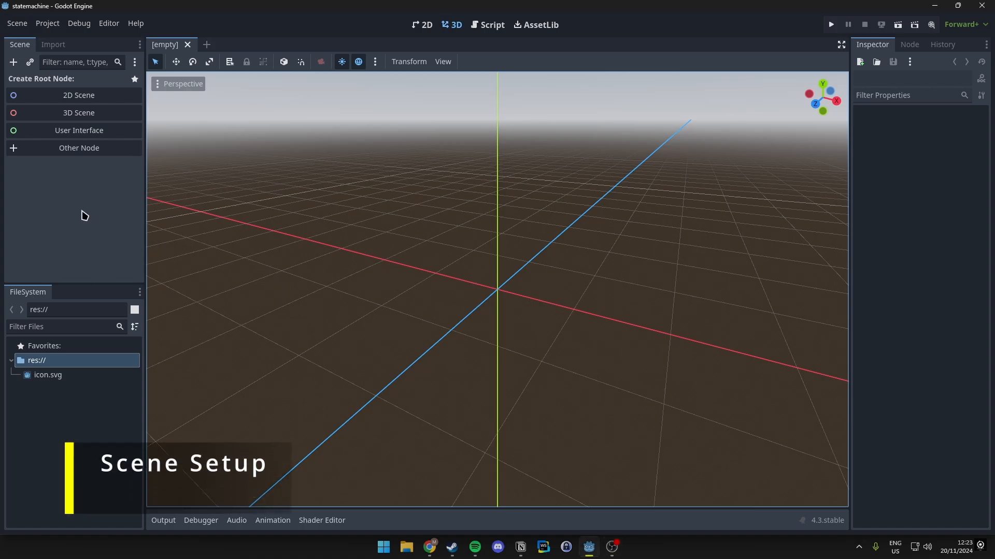
pyautogui.moveTo(72, 160)
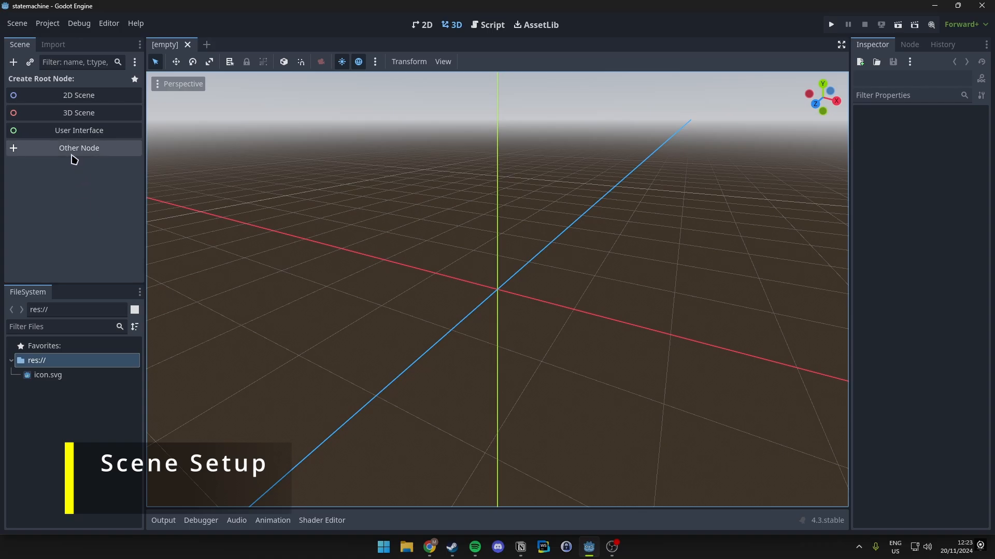
# - Create a CharacterBody2D root node with a Sprite2D child
pyautogui.click(78, 148)
pyautogui.write('charac')
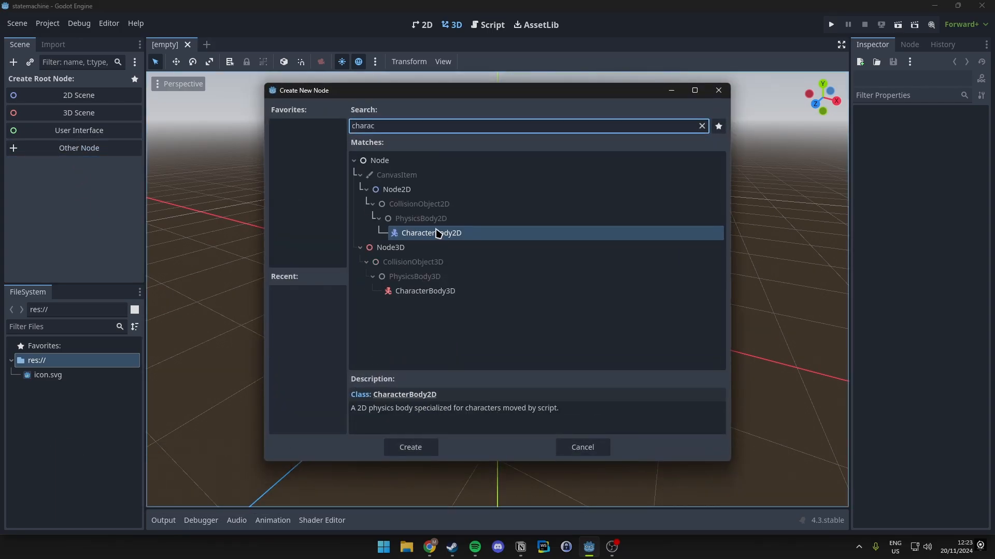
pyautogui.click(411, 448)
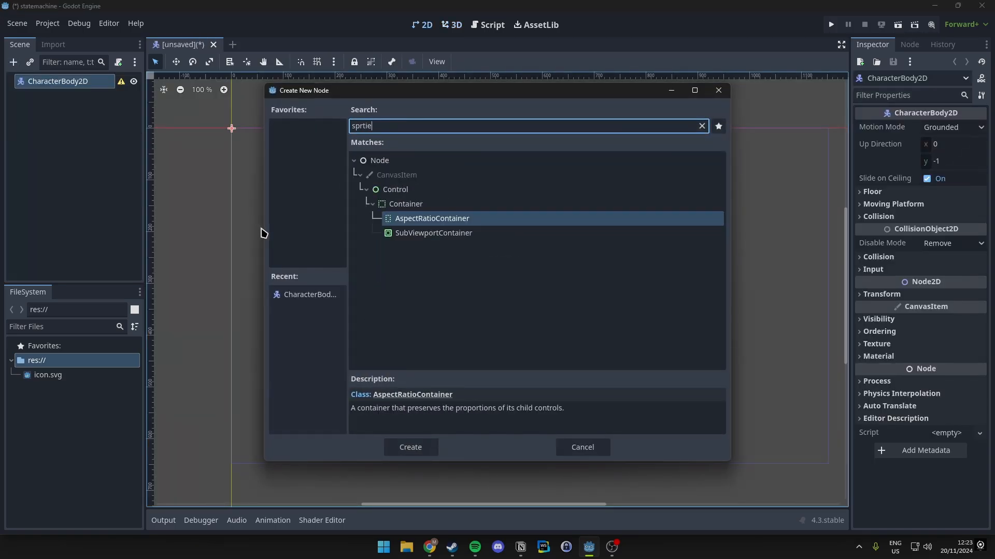
pyautogui.write('sprite2')
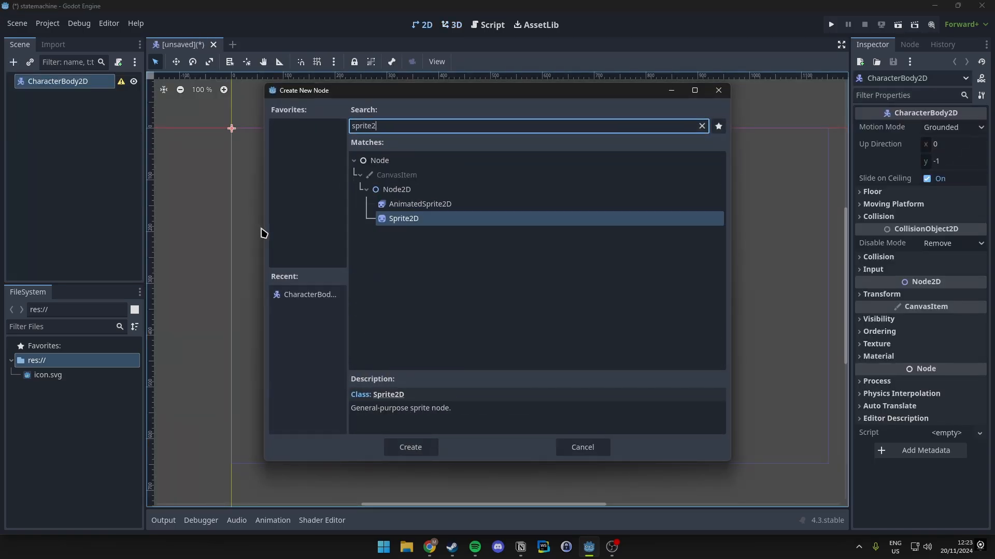
pyautogui.click(410, 447)
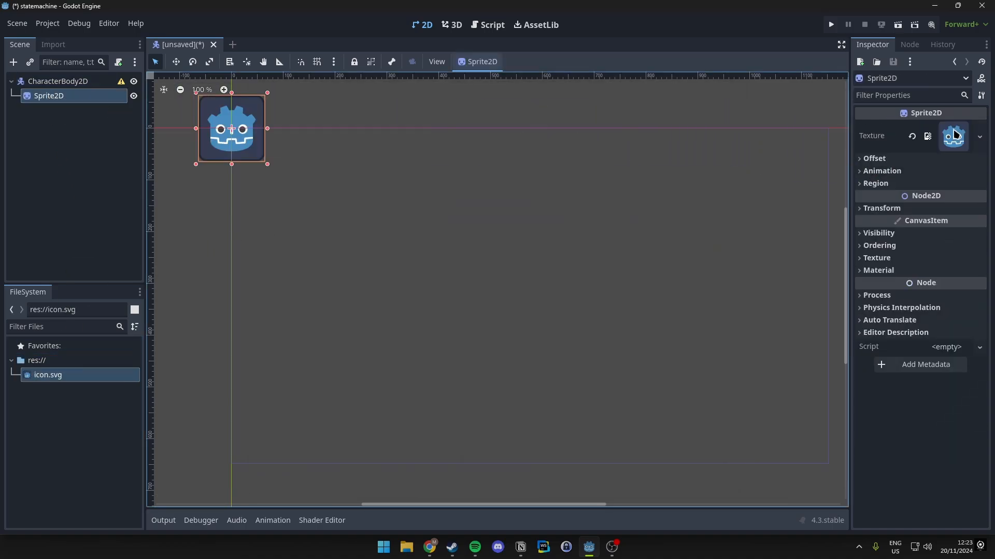
pyautogui.moveTo(56, 384)
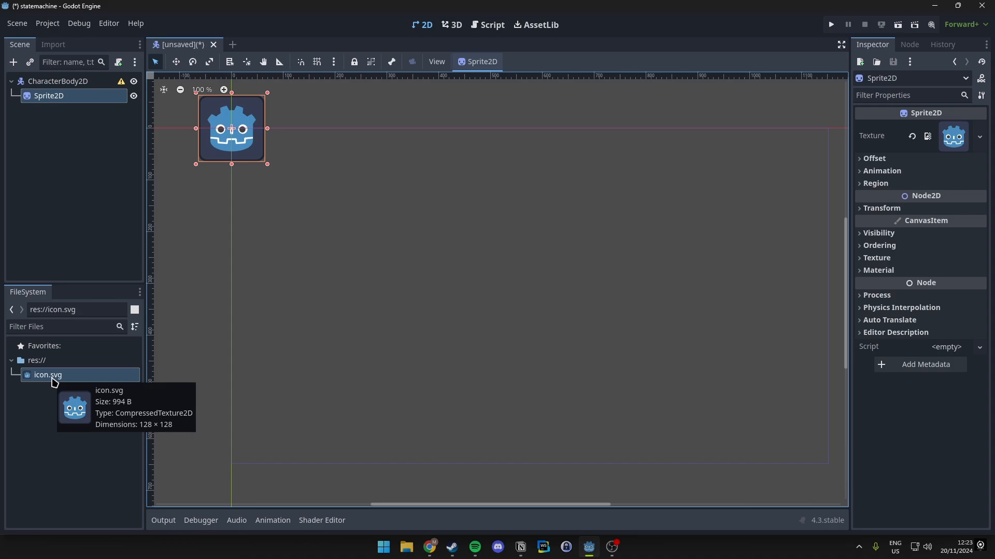
# - Add a CollisionShape2D with a RectangleShape2D and save the scene as Player.tscn
pyautogui.click(57, 81)
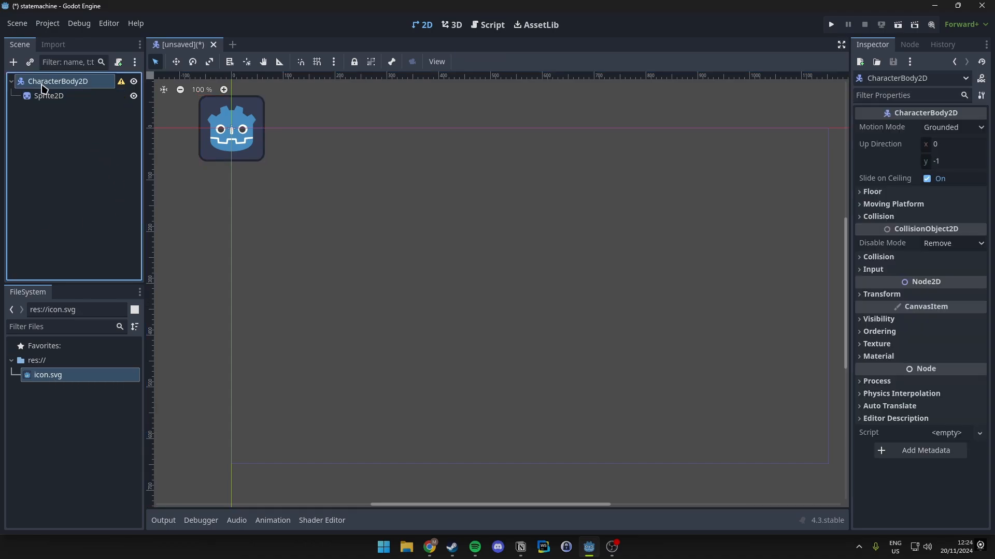
pyautogui.write('collis')
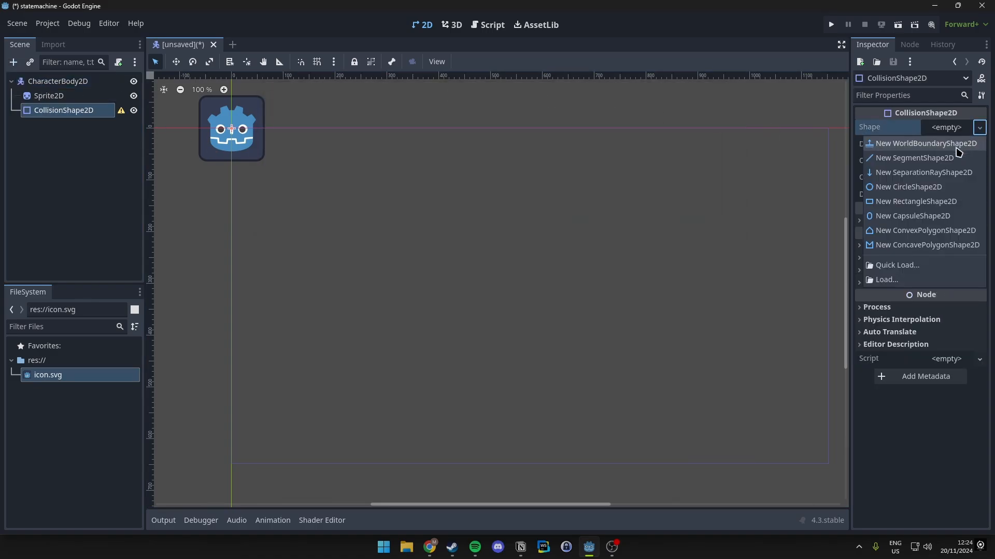
pyautogui.click(915, 202)
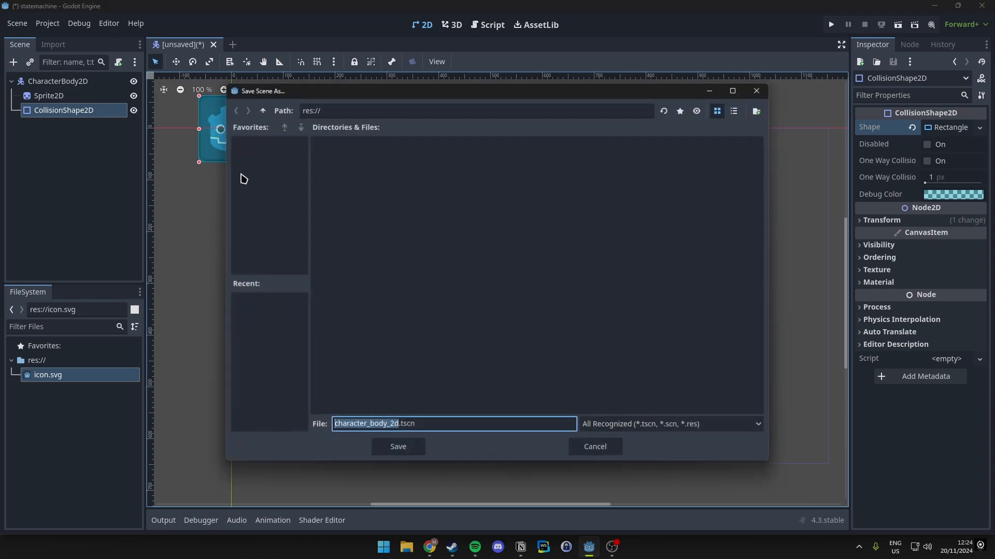
pyautogui.write('Pla.tscn')
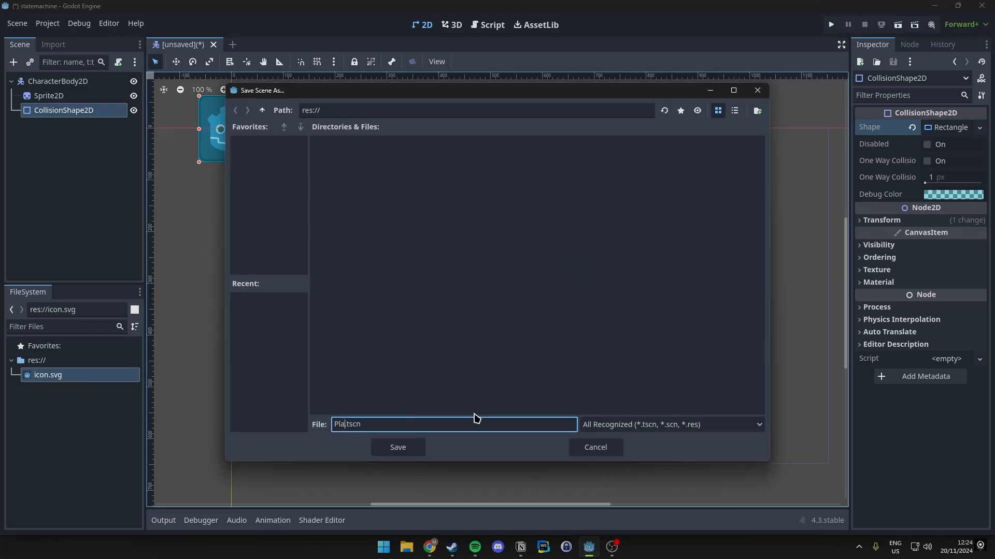
pyautogui.click(398, 447)
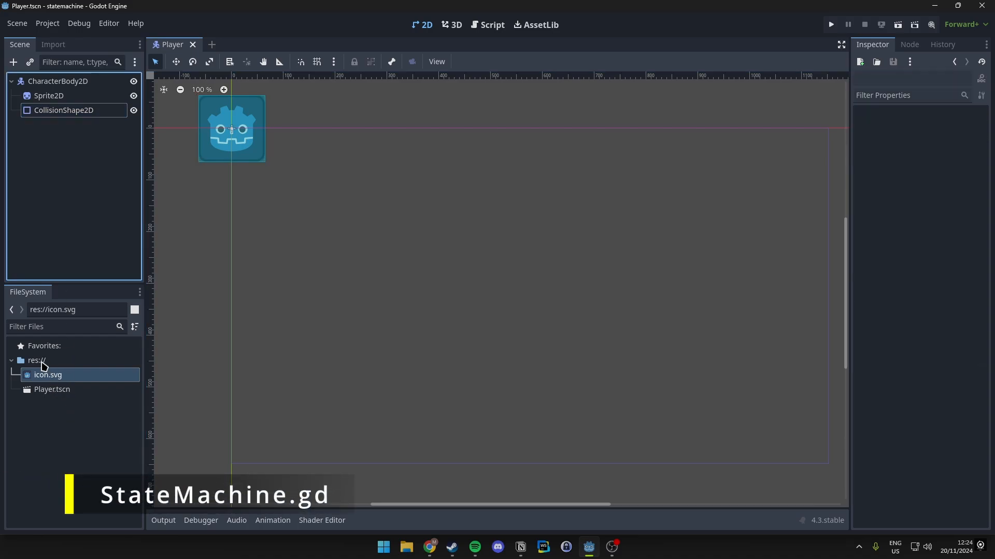
# - Create a StateMachine.gd script in the res:// project root
pyautogui.click(35, 360)
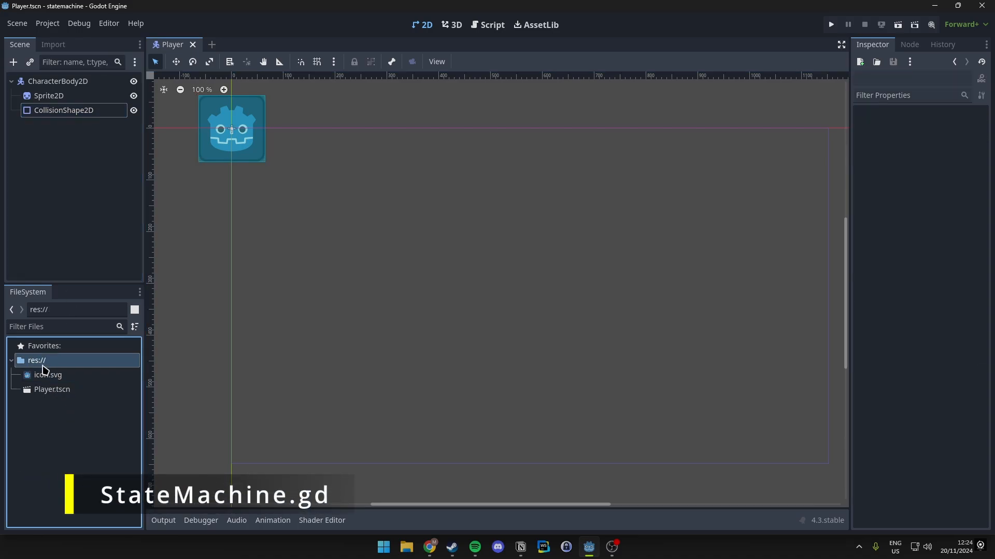
pyautogui.rightClick(37, 361)
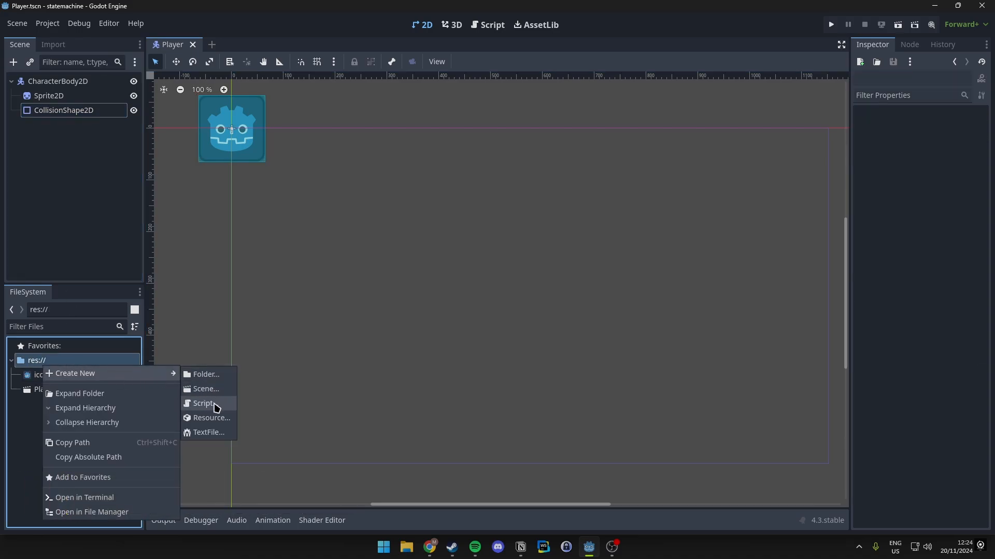
pyautogui.click(204, 403)
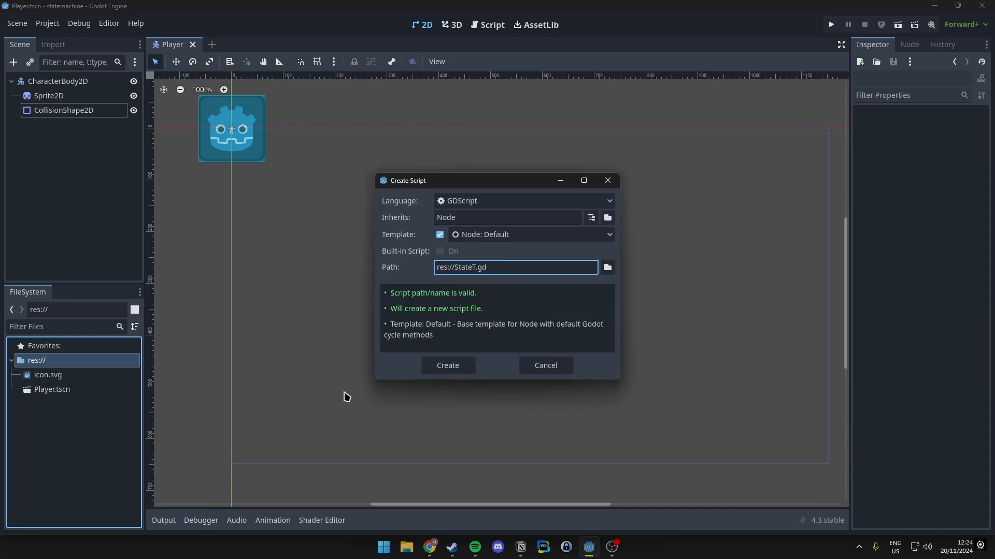
pyautogui.click(447, 365)
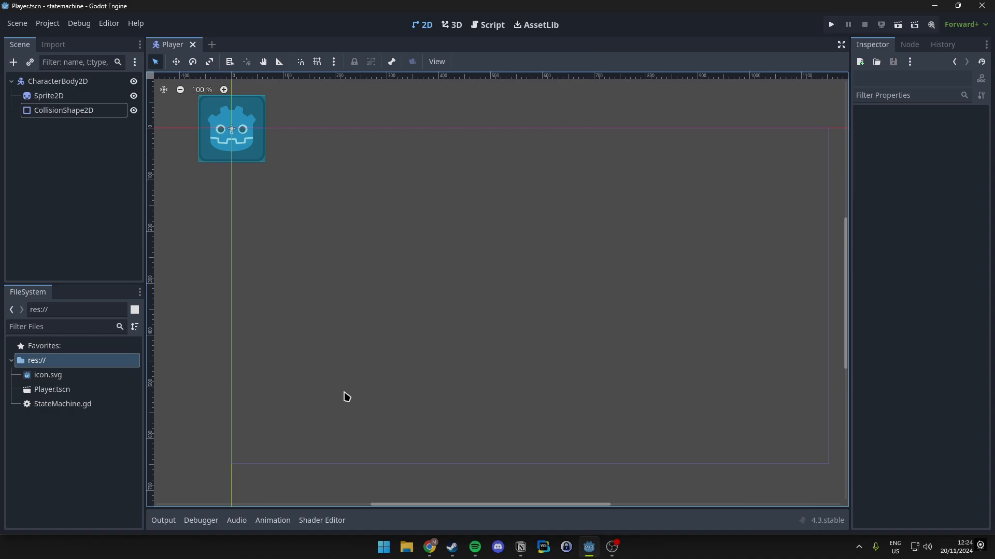
pyautogui.moveTo(45, 407)
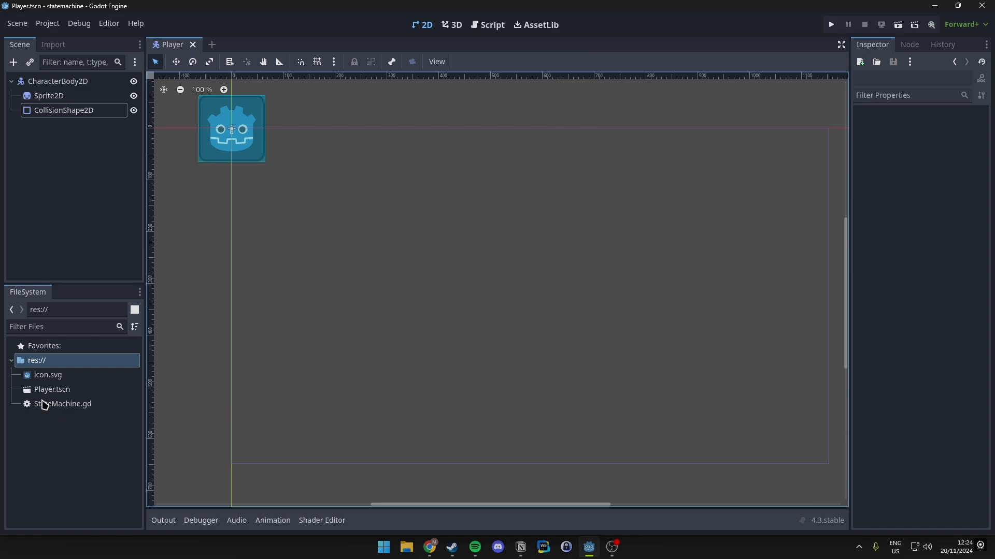
# - Open StateMachine.gd and delete its template _ready and _process functions
pyautogui.doubleClick(62, 403)
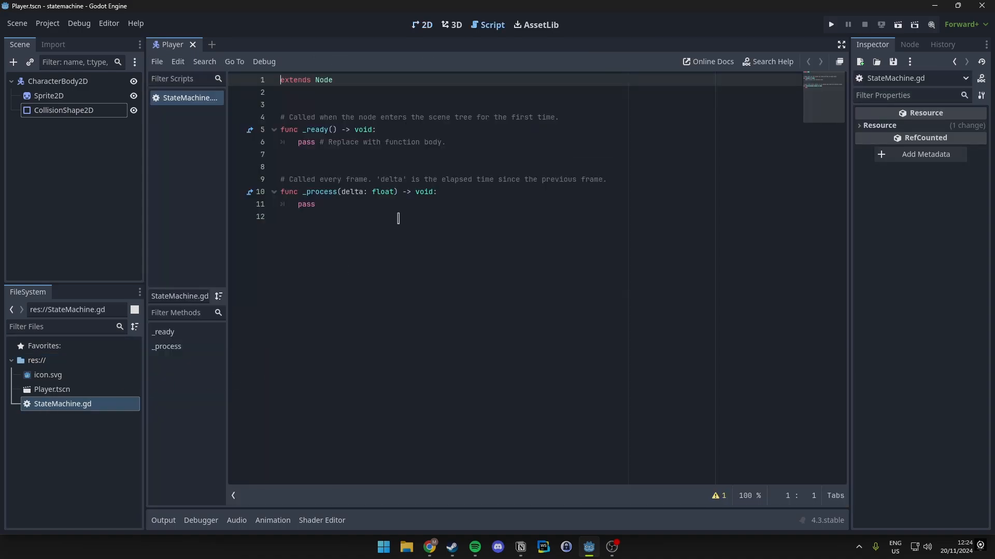
pyautogui.moveTo(282, 129); pyautogui.dragTo(319, 204)
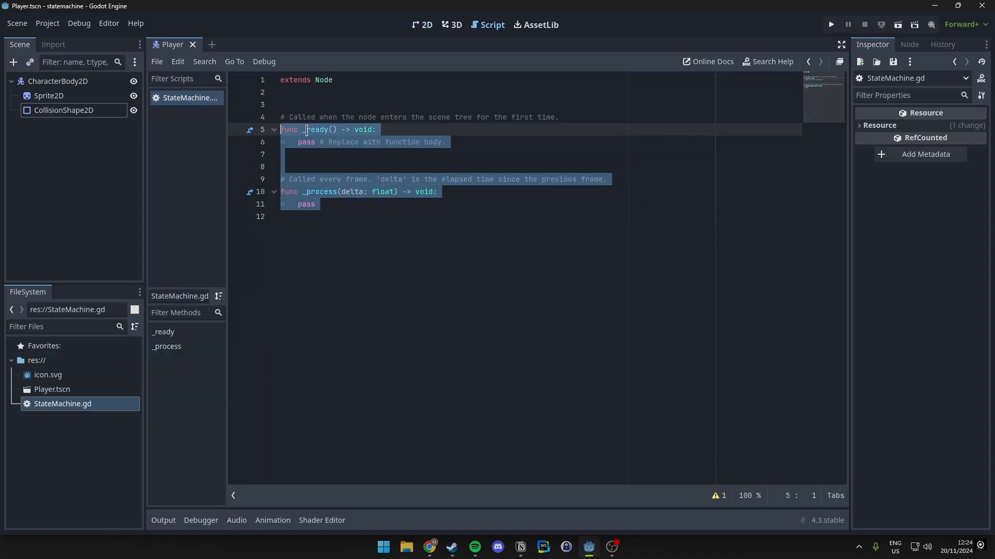
pyautogui.press('Delete')
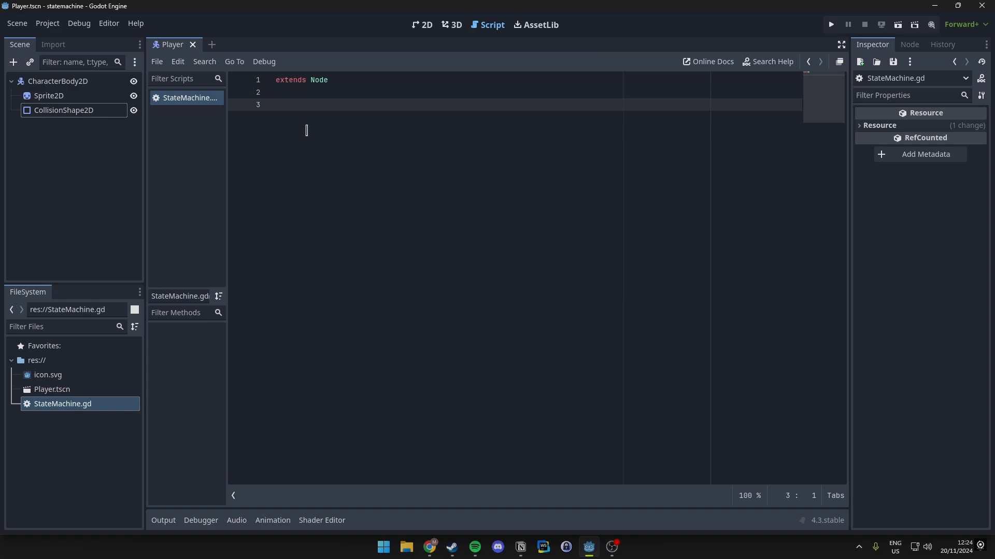
# - Declare 'var current_state: State' and 'var states: Dictionary = {}'
pyautogui.write('var current')
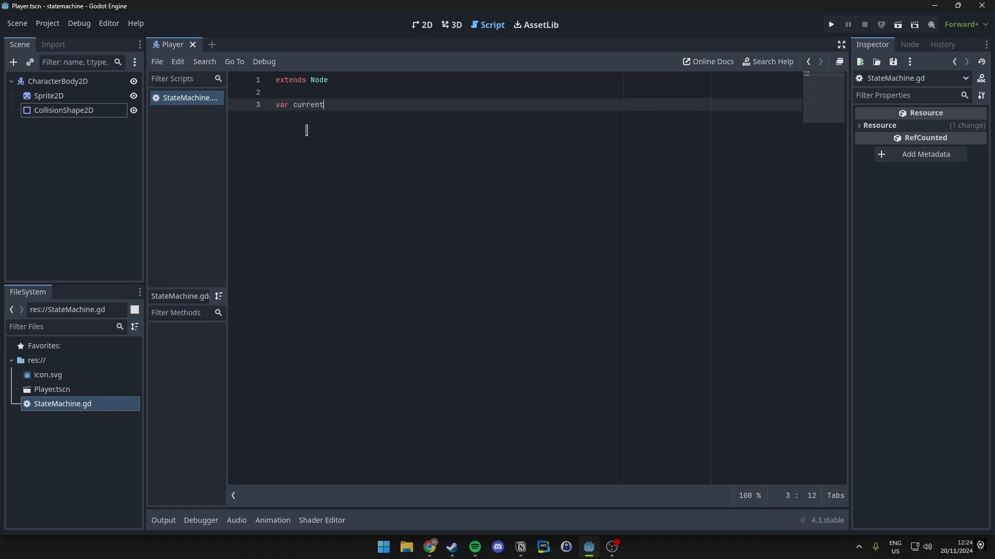
pyautogui.write('_state: State')
pyautogui.write('var statu')
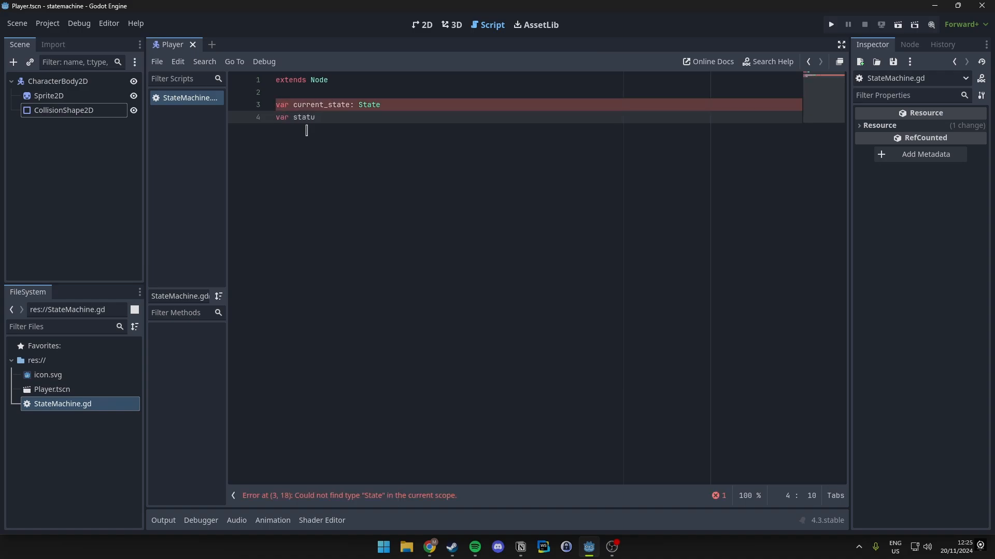
pyautogui.write('s')
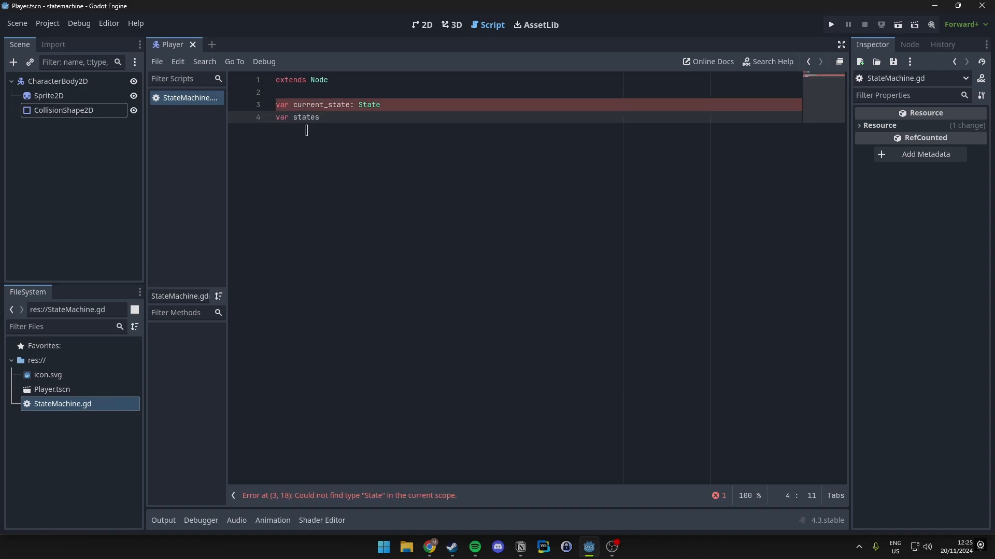
pyautogui.write(': Dictionary')
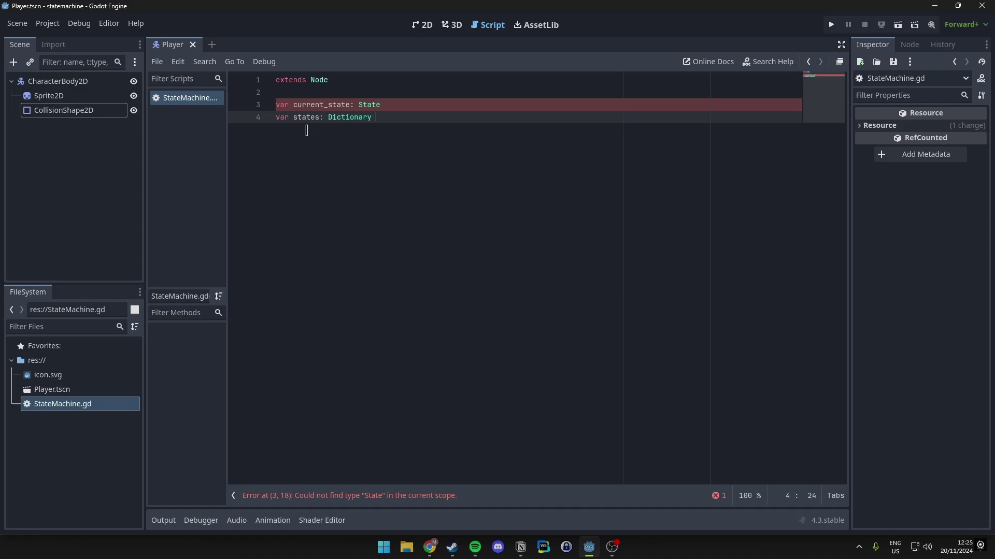
pyautogui.write('= {}')
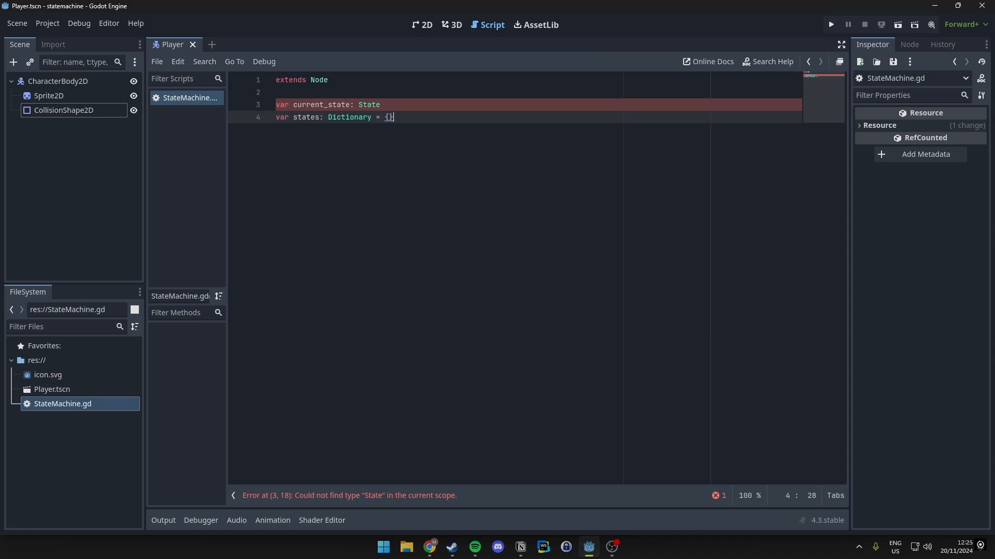
pyautogui.click(367, 104)
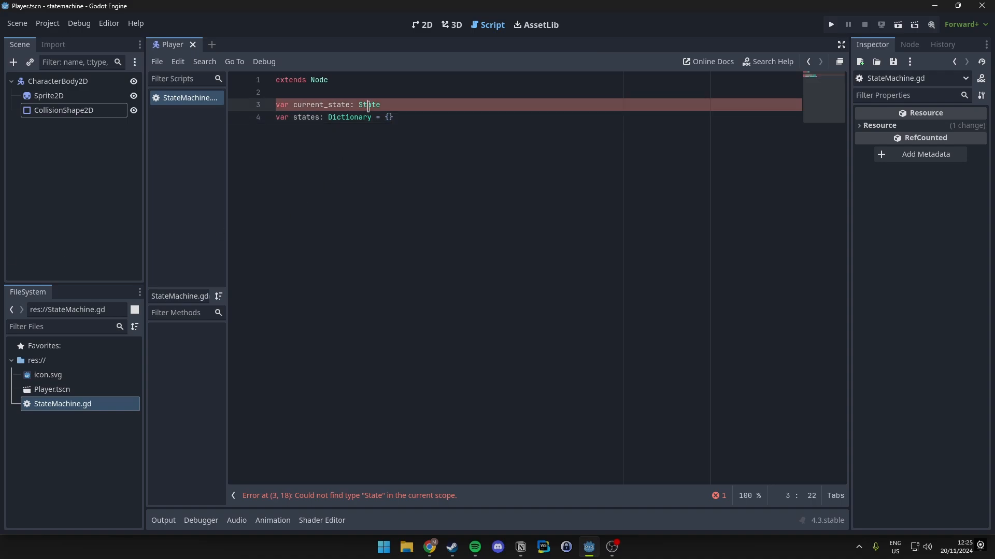
pyautogui.doubleClick(369, 104)
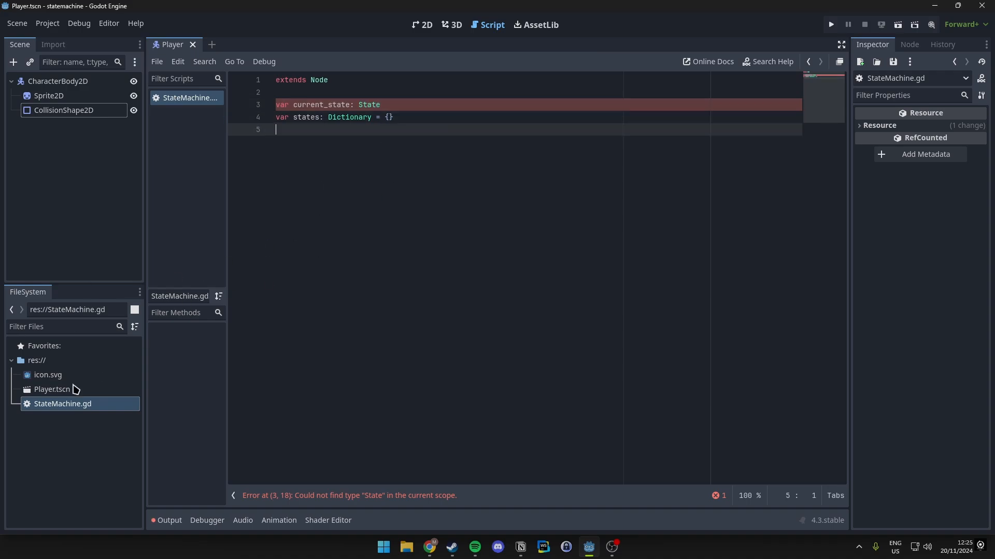
# - Create res://State.gd extending Node with the default template
pyautogui.rightClick(37, 360)
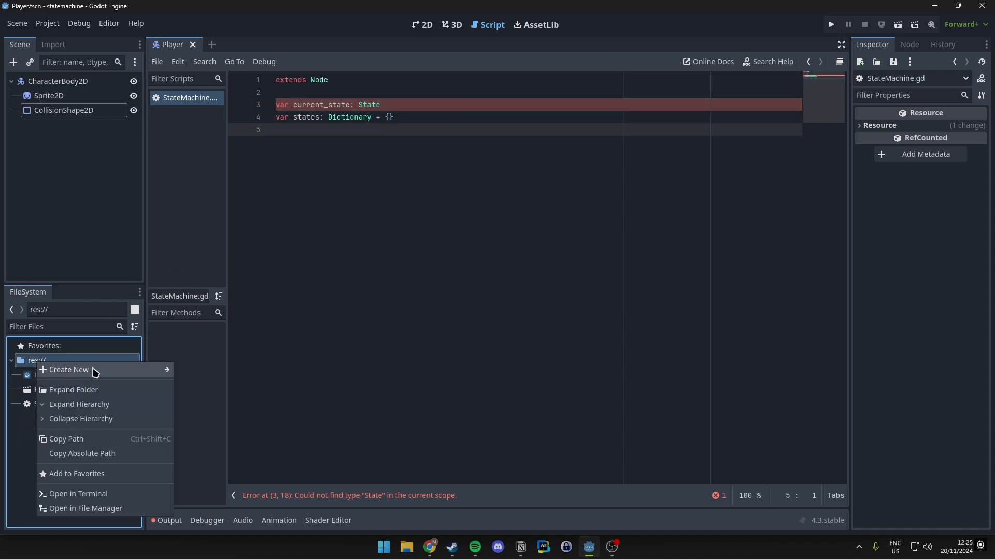
pyautogui.click(69, 370)
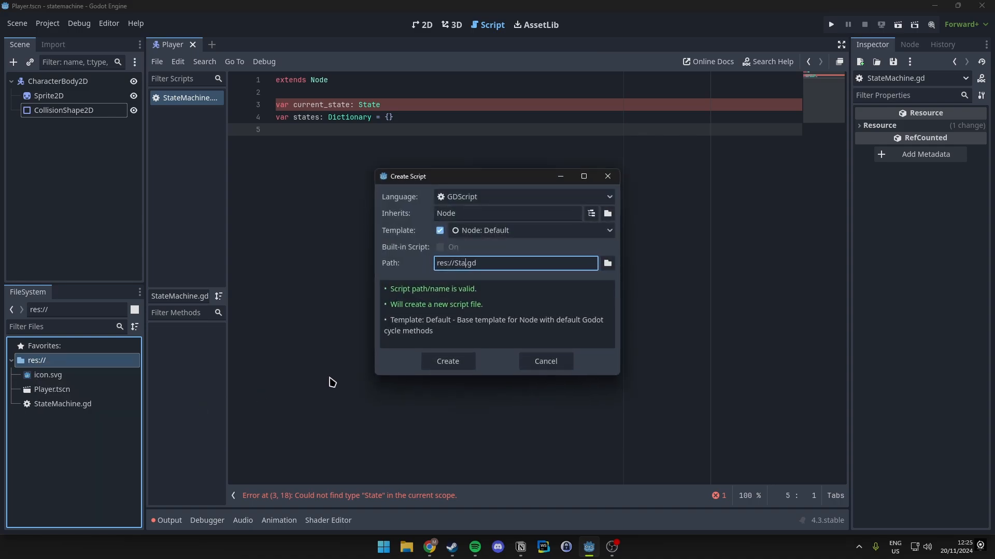
pyautogui.click(447, 361)
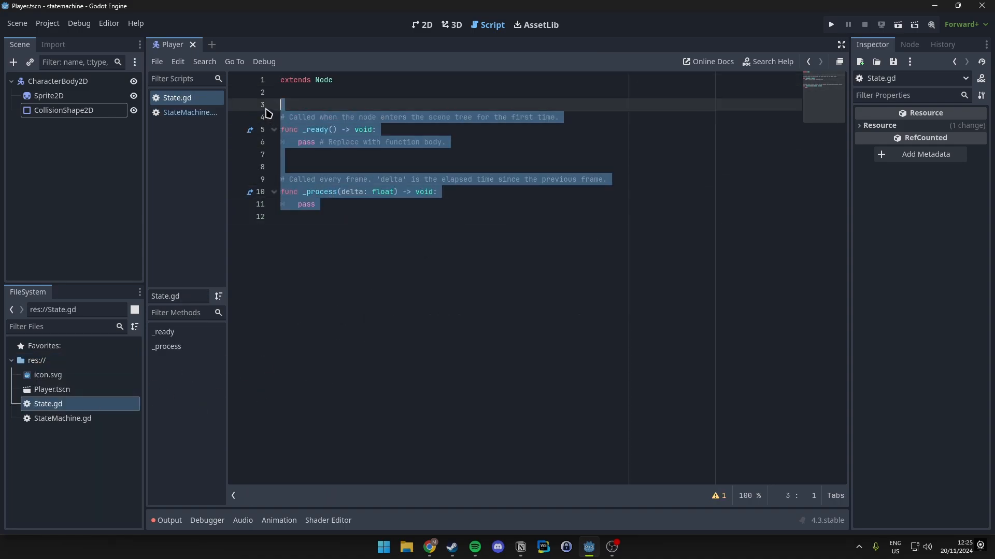
# - Add class_name State, signal state_finished(next_state: String), and a CharacterBody2D player variable
pyautogui.write('class_name State')
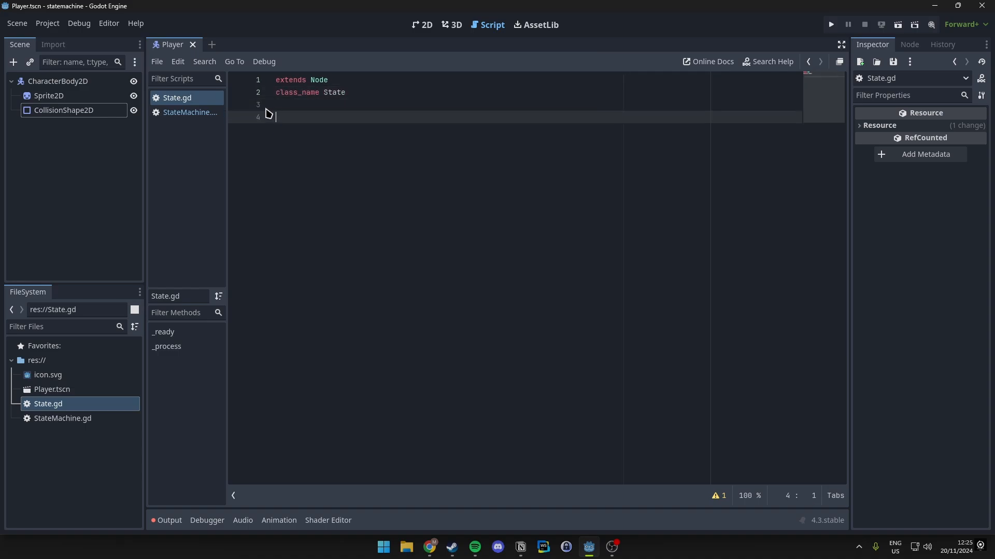
pyautogui.write('signal s')
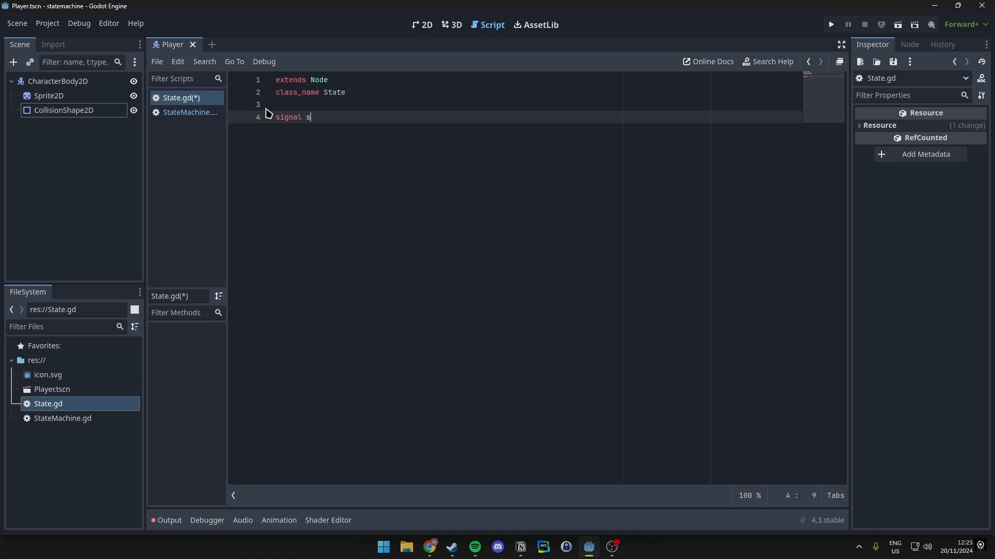
pyautogui.write('tate_finished')
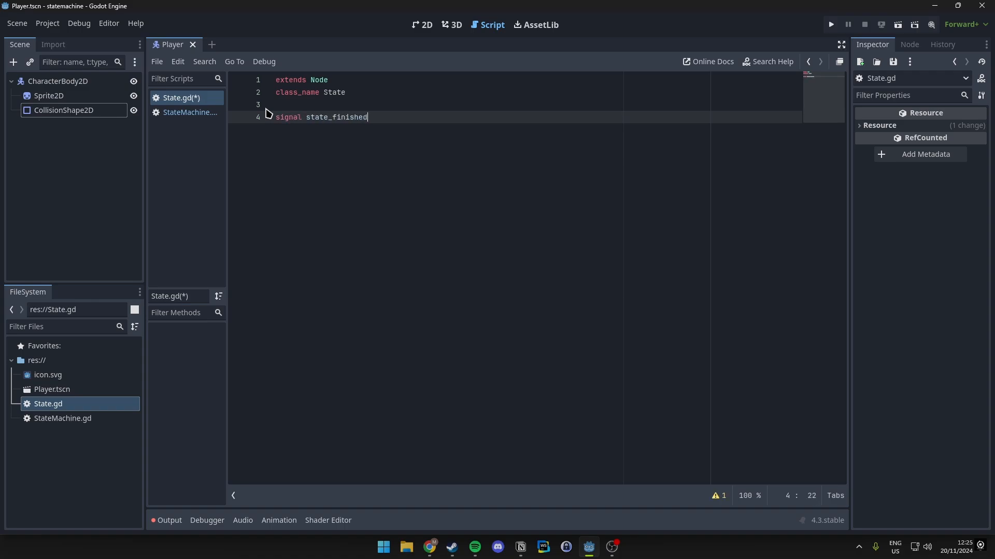
pyautogui.write('(next_state)')
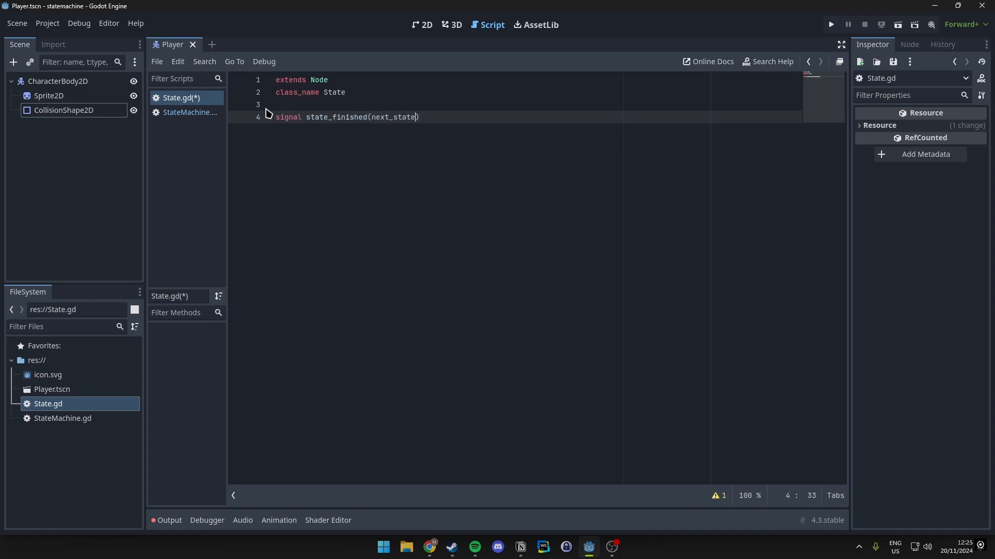
pyautogui.write(': String')
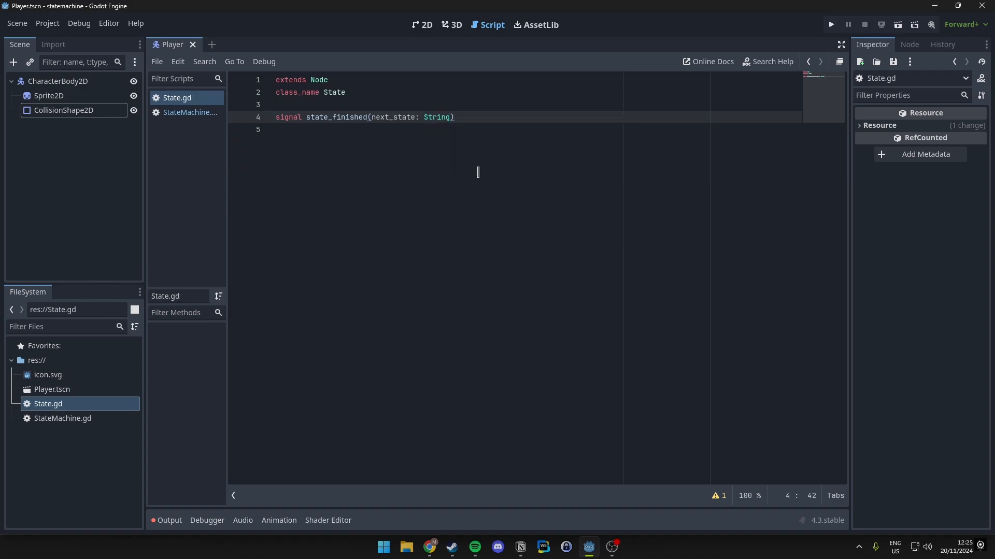
pyautogui.write('var play: C')
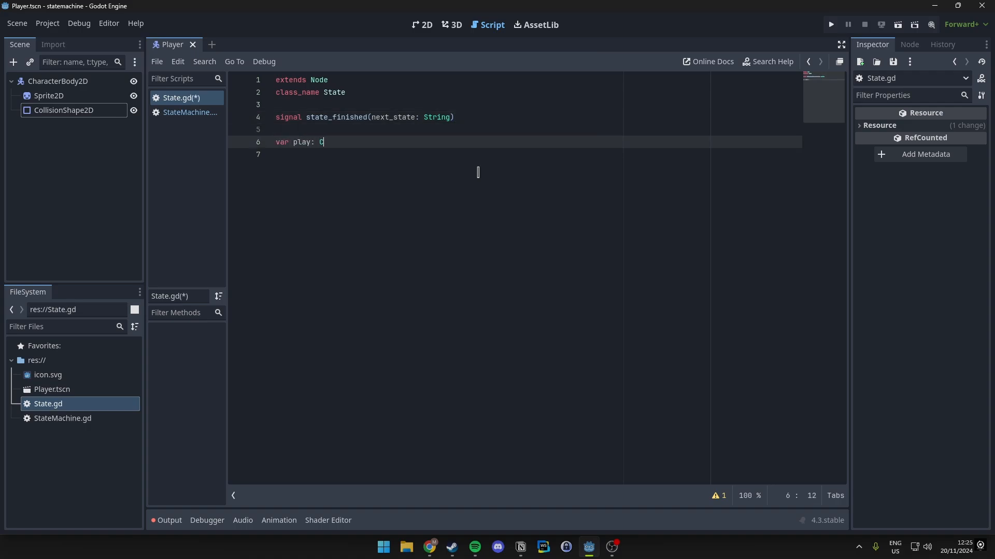
pyautogui.write('haracterBody2D')
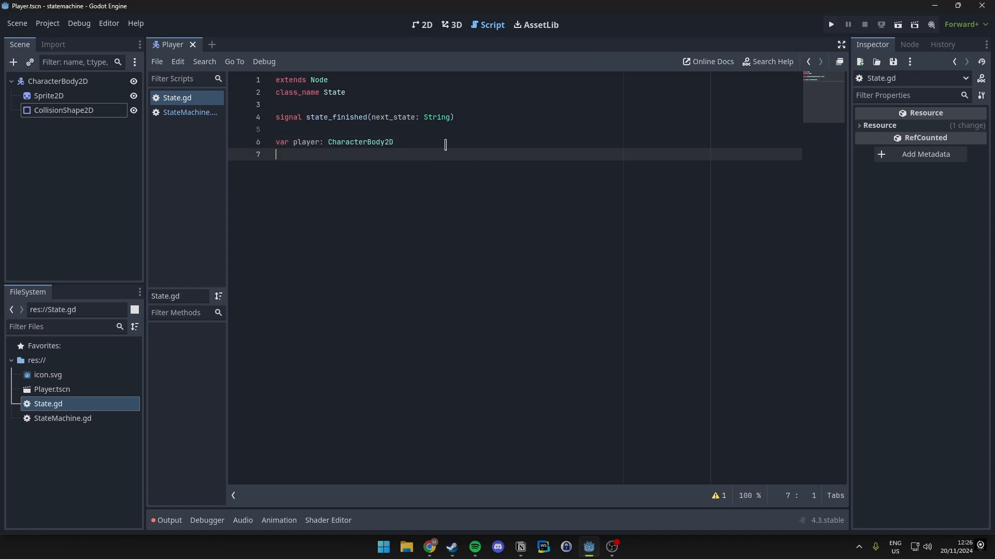
# - Add empty enter, exit, update(delta) and handle_input(event) stub functions
pyautogui.write('func')
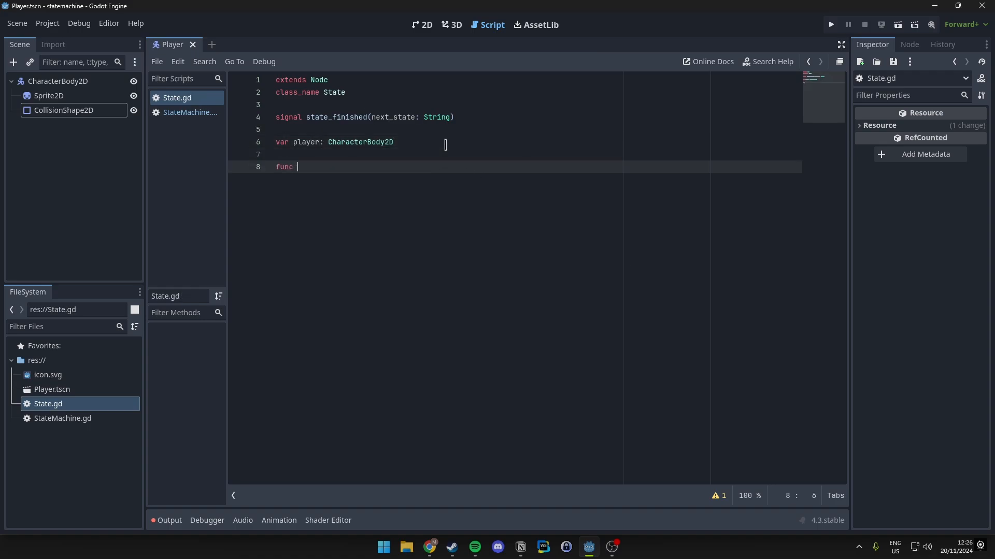
pyautogui.write('enter():')
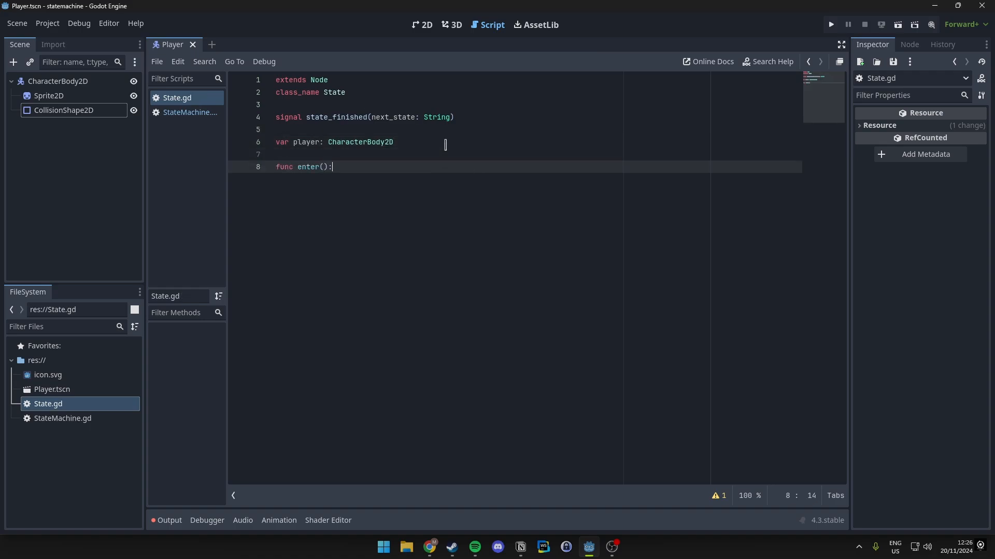
pyautogui.press('Enter')
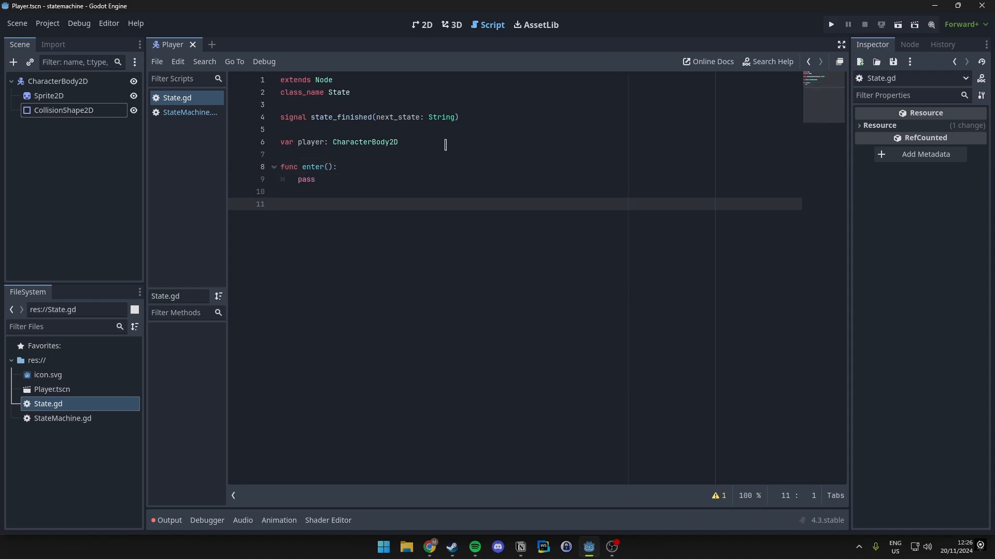
pyautogui.write('func exit():')
pyautogui.write('func update(_')
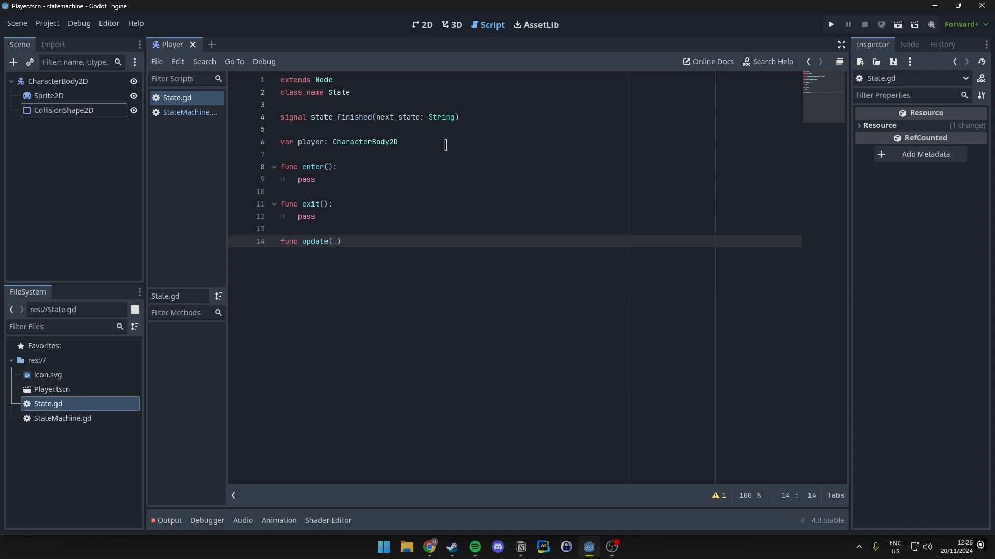
pyautogui.write('delta):')
pyautogui.write('func handle')
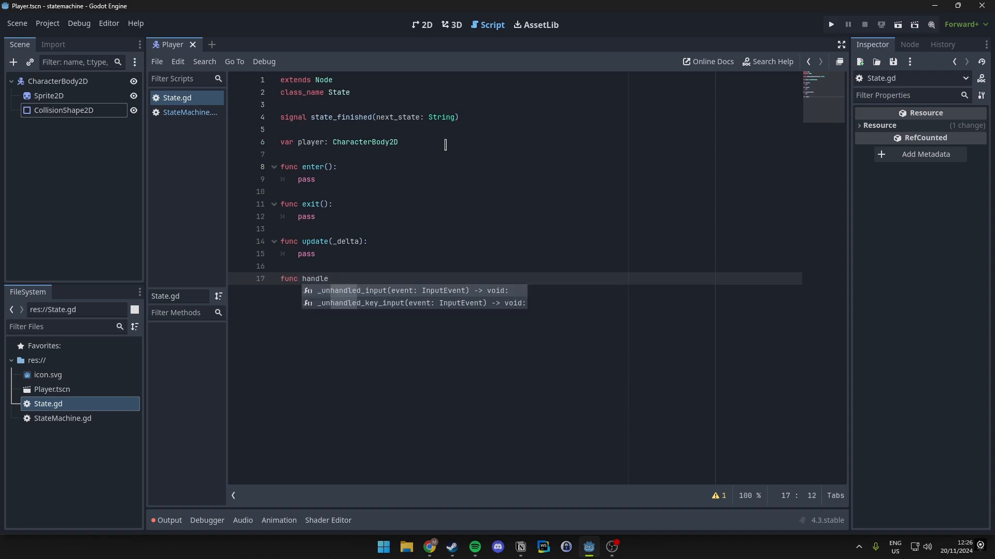
pyautogui.write('_input*()')
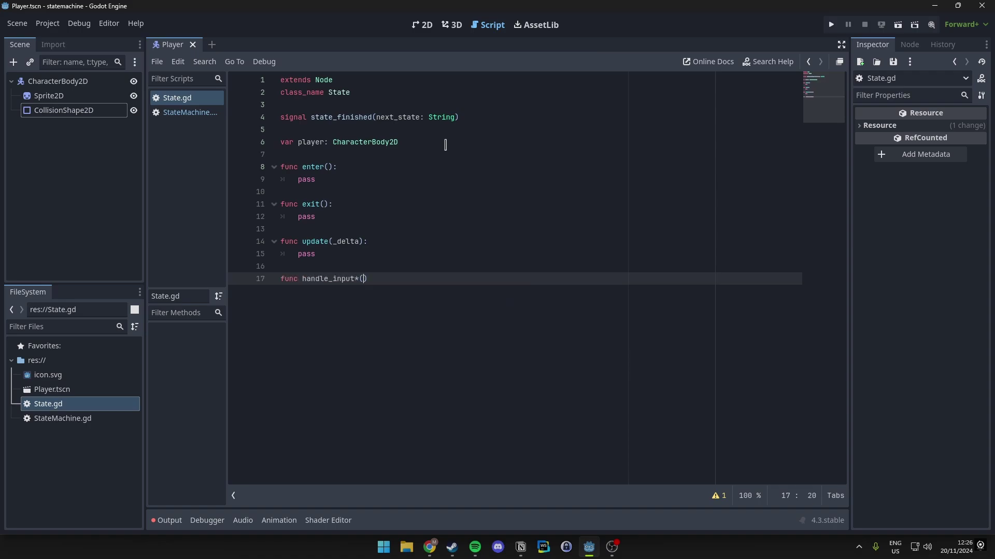
pyautogui.write('_event):')
pyautogui.write('pass')
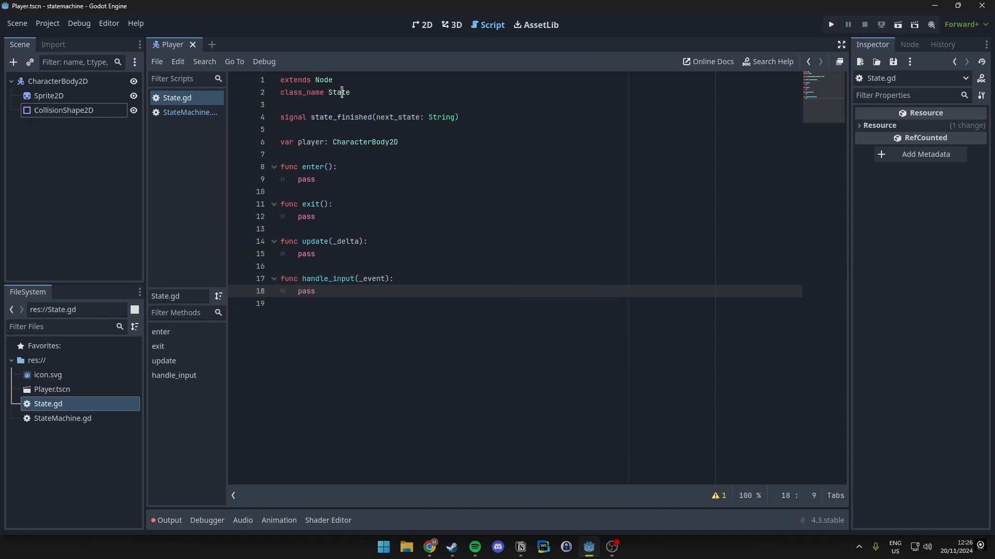
pyautogui.click(188, 113)
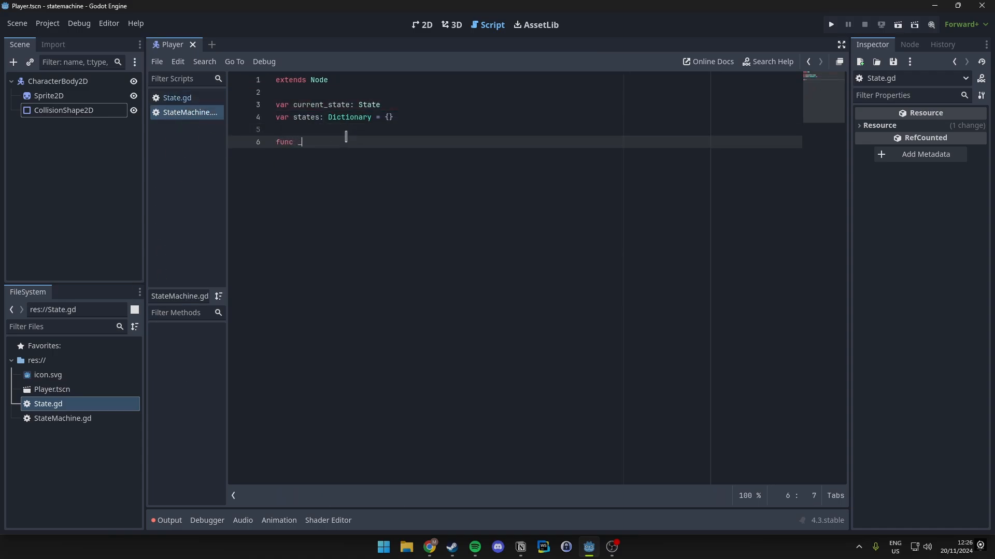
# - Add _ready looping over children, storing State children in states by name.to_lower()
pyautogui.write('_ready() -> void:')
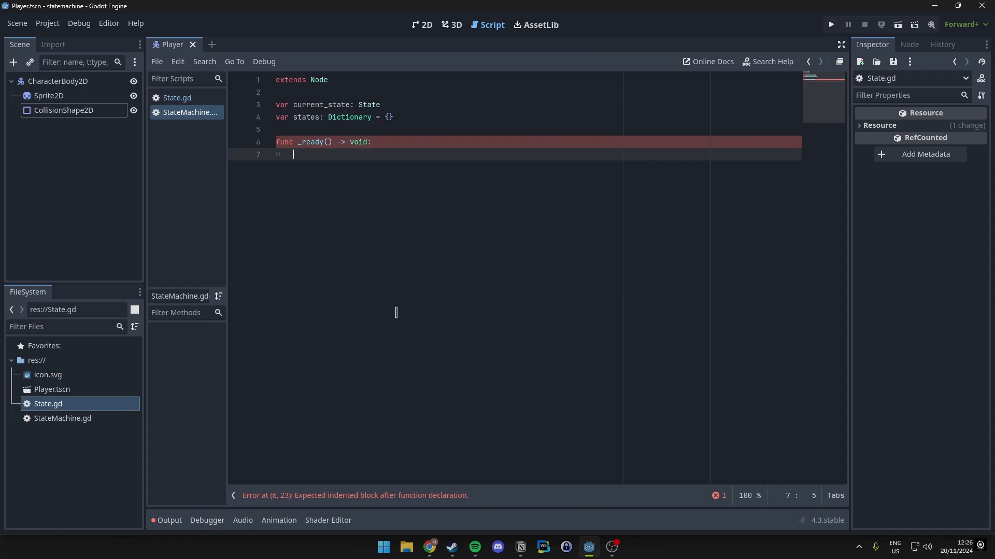
pyautogui.write('for chi')
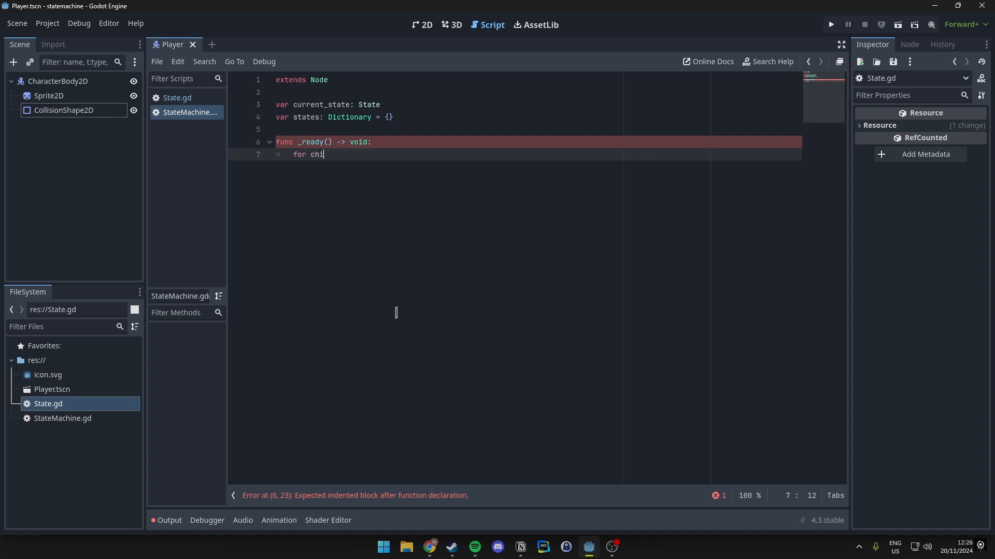
pyautogui.write('ld in get_children():')
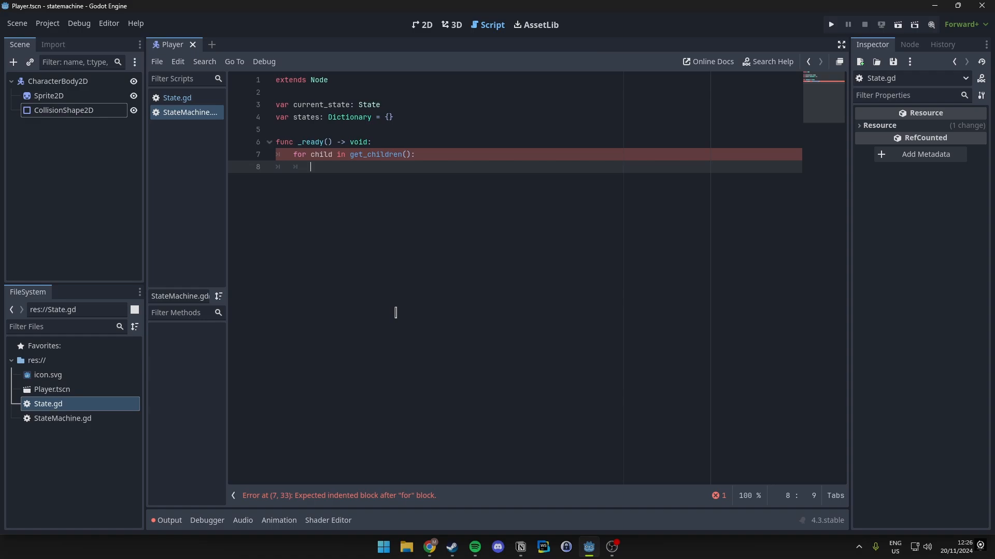
pyautogui.write('if child is State:')
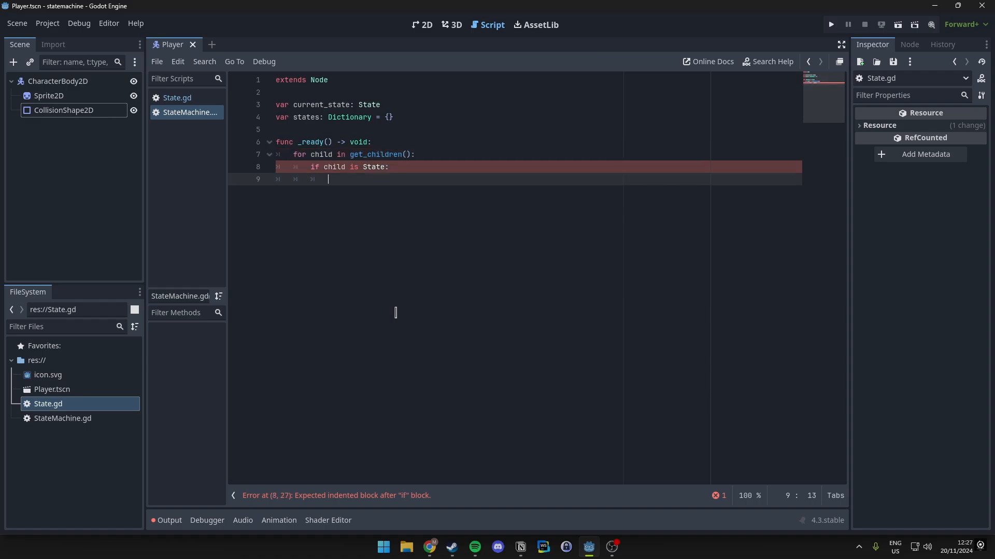
pyautogui.write('states[child.name.')
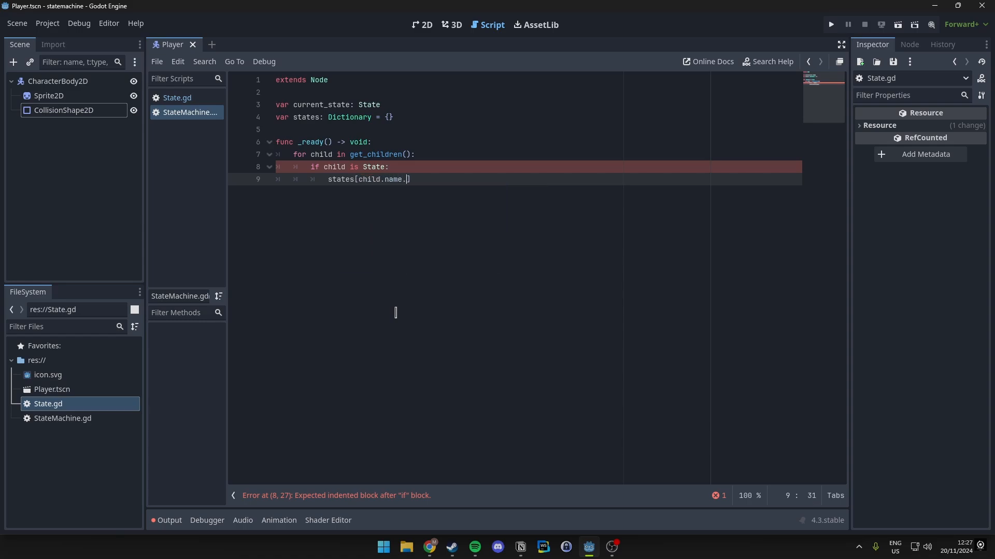
pyautogui.write('to_lower(')
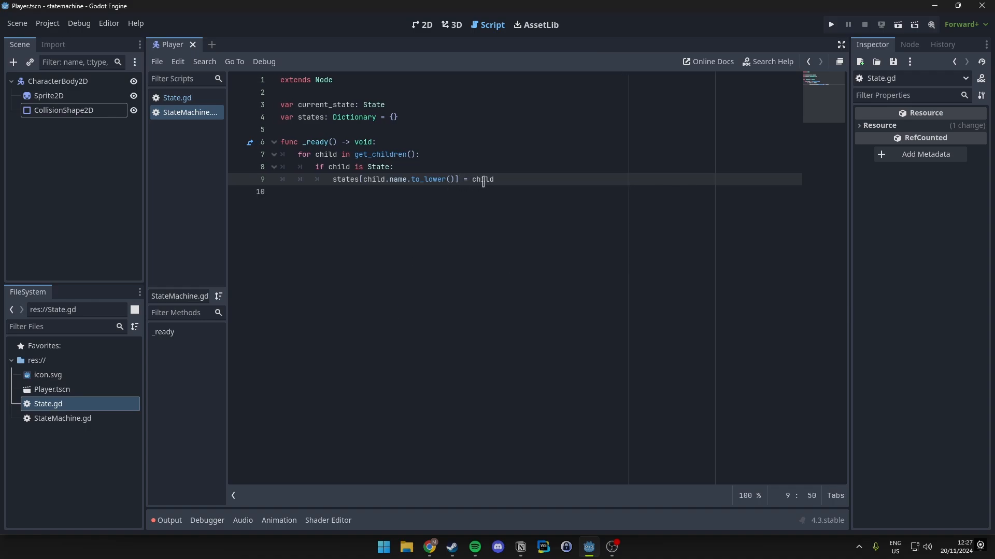
# - Connect each child's state_finished signal to _on_state_finished
pyautogui.doubleClick(483, 179)
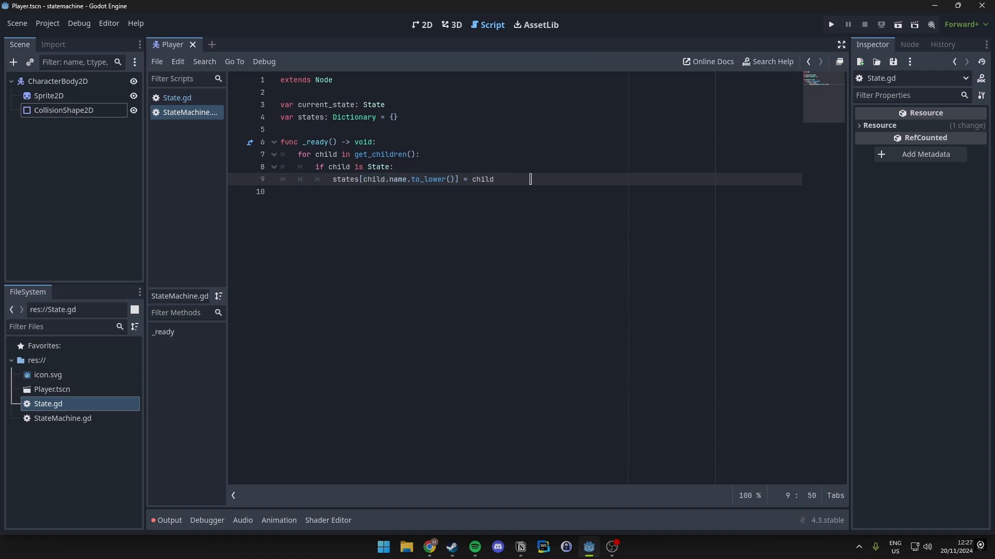
pyautogui.write('child.state_')
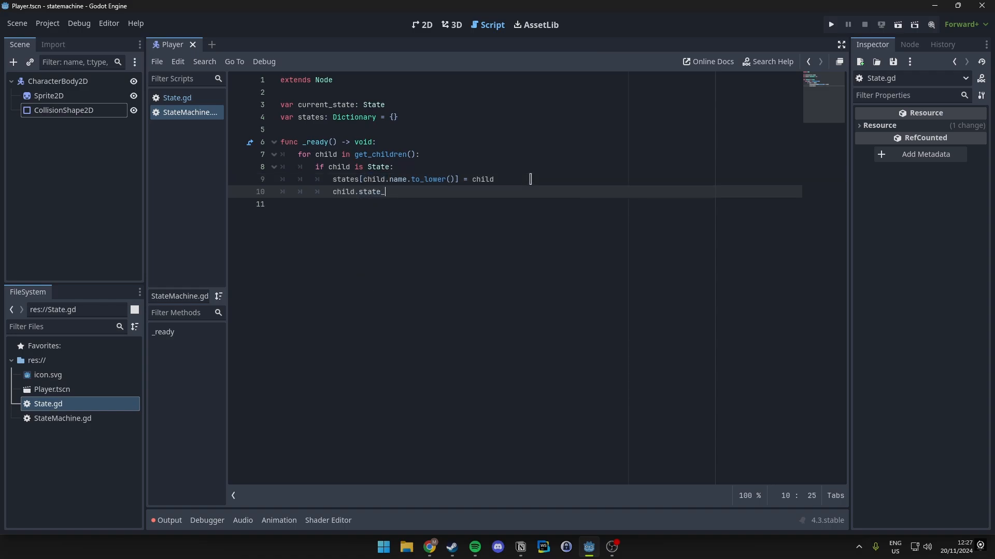
pyautogui.write('finished.conne')
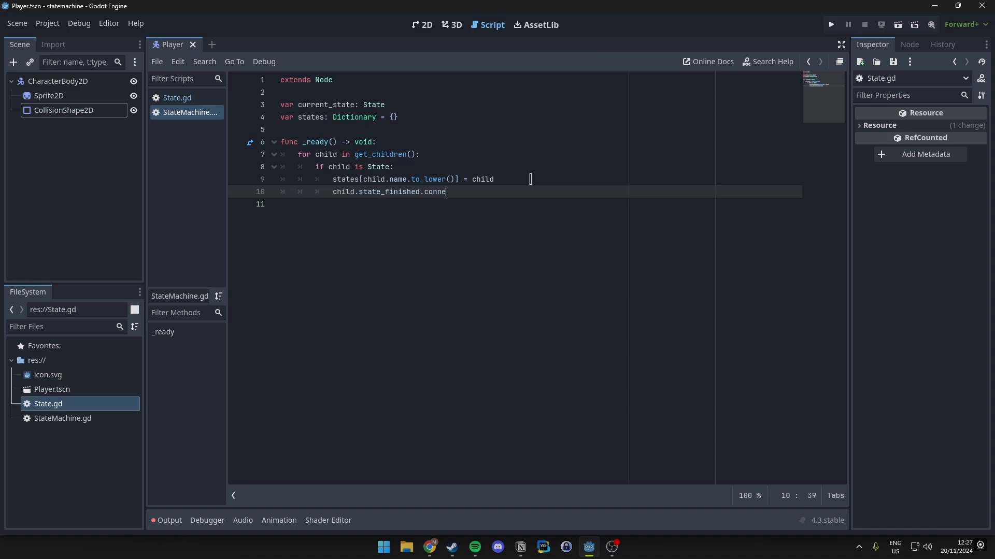
pyautogui.write('ct(_on_state_finished')
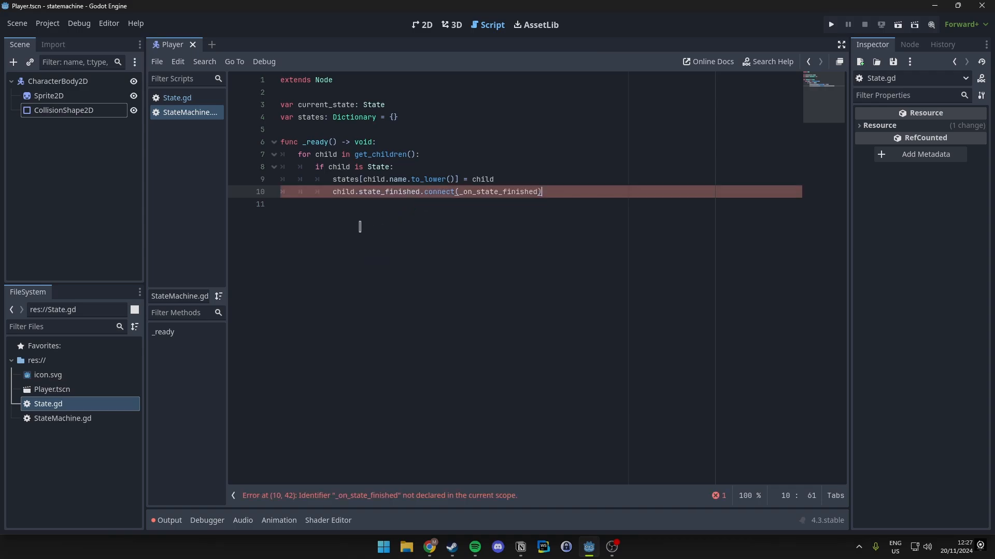
# - Under 'if !states.is_empty()', set current_state = states.values()[0] and call current_state.enter()
pyautogui.press('Enter')
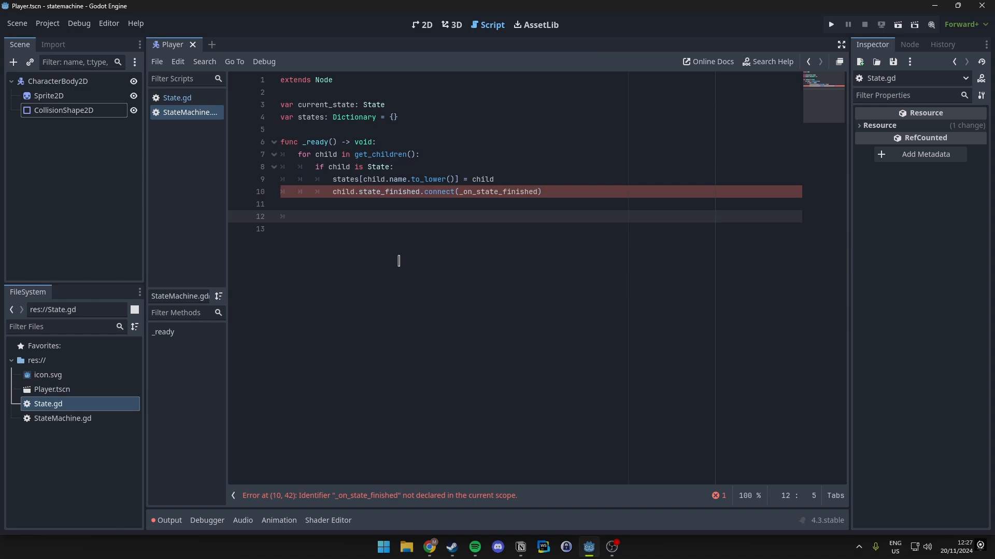
pyautogui.write('if !states.')
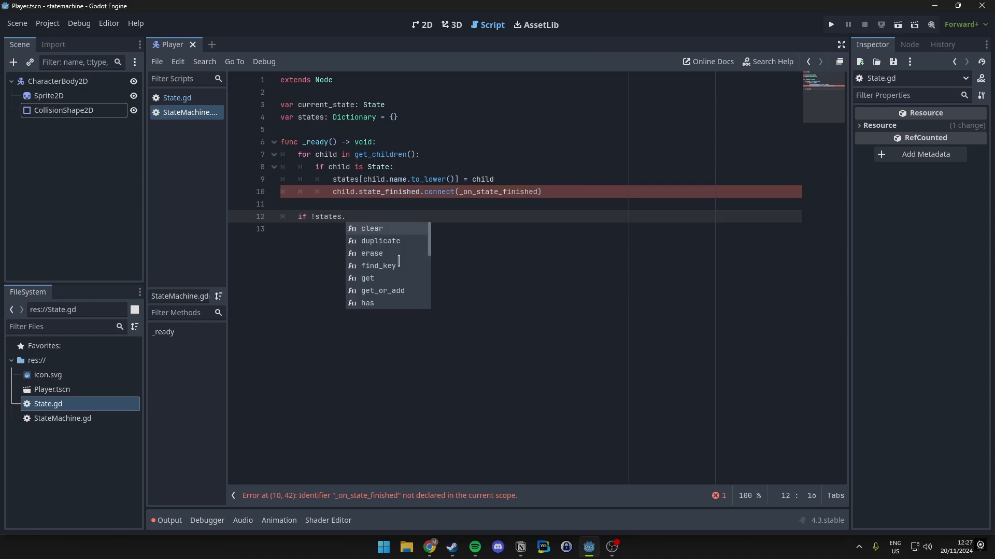
pyautogui.write('is_empty():')
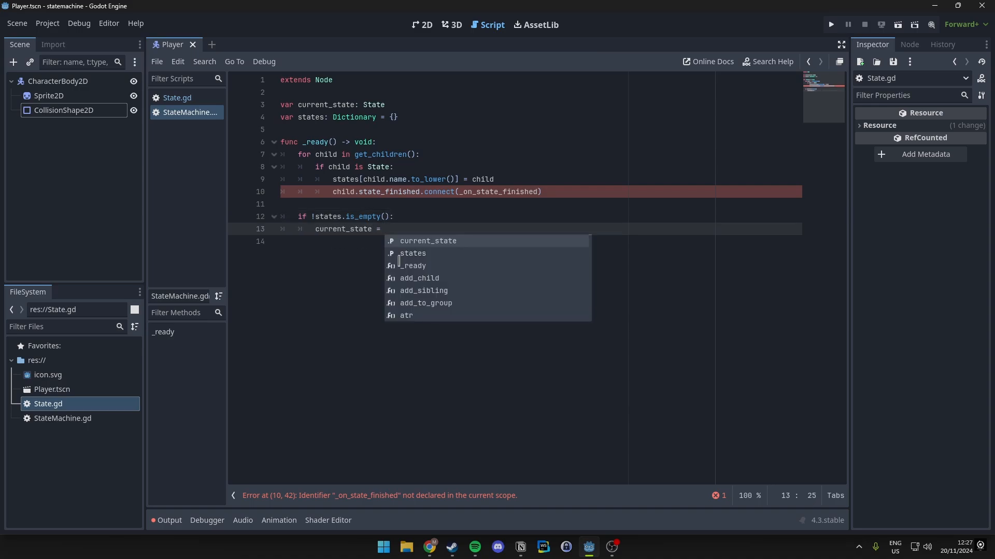
pyautogui.write('states')
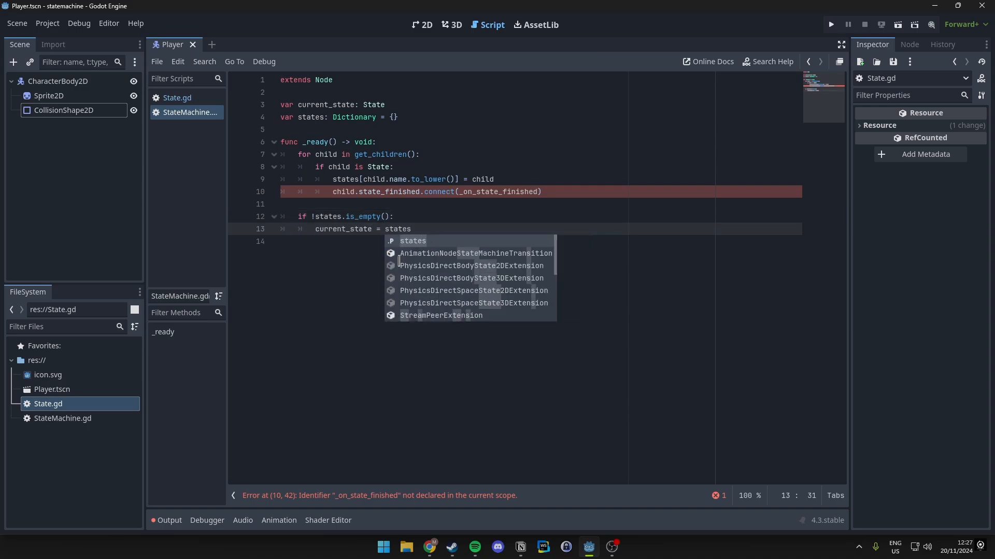
pyautogui.write('.')
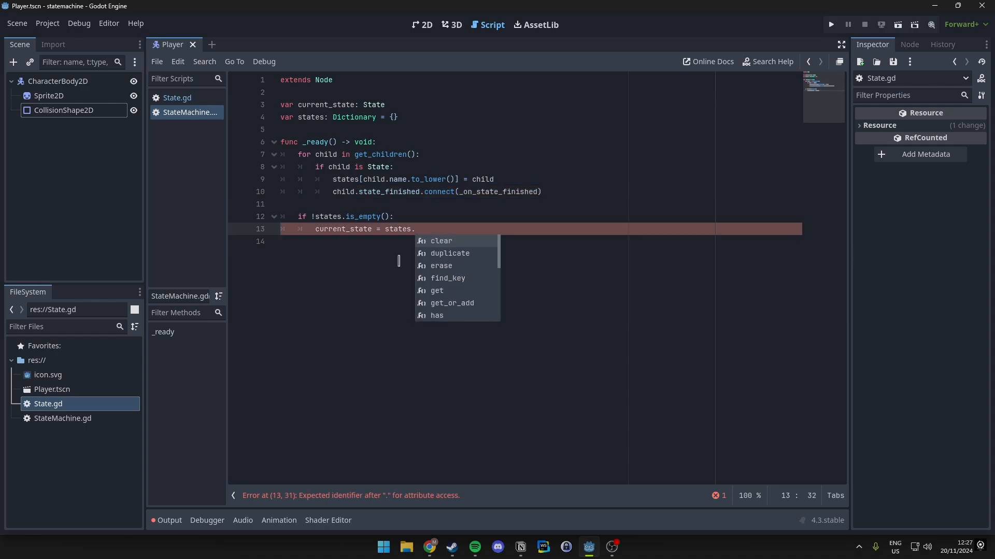
pyautogui.write('valu')
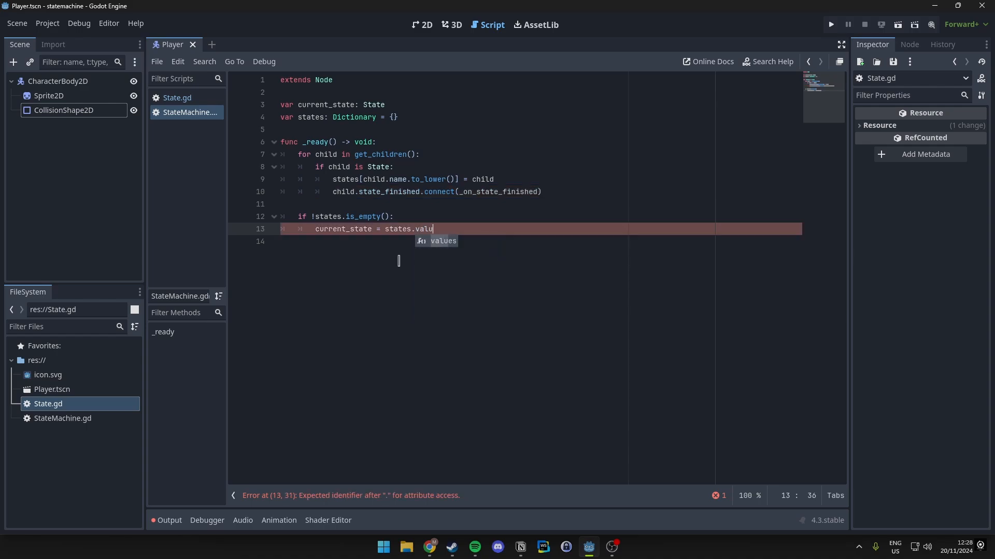
pyautogui.write('es()[0]')
pyautogui.click(540, 240)
pyautogui.write('current_')
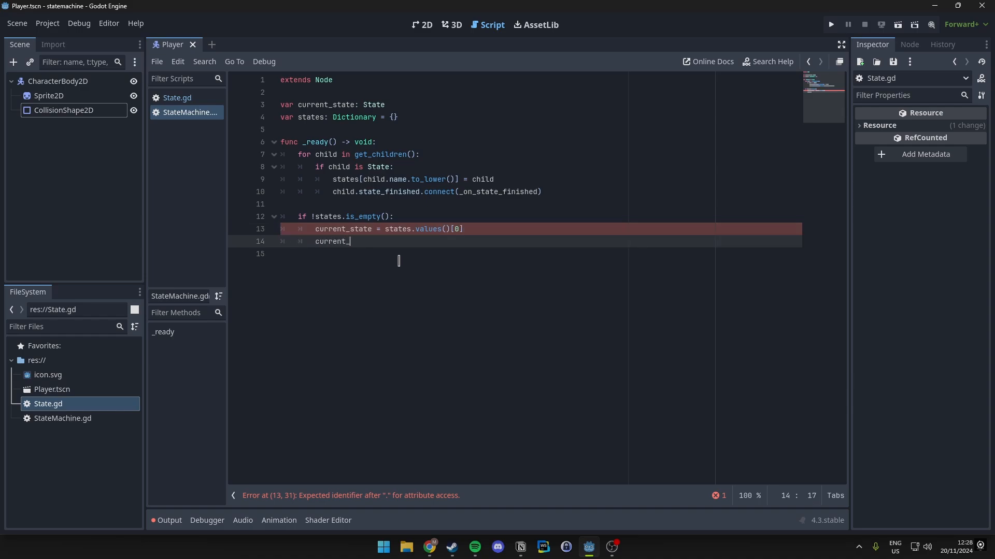
pyautogui.write('state.enter()')
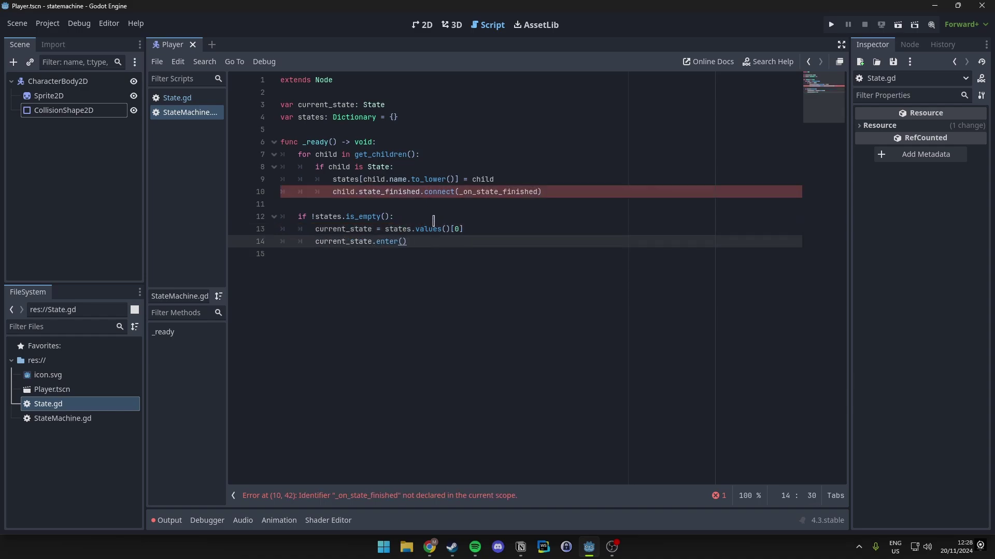
pyautogui.press('Enter')
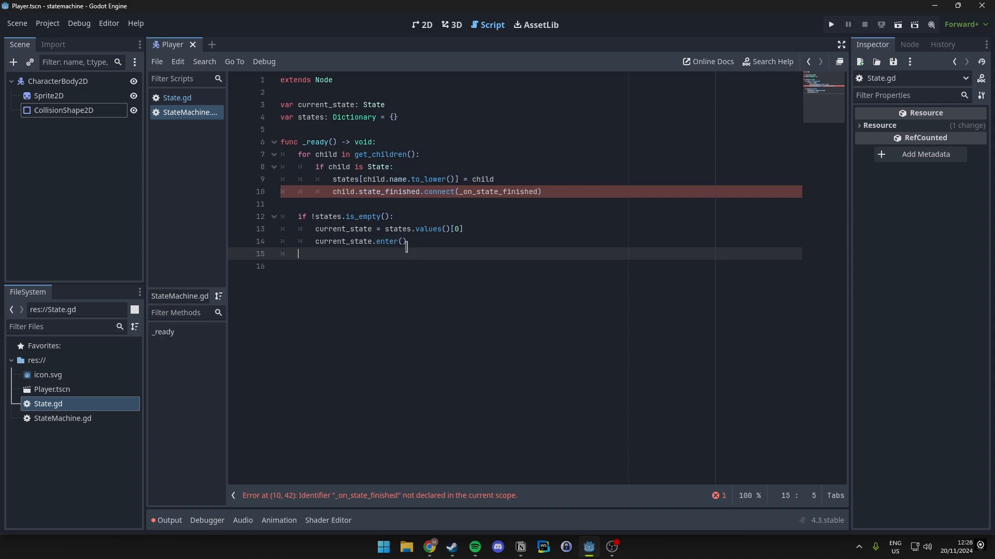
# - Add _physics_process(delta) calling current_state.update(delta) when current_state exists
pyautogui.write('func _hp')
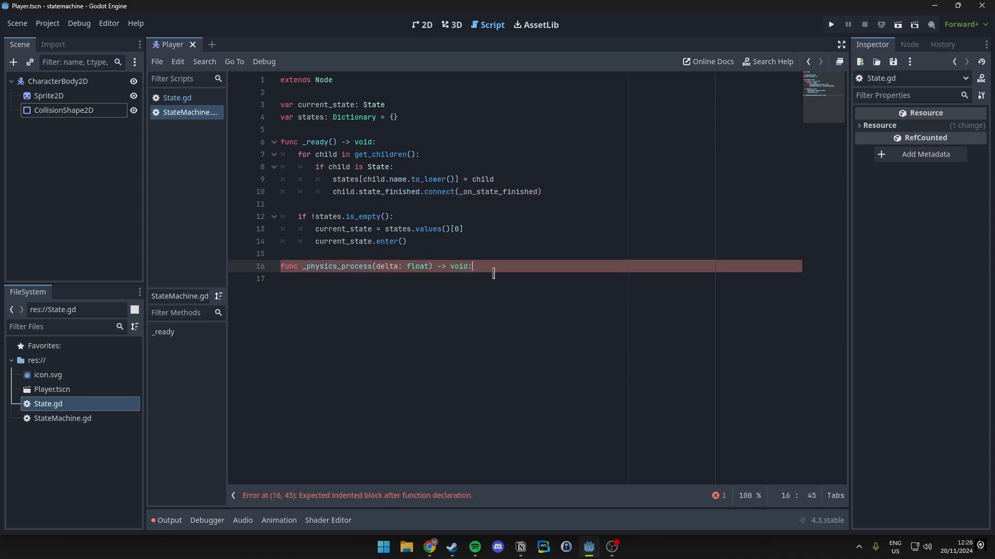
pyautogui.press('Enter')
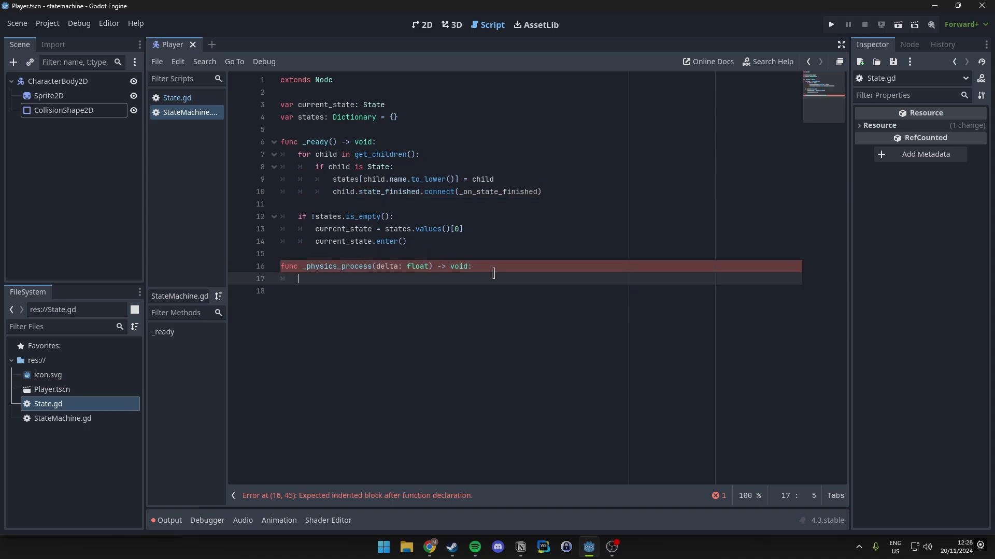
pyautogui.write('if current_state:')
pyautogui.click(541, 290)
pyautogui.write('current_state.update(delta)')
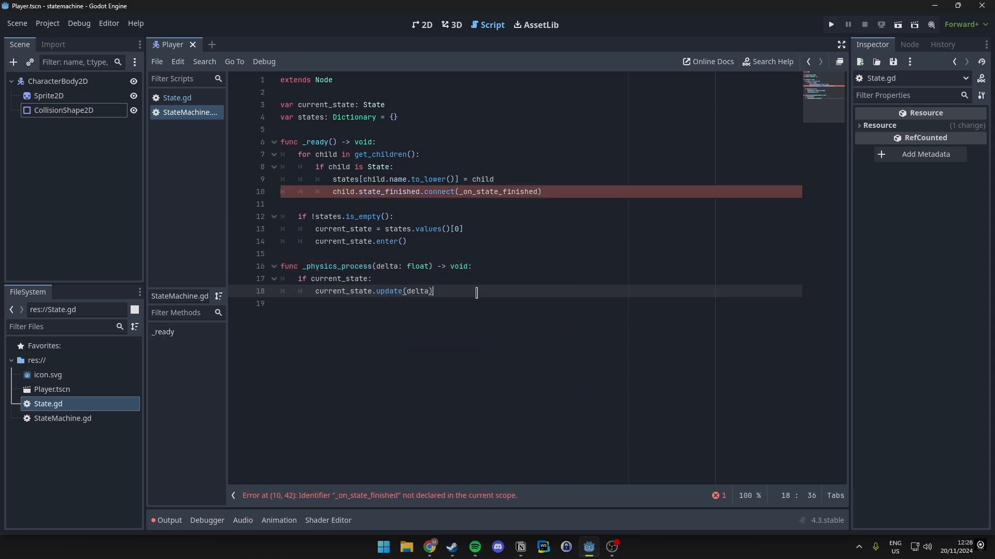
pyautogui.press('Enter')
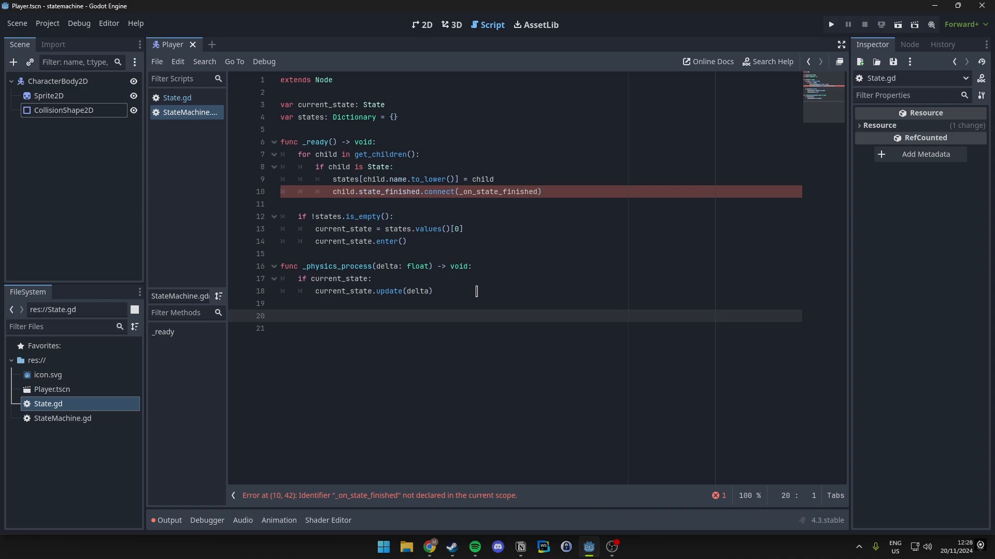
# - Add func transition_to(state_name: String) that calls exit() on any current state
pyautogui.write('func')
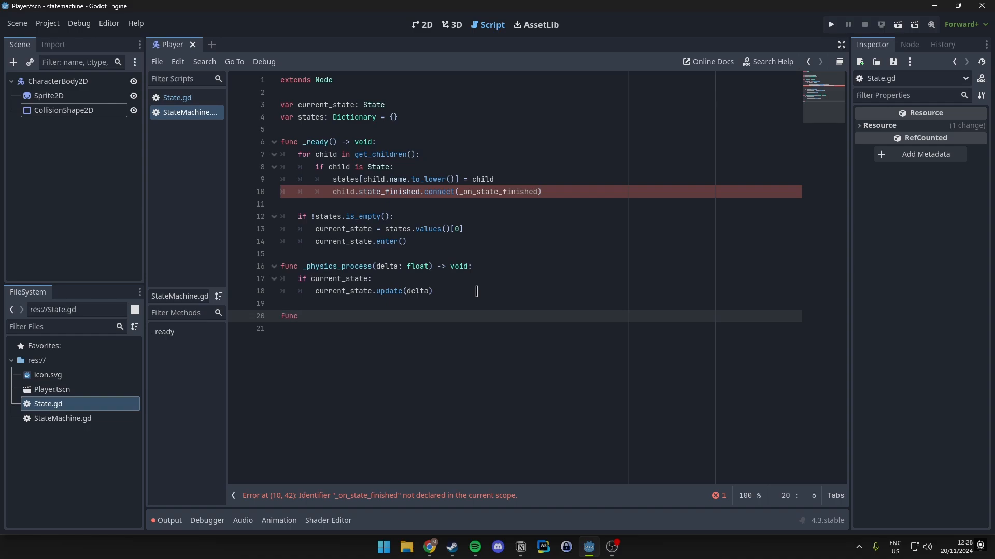
pyautogui.write('transic')
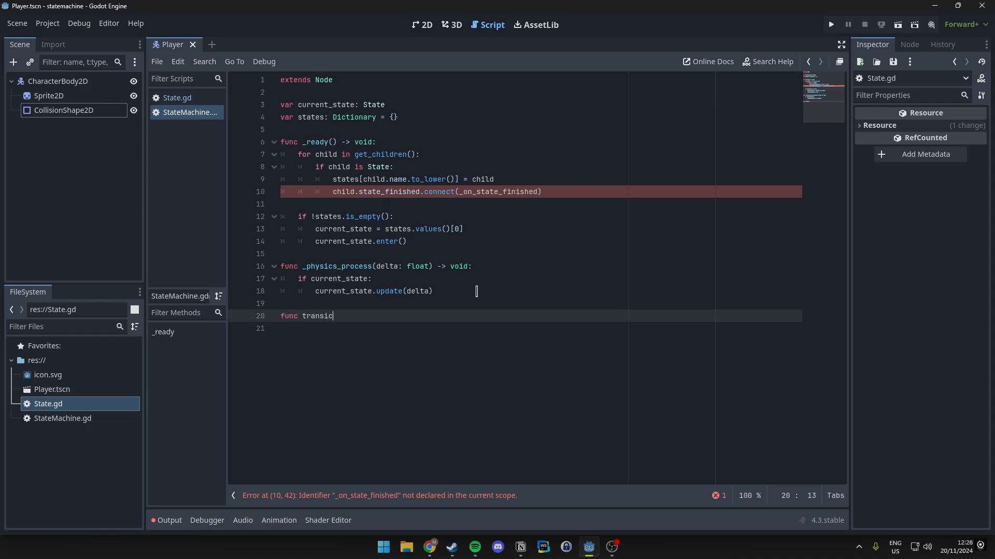
pyautogui.press('Backspace')
pyautogui.write('ti')
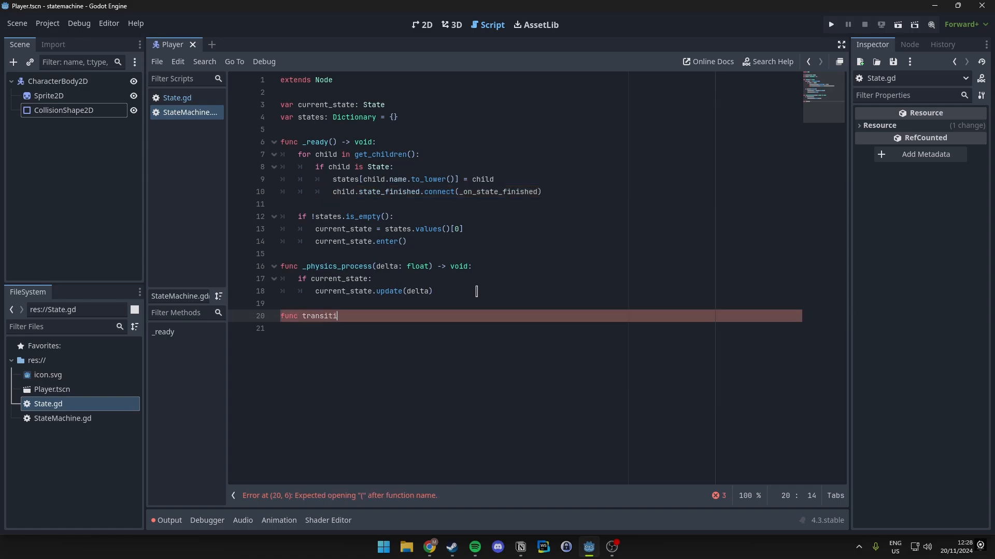
pyautogui.write('on_to(name:')
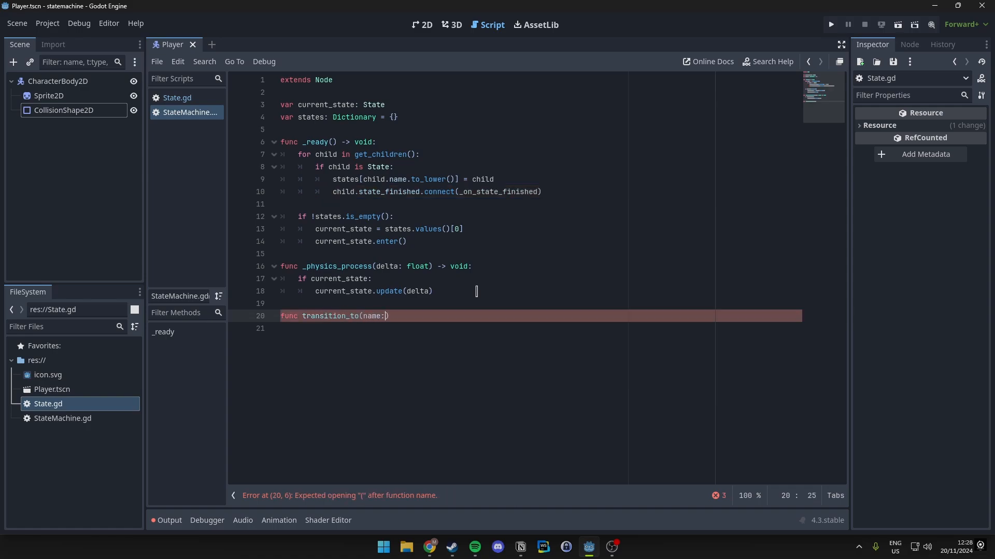
pyautogui.write('state_nam')
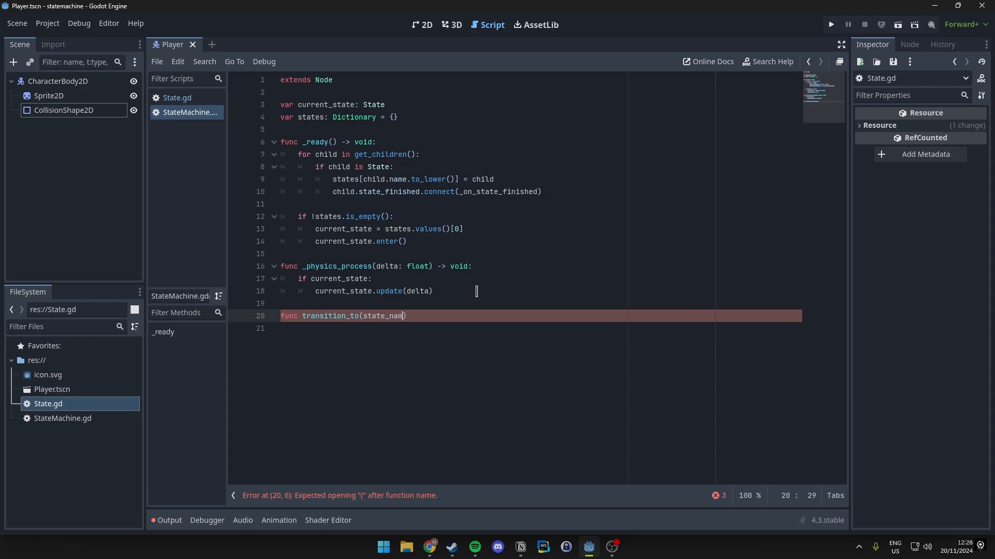
pyautogui.write('e: String) -> void:')
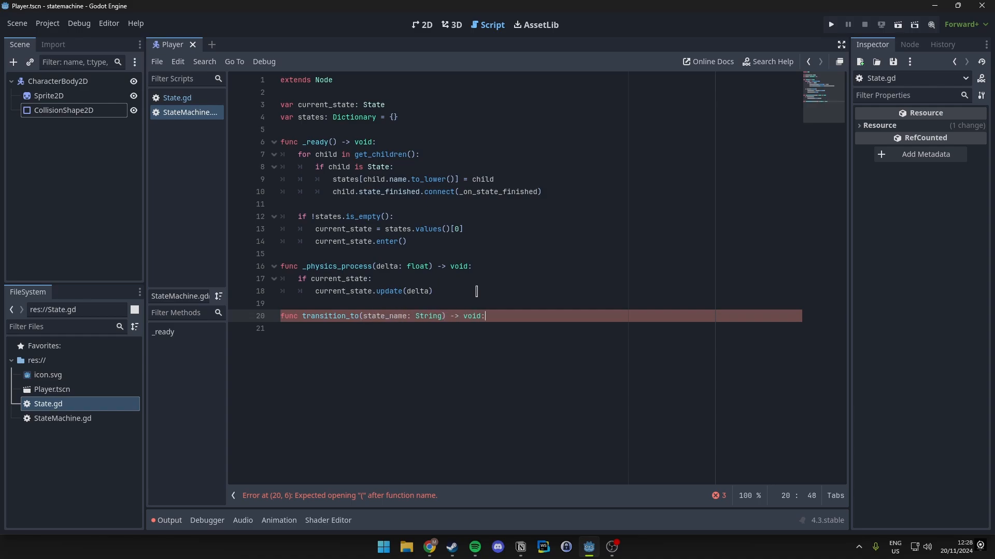
pyautogui.press('Enter')
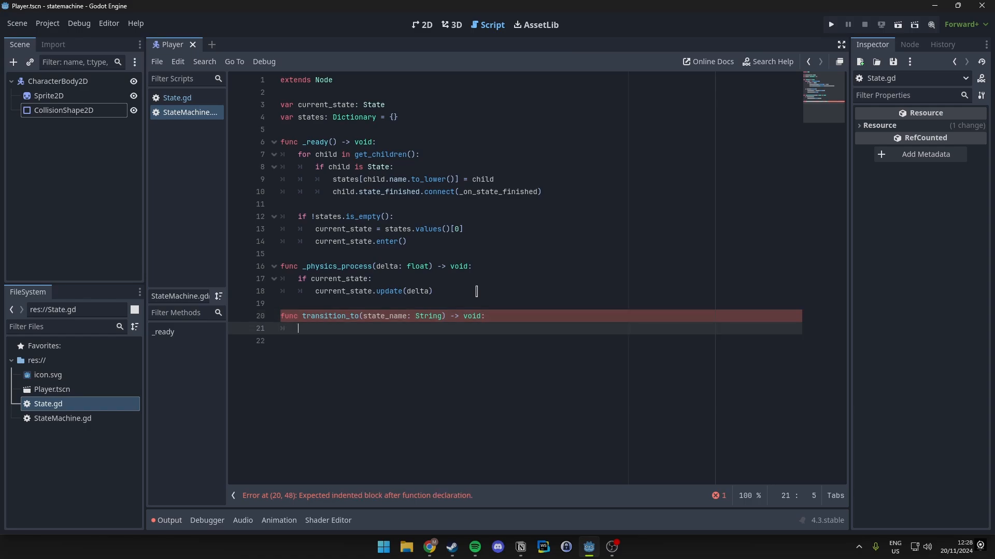
pyautogui.write('if cur')
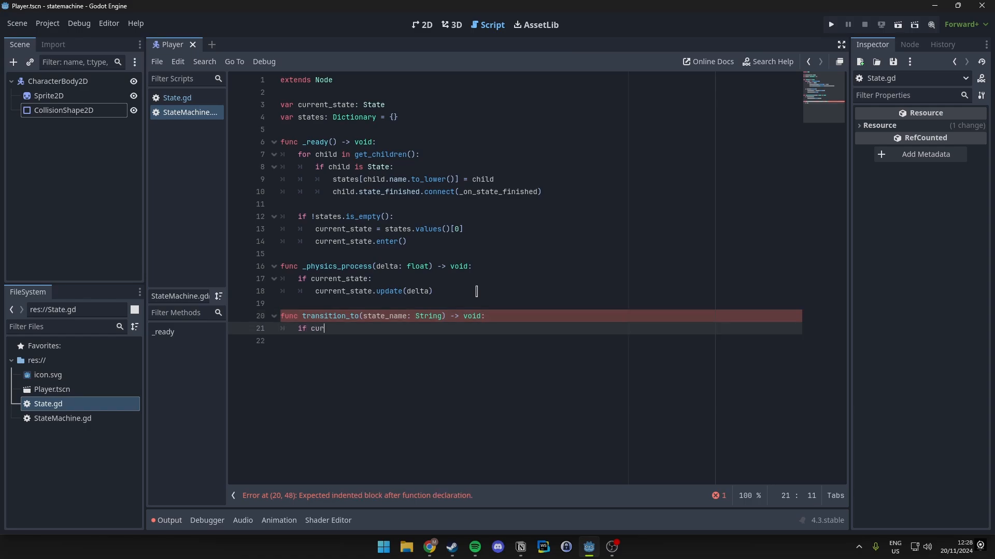
pyautogui.write('rent_state:')
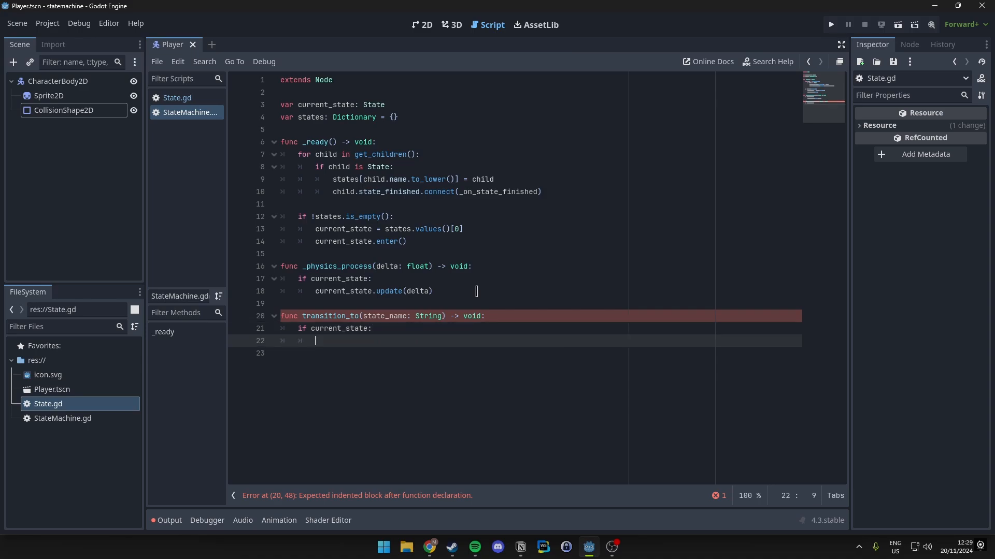
pyautogui.write('current_stae')
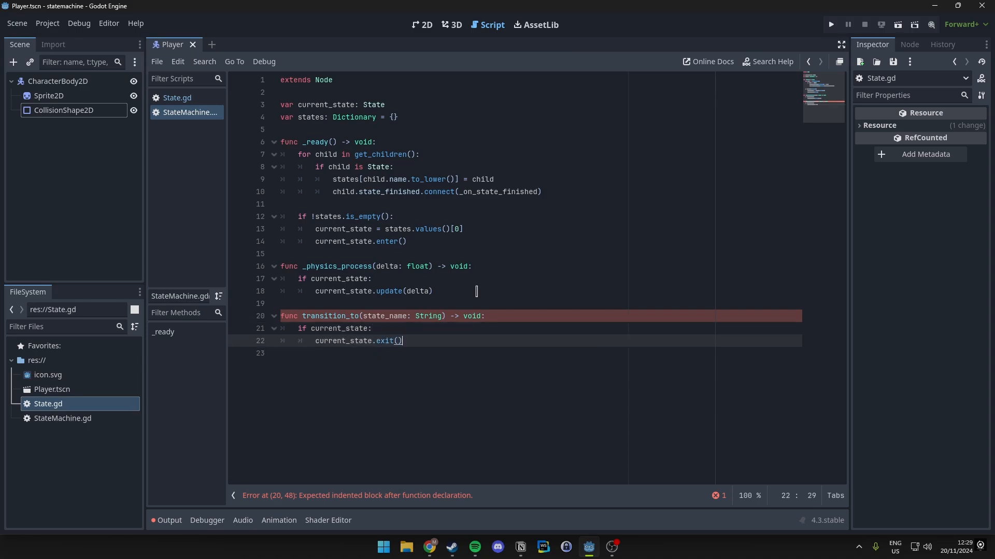
pyautogui.press('Enter')
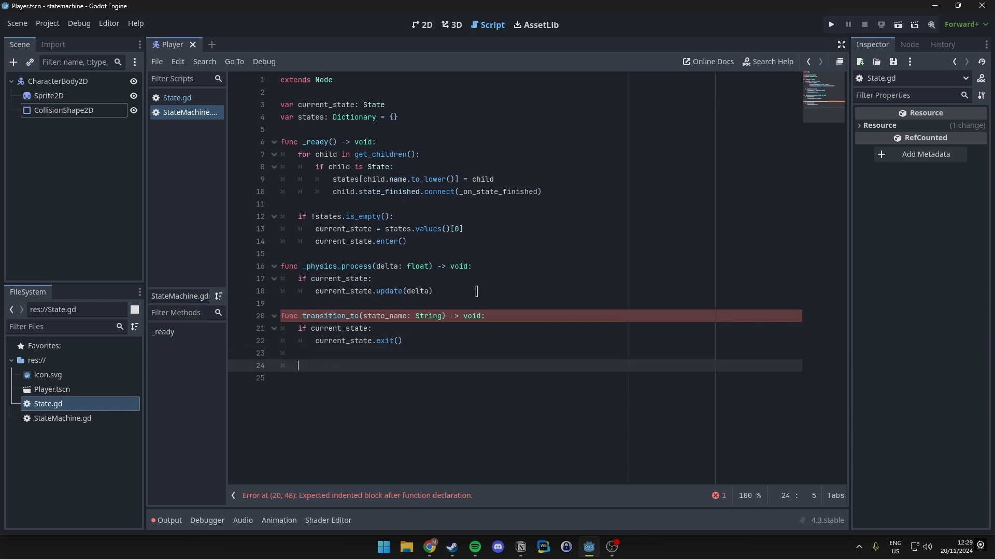
# - Set current_state to states[state_name.to_lower()] and call its enter()
pyautogui.write('current_state =')
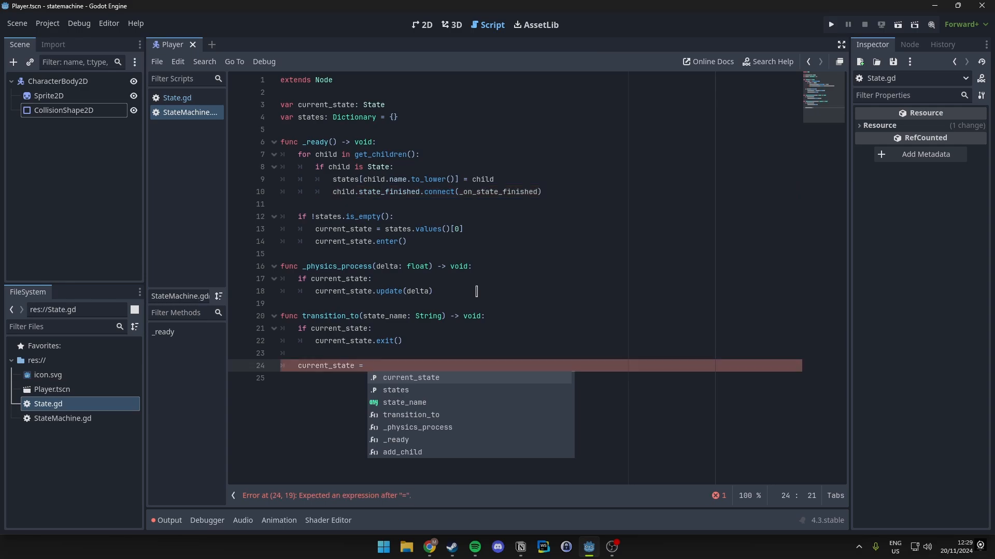
pyautogui.write('states[')
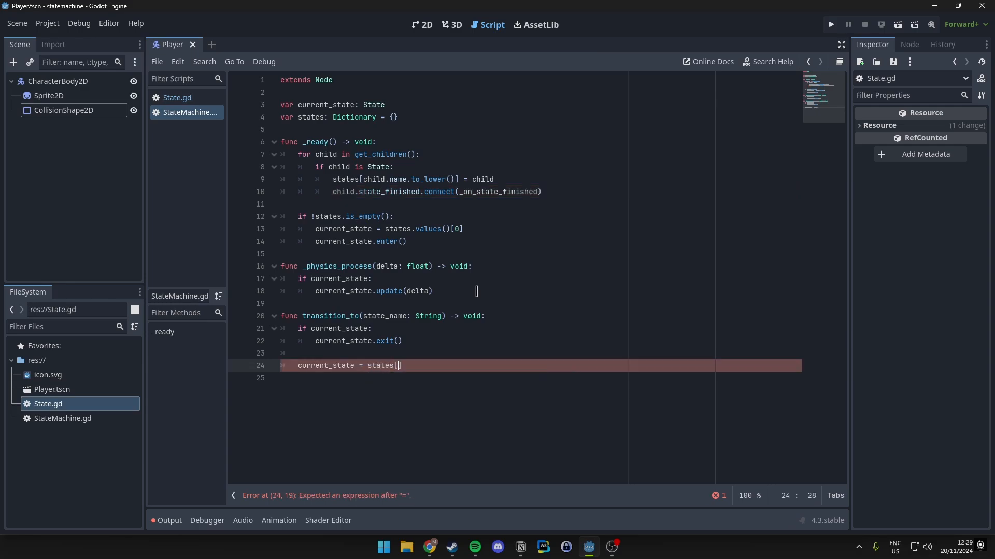
pyautogui.write('state')
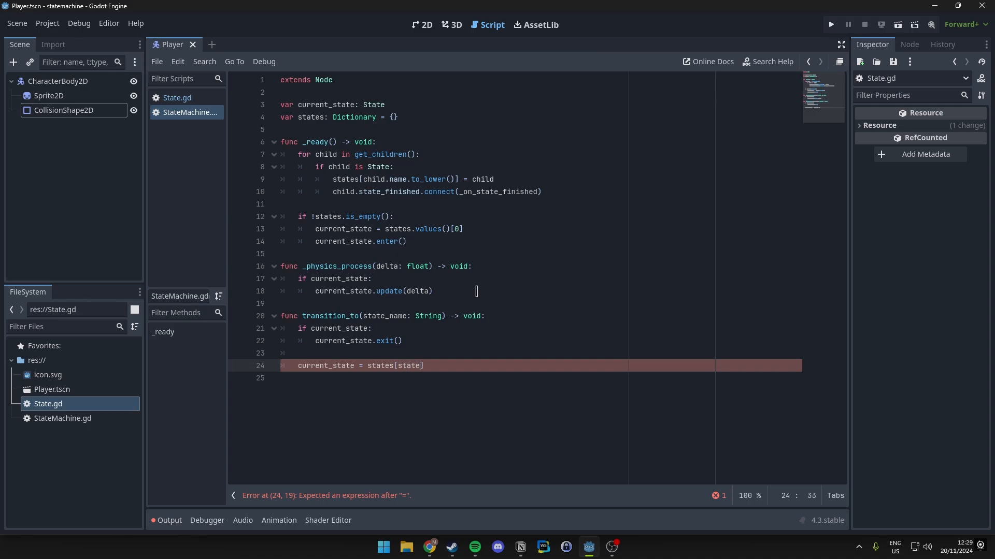
pyautogui.write('_name.')
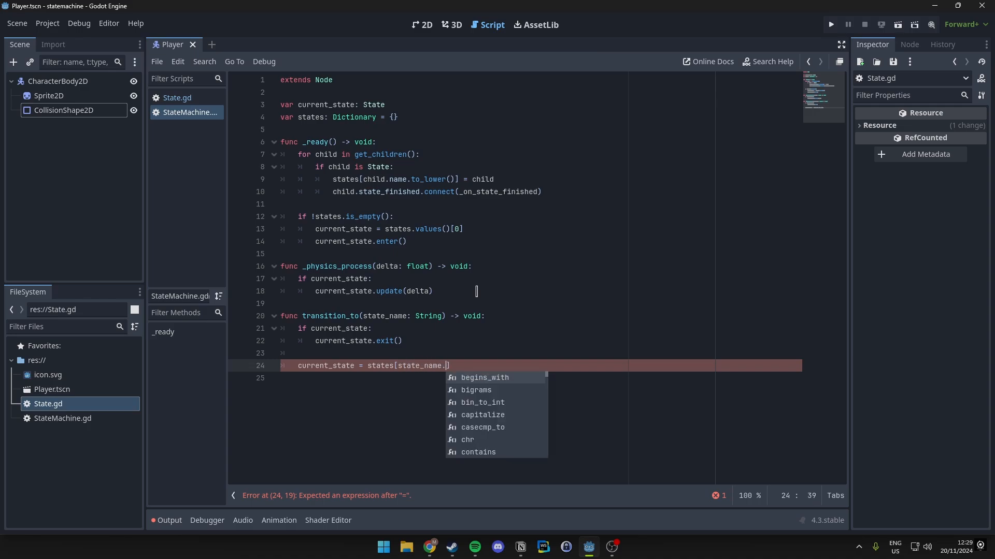
pyautogui.write('to_lower(')
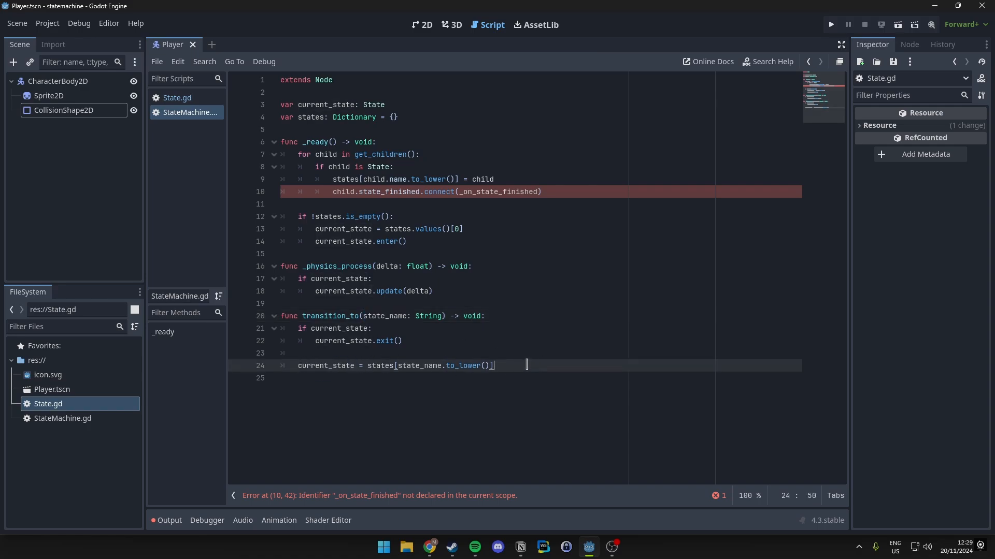
pyautogui.write('current_state.enter(')
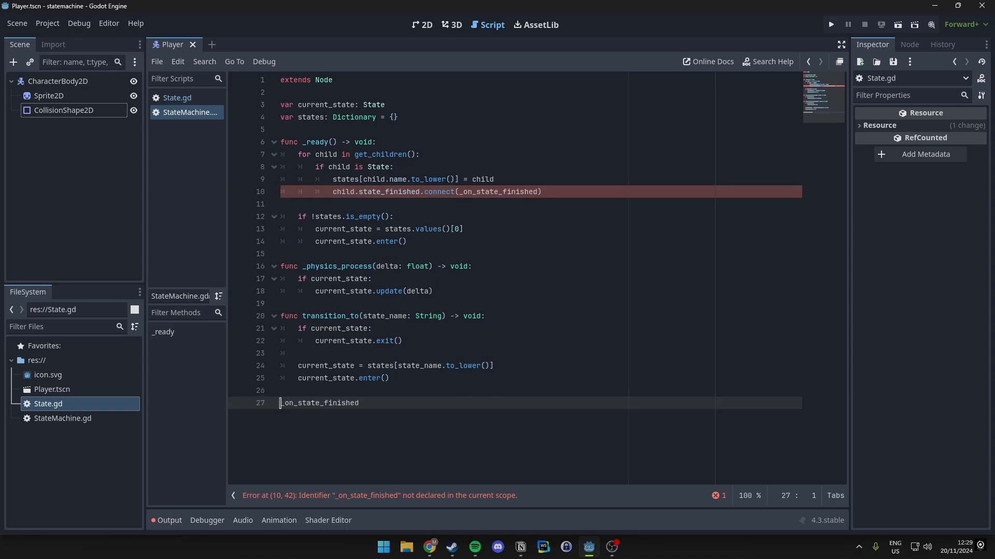
# - Add _on_state_finished(next_state: String) that calls transition_to(next_state)
pyautogui.write('func')
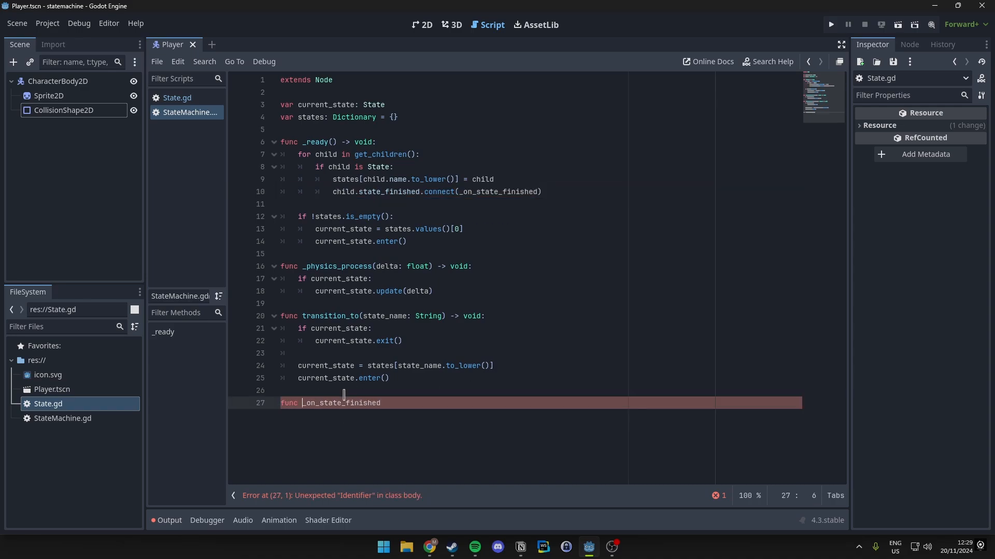
pyautogui.write('()')
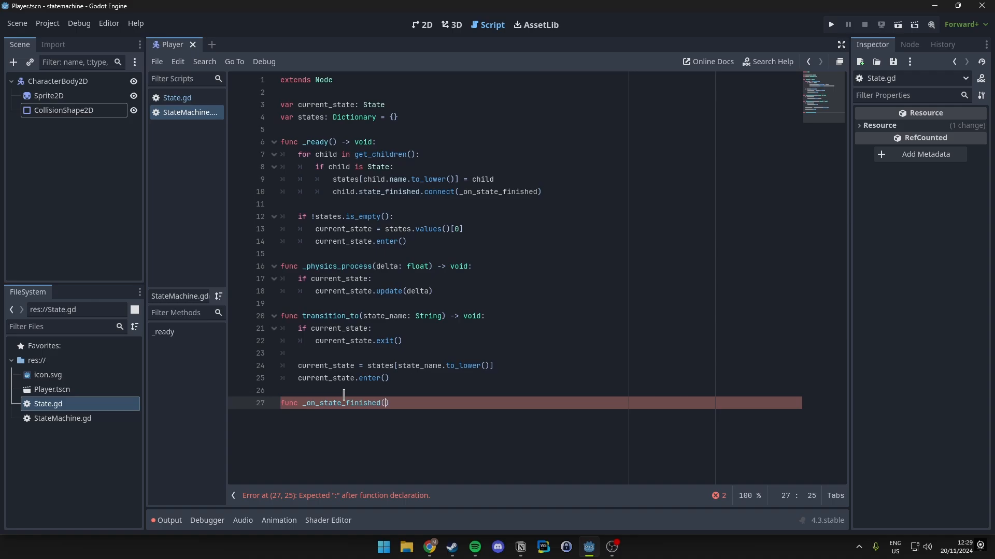
pyautogui.write('next_state: String) -> void:')
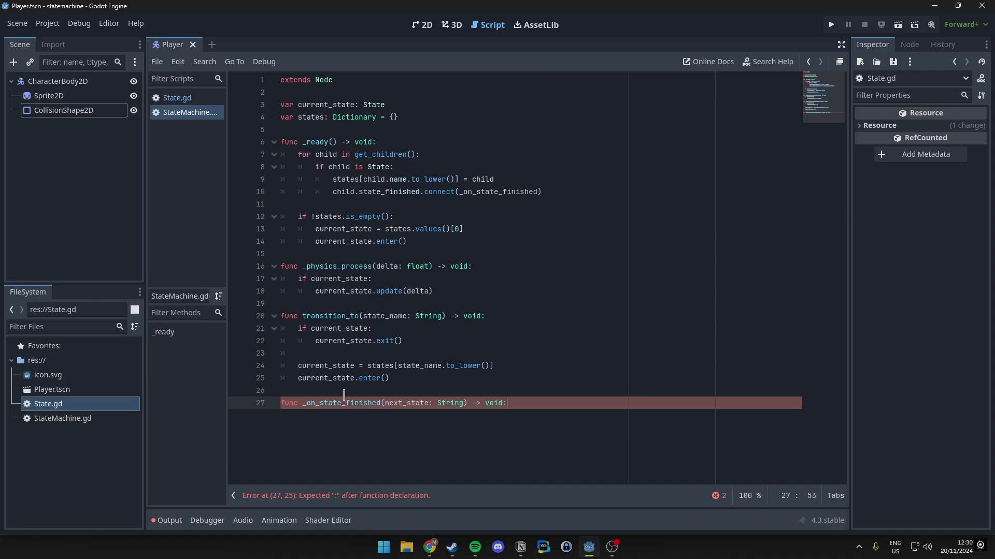
pyautogui.write('trans')
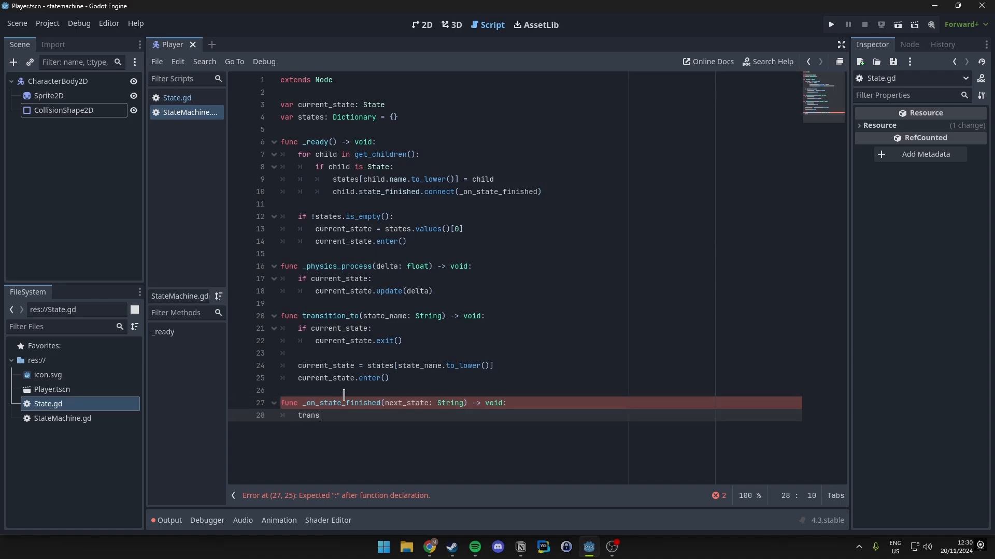
pyautogui.write('ition_to()')
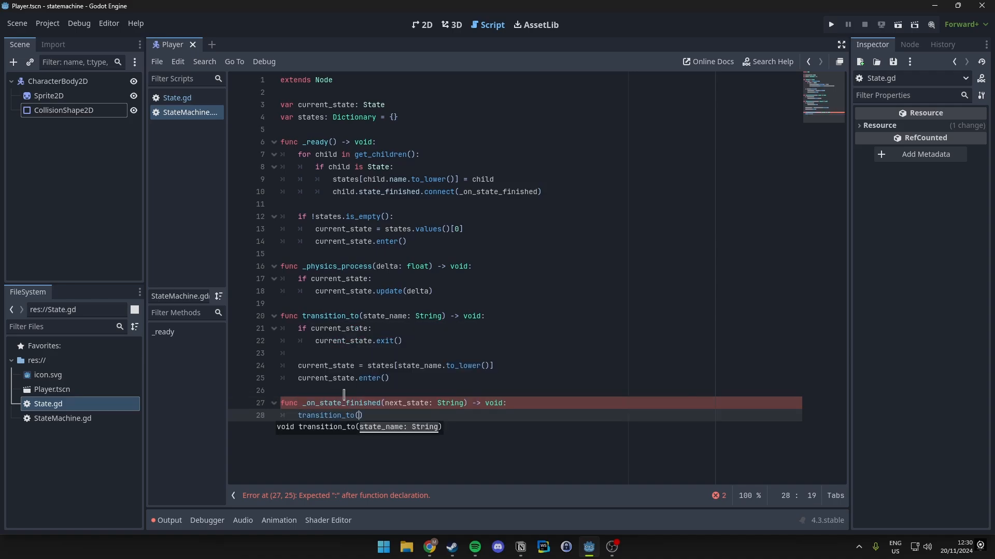
pyautogui.write('next_state')
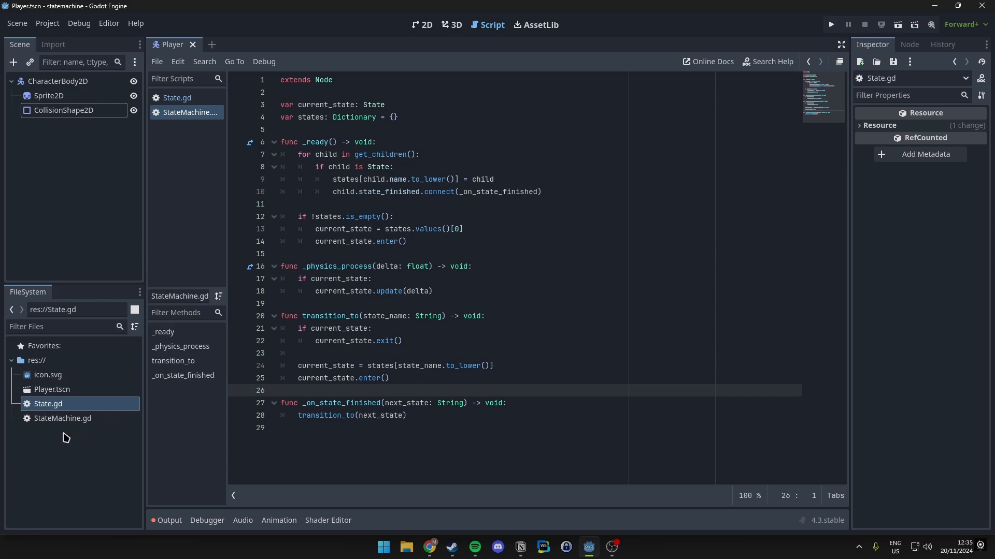
# - Create IdleState.gd in res:// from the FileSystem context menu's New Script dialog
pyautogui.rightClick(36, 360)
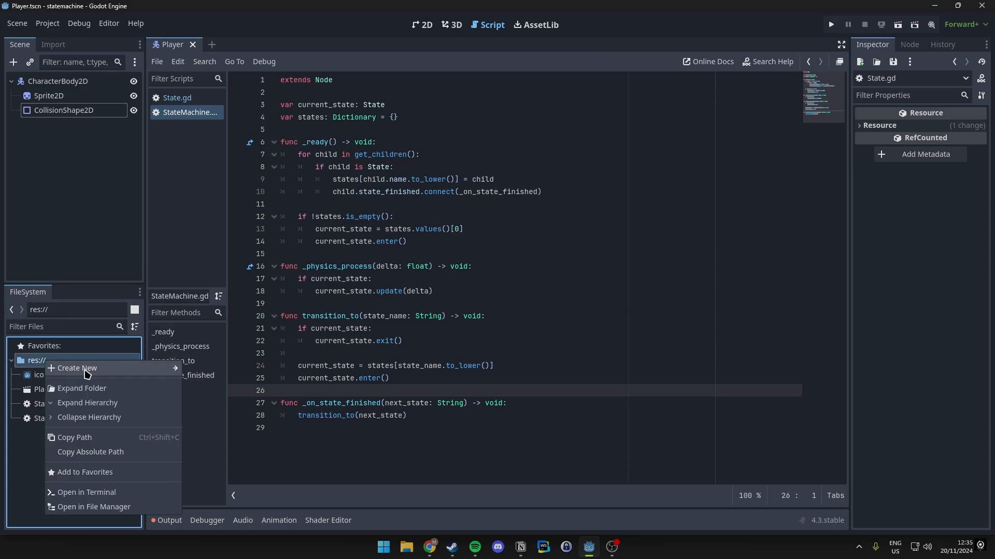
pyautogui.click(77, 368)
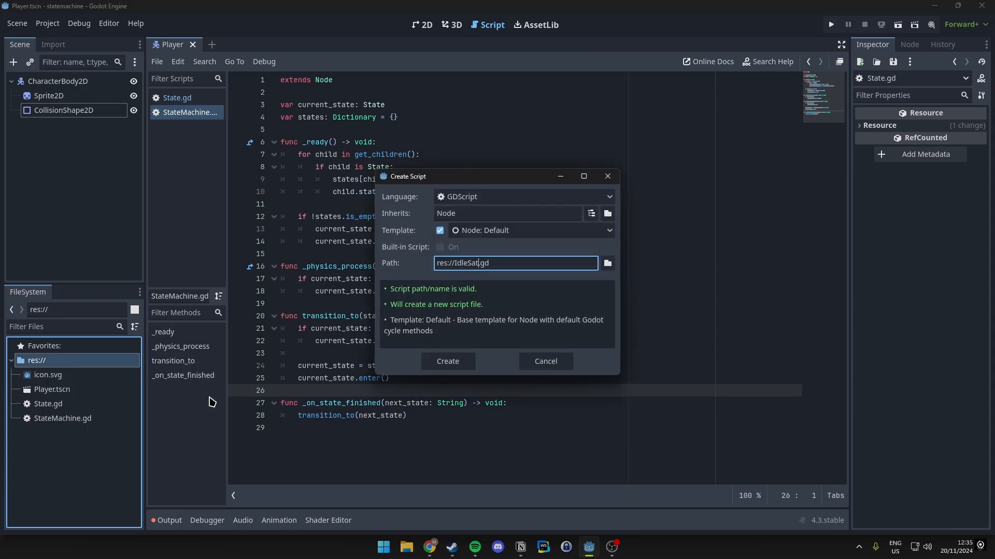
pyautogui.click(448, 362)
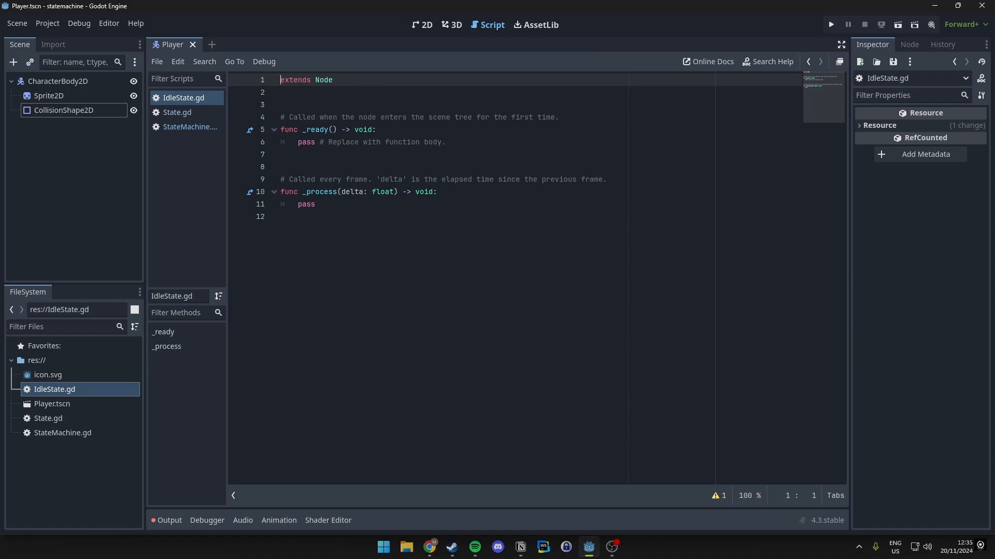
pyautogui.moveTo(88, 301)
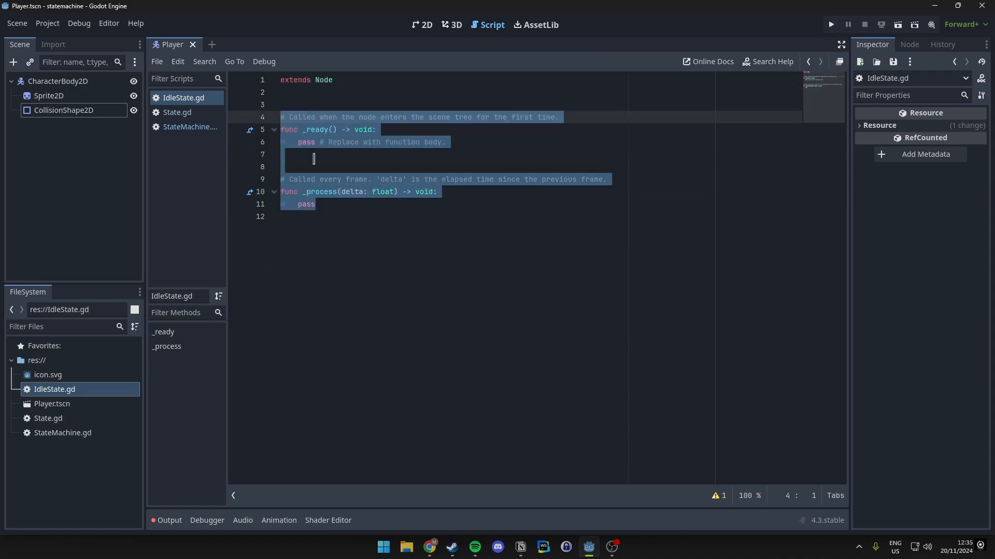
# - Replace the template with 'extends State' and enter() setting player.velocity = Vector2.ZERO
pyautogui.press('Delete')
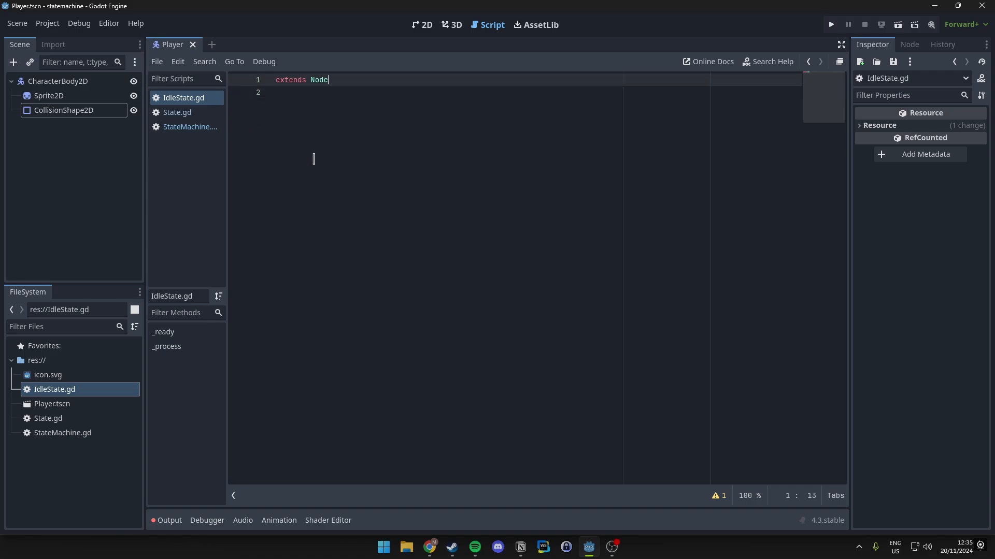
pyautogui.write('State')
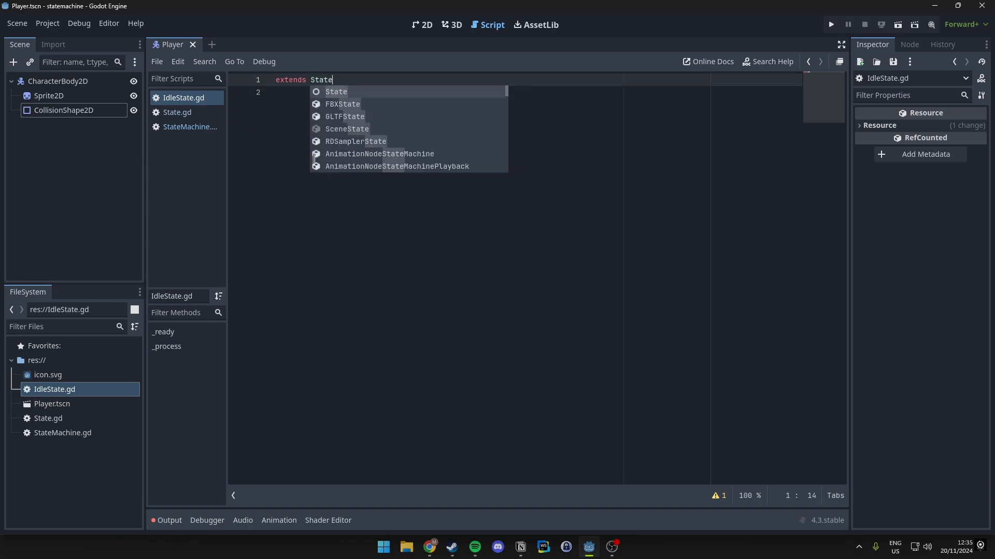
pyautogui.press('Enter')
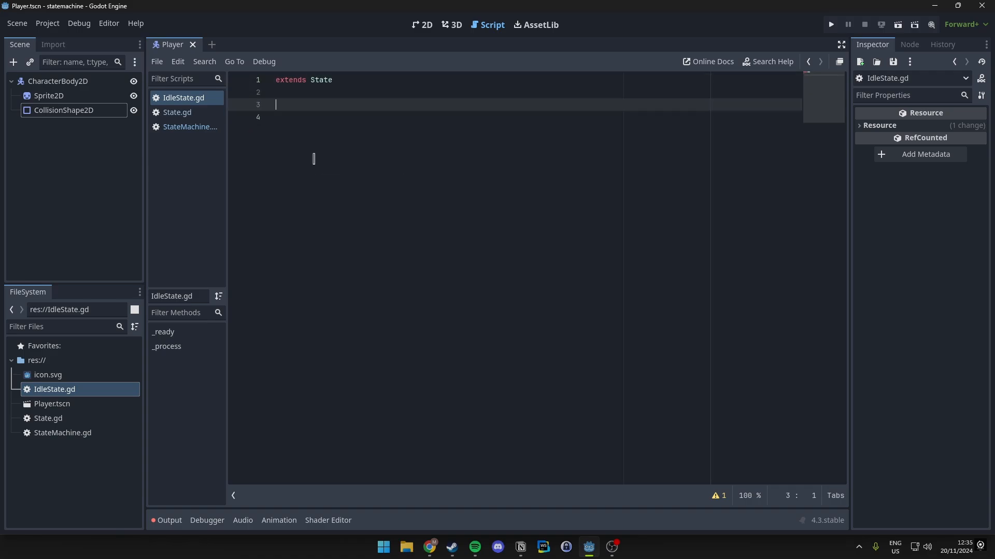
pyautogui.write('f')
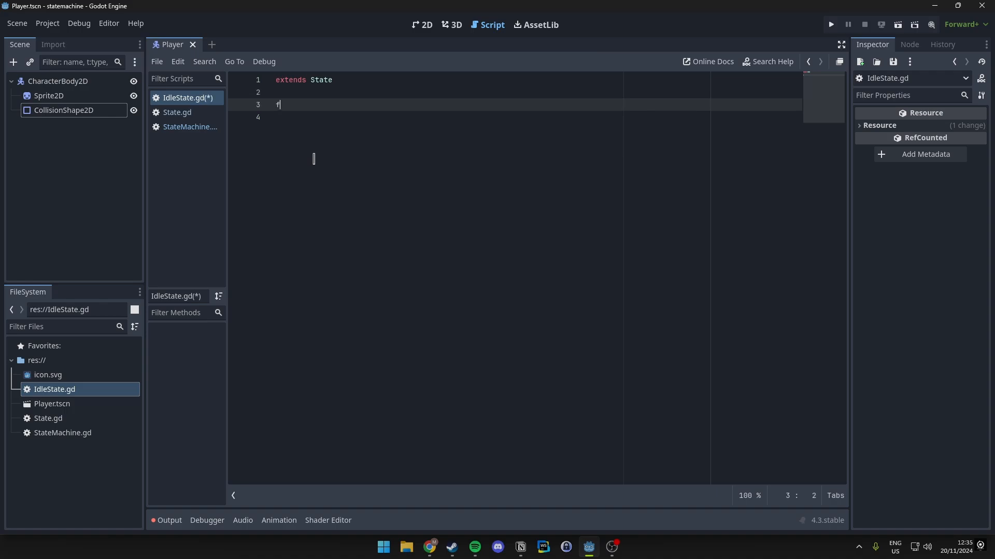
pyautogui.write('unc enter() -> void:')
pyautogui.click(533, 117)
pyautogui.write('player')
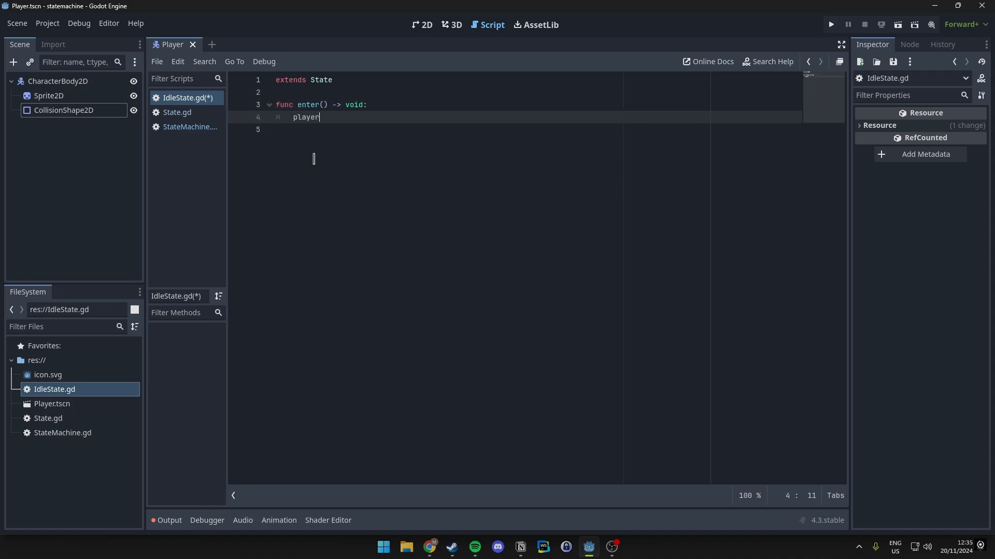
pyautogui.write('.velocity = V')
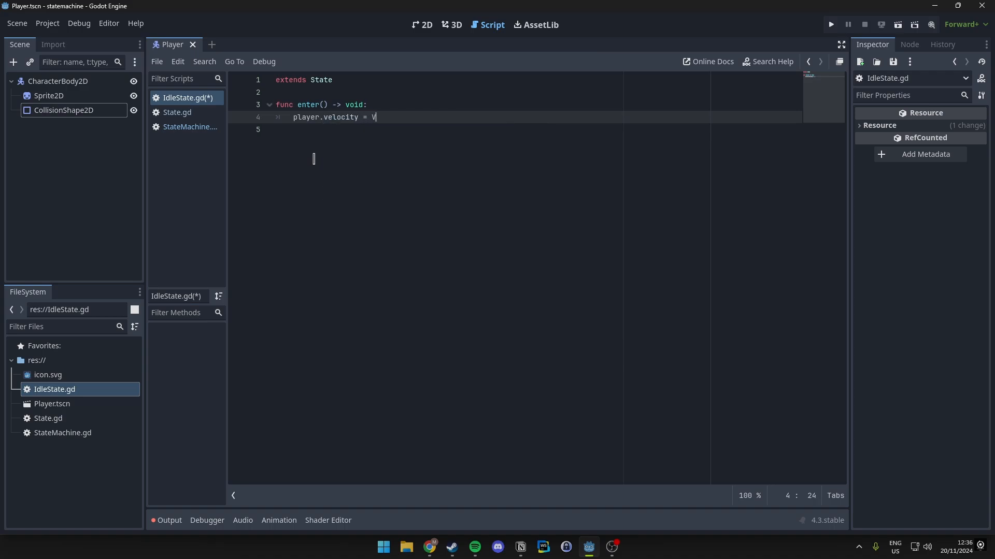
pyautogui.write('ector2.ZERO')
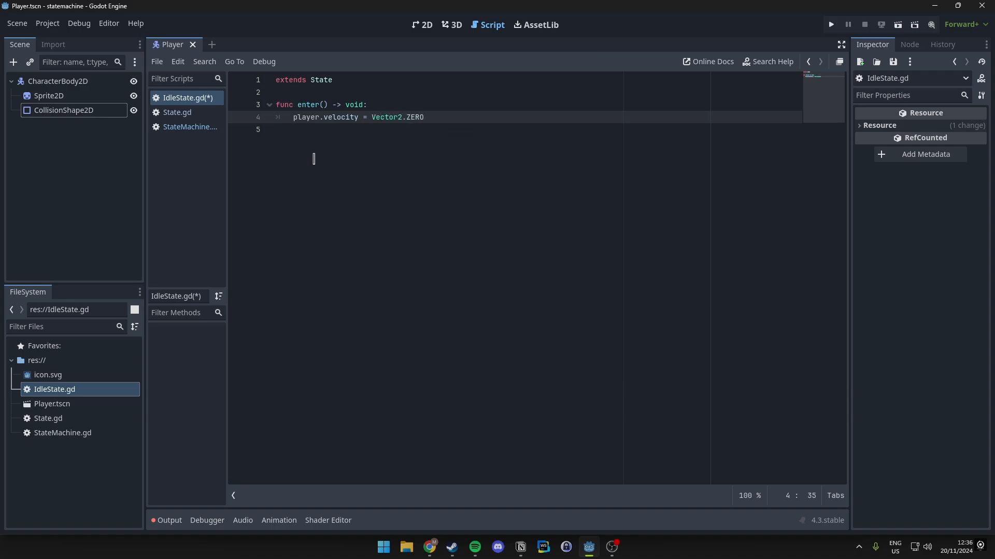
pyautogui.write('func up')
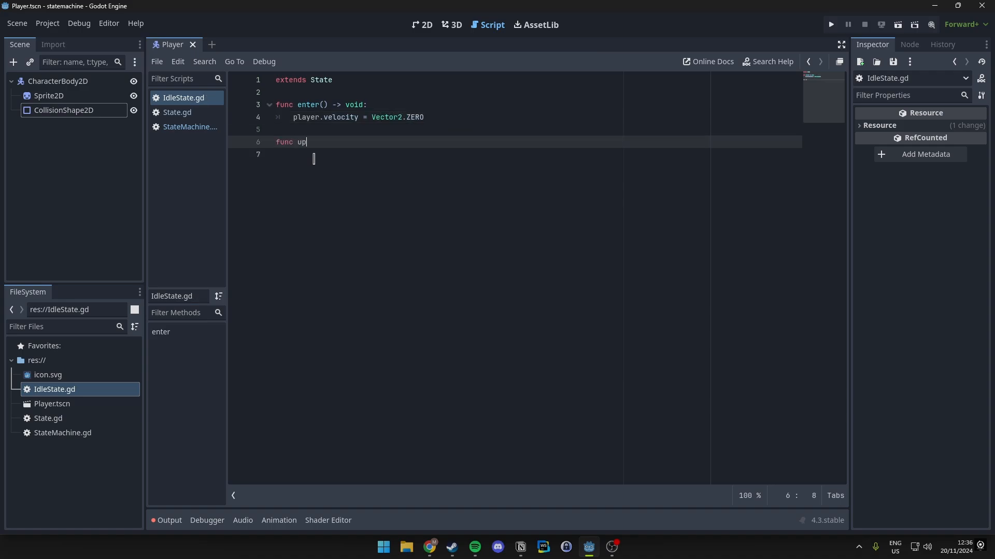
# - Write update(_delta) emitting state_finished("walk") when ui_right or ui_left is just pressed
pyautogui.write('date')
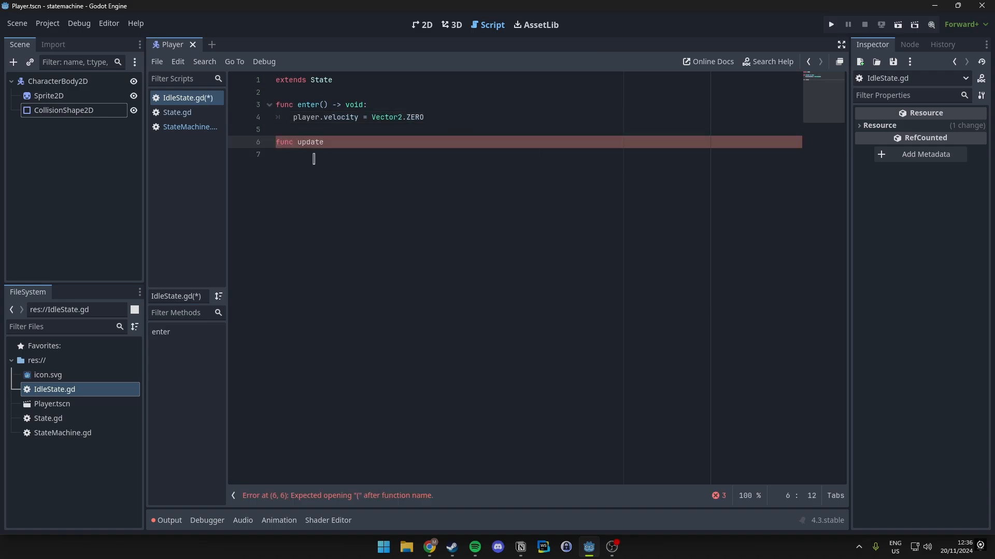
pyautogui.write('()')
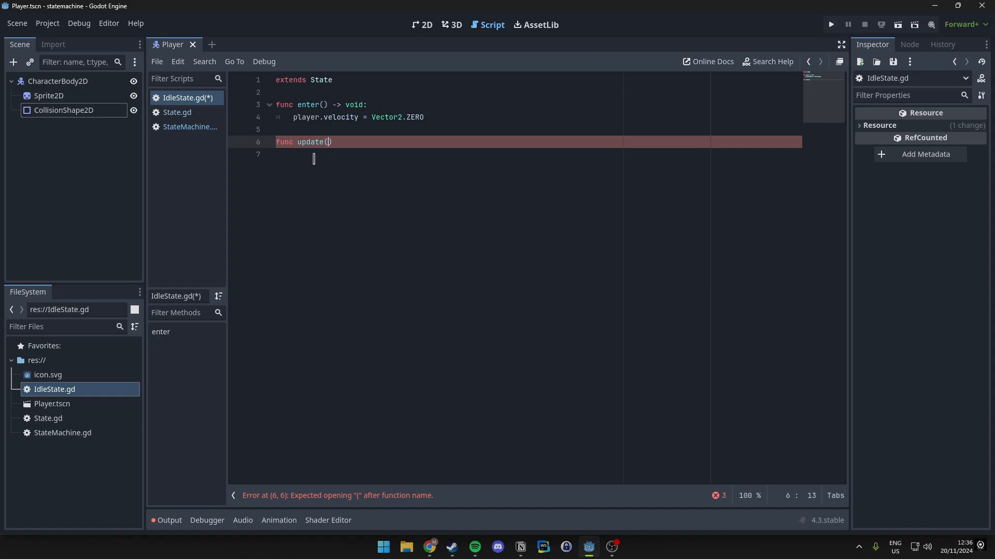
pyautogui.write('_delta')
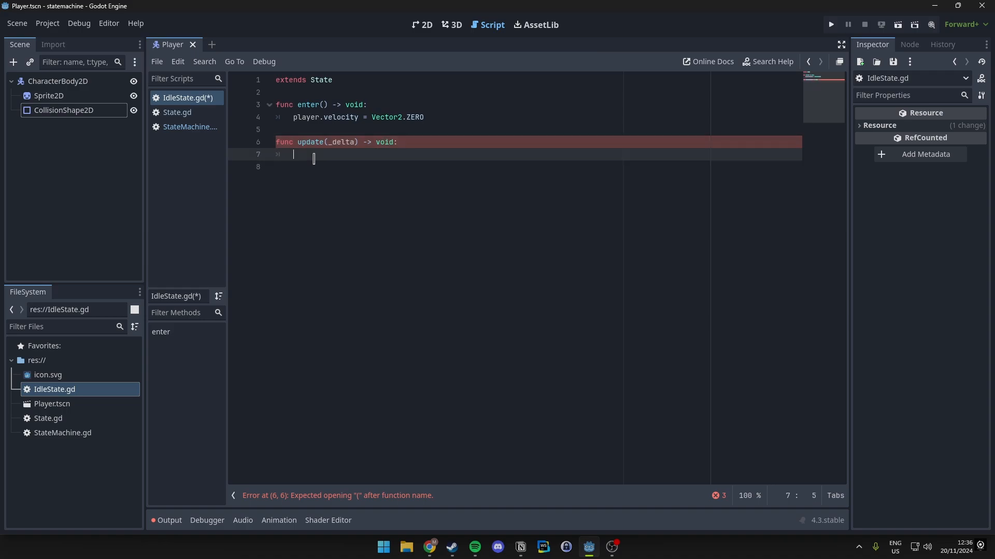
pyautogui.write('if Imput')
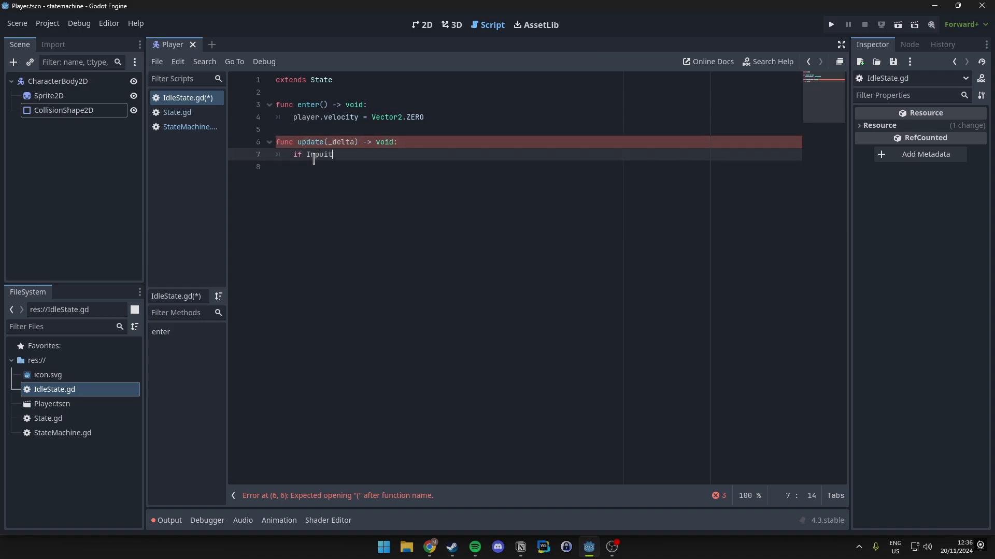
pyautogui.write('.is_action_just_pressed(')
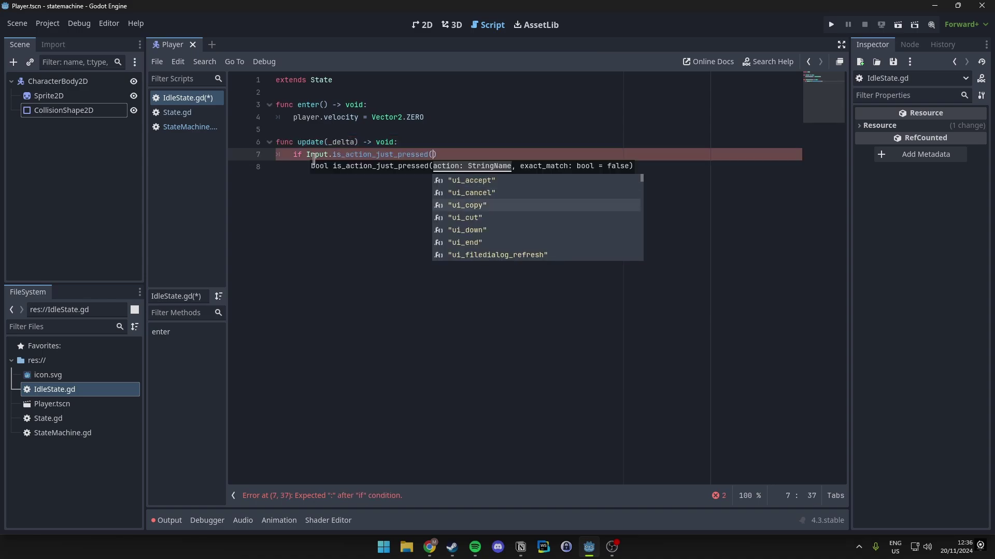
pyautogui.write('"ui_"')
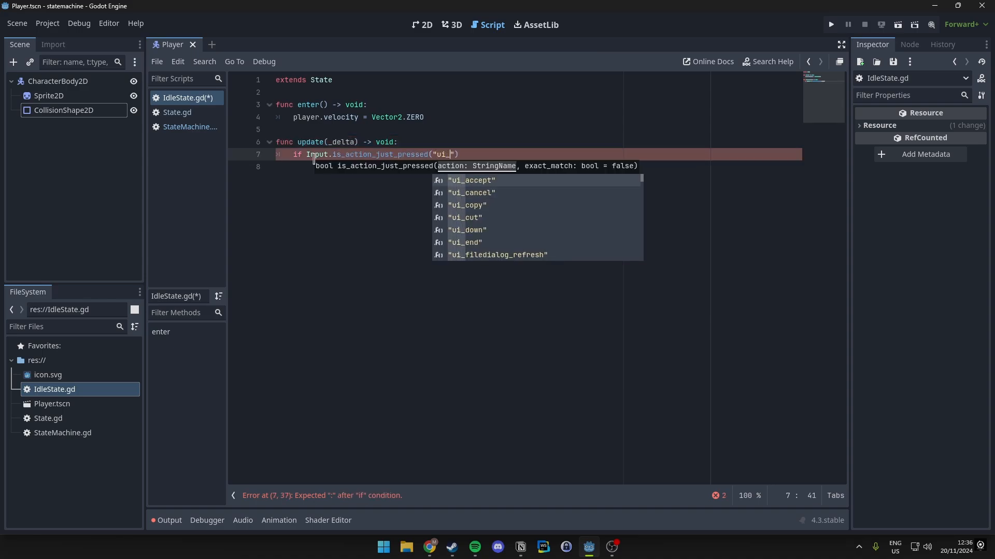
pyautogui.write('right"')
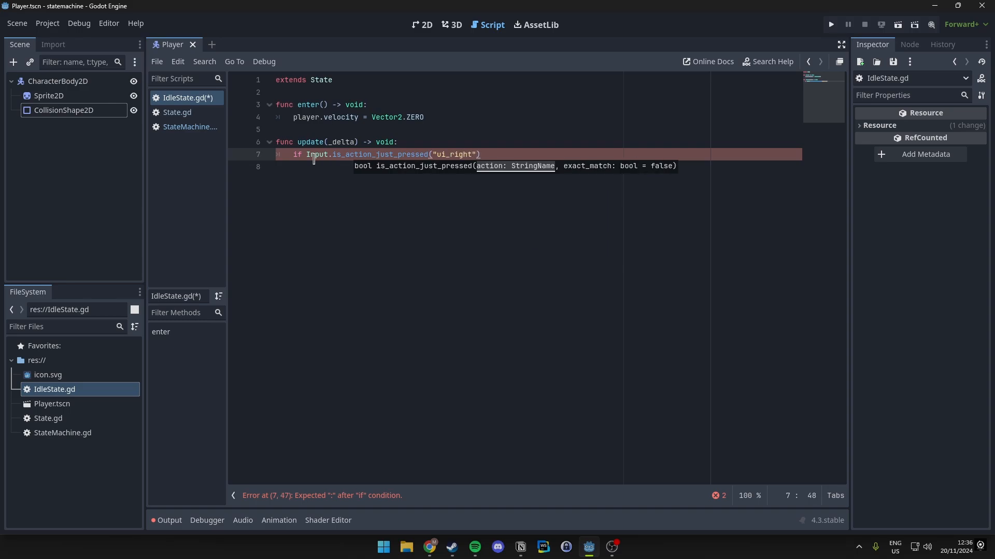
pyautogui.write('or')
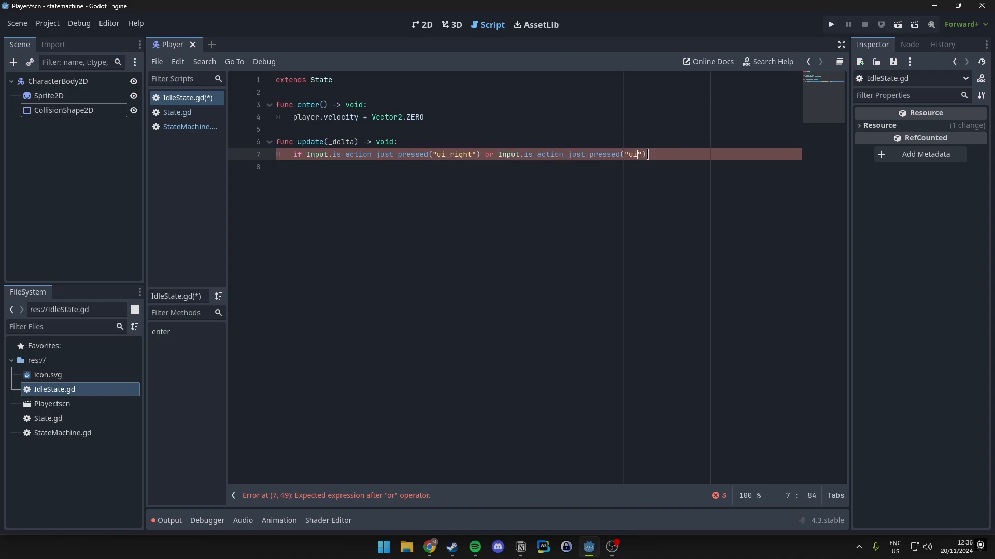
pyautogui.write('left")')
pyautogui.click(536, 166)
pyautogui.write('state_')
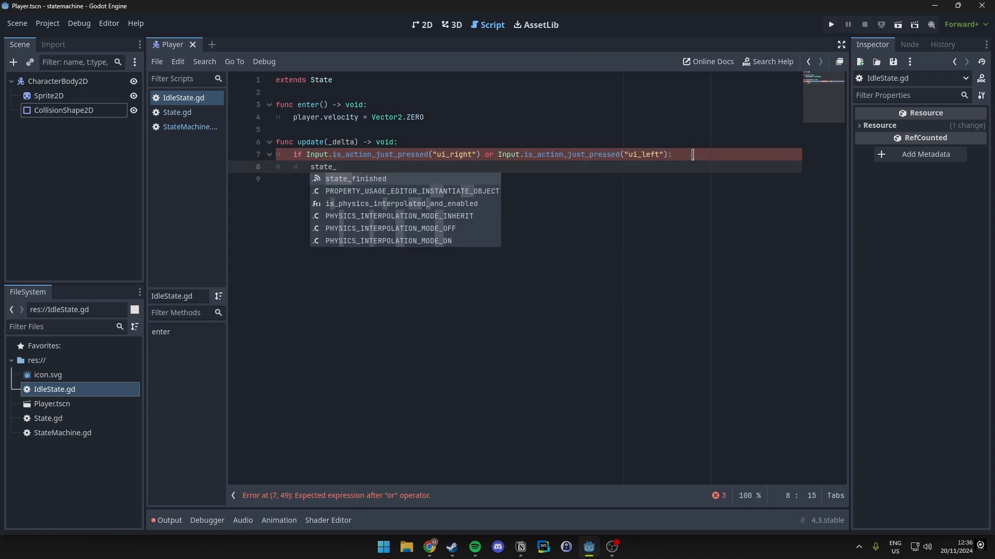
pyautogui.write('finished')
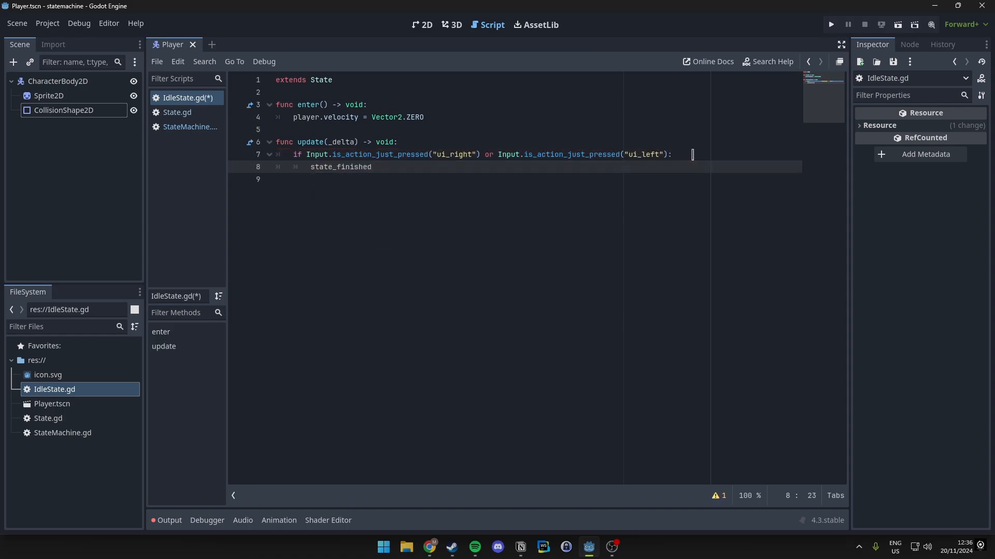
pyautogui.write('.emit("walk")')
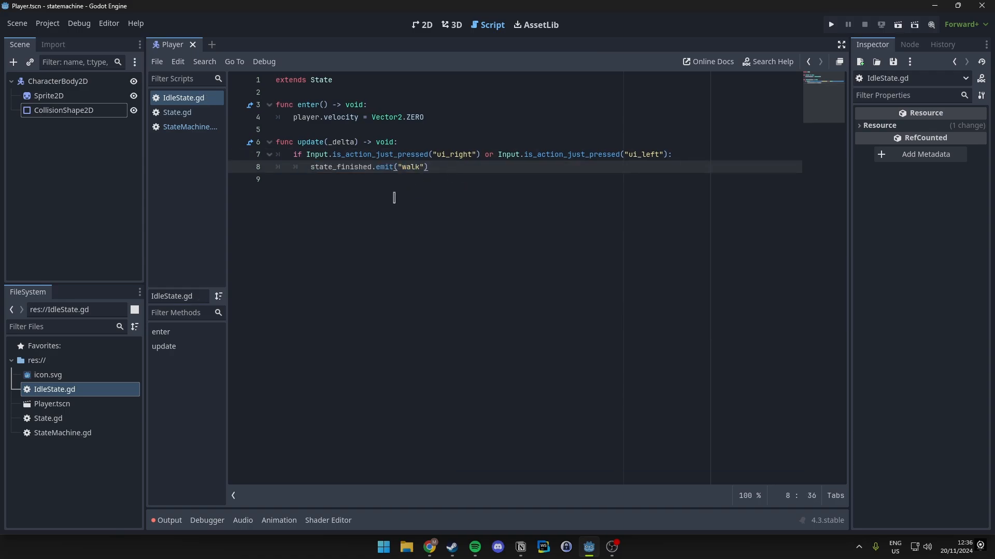
# - Add an elif for ui_up, with its colon, emitting state_finished("jump")
pyautogui.write('e')
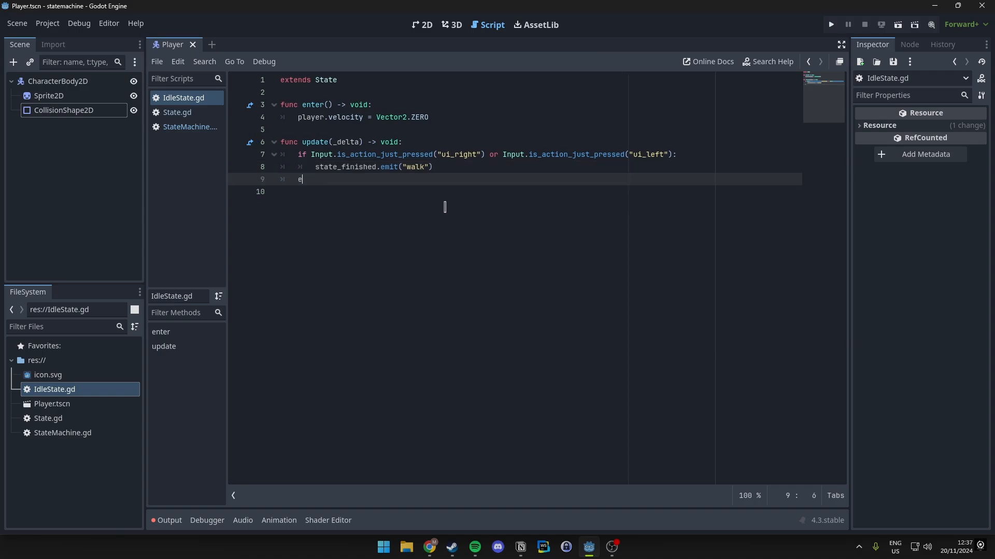
pyautogui.write('lif')
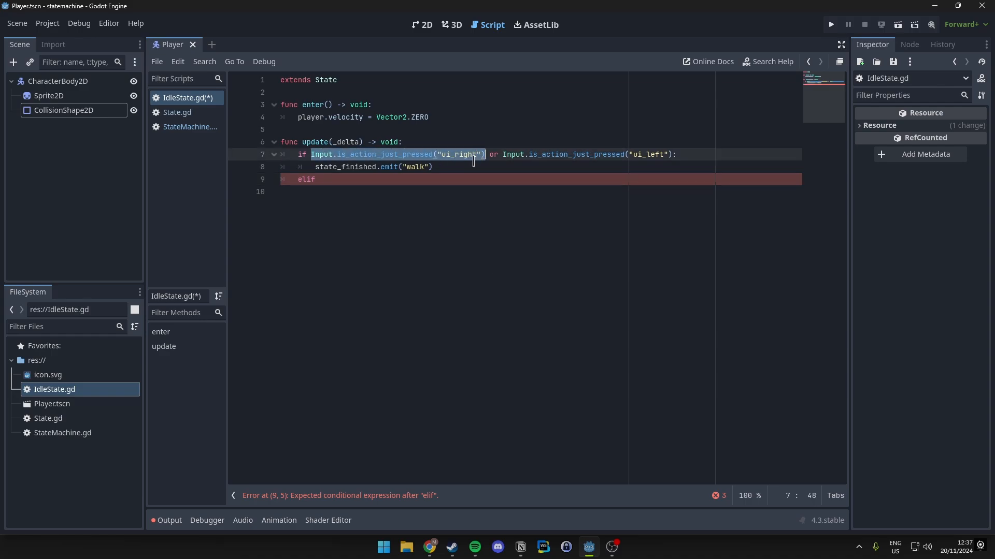
pyautogui.write('Input.is_action_just_pressed("ui_right")')
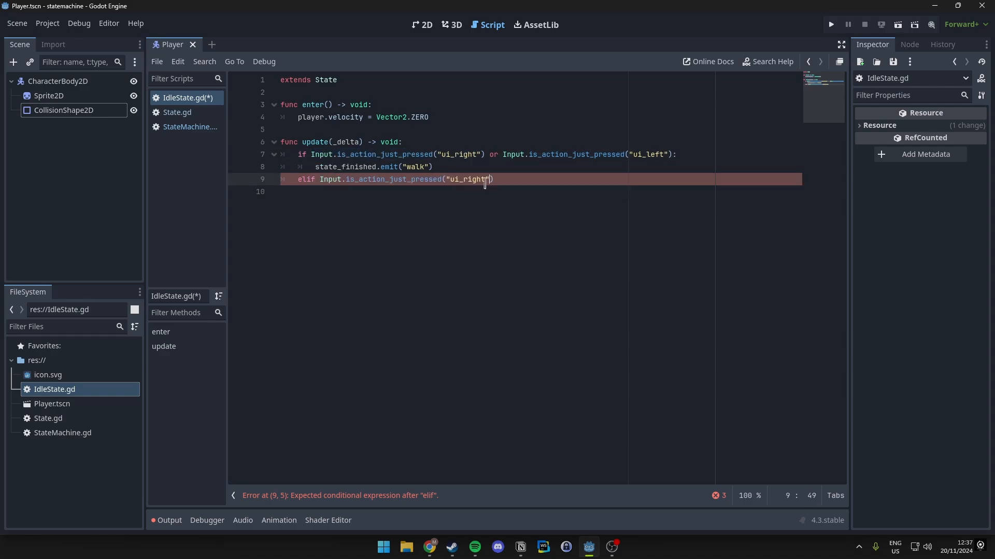
pyautogui.write('ui_up')
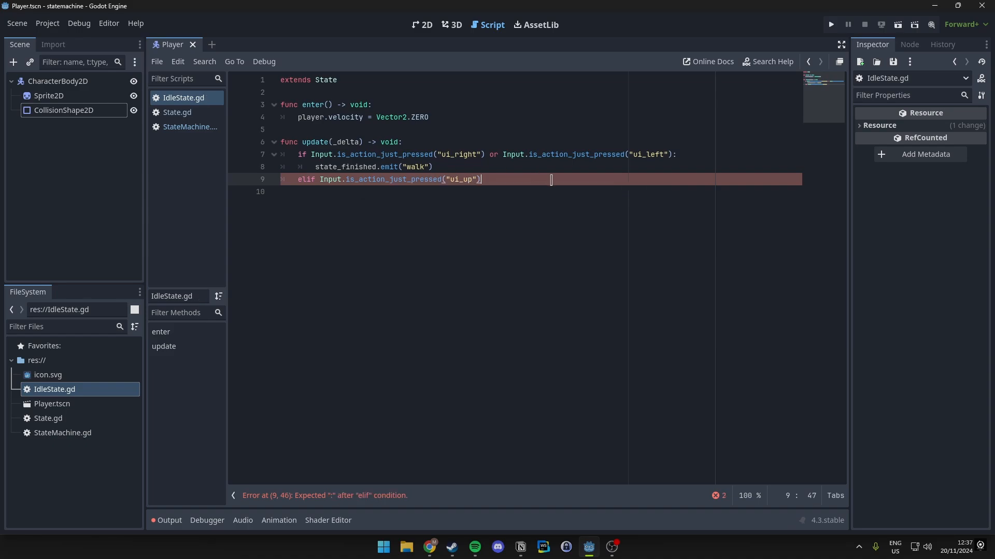
pyautogui.write(':')
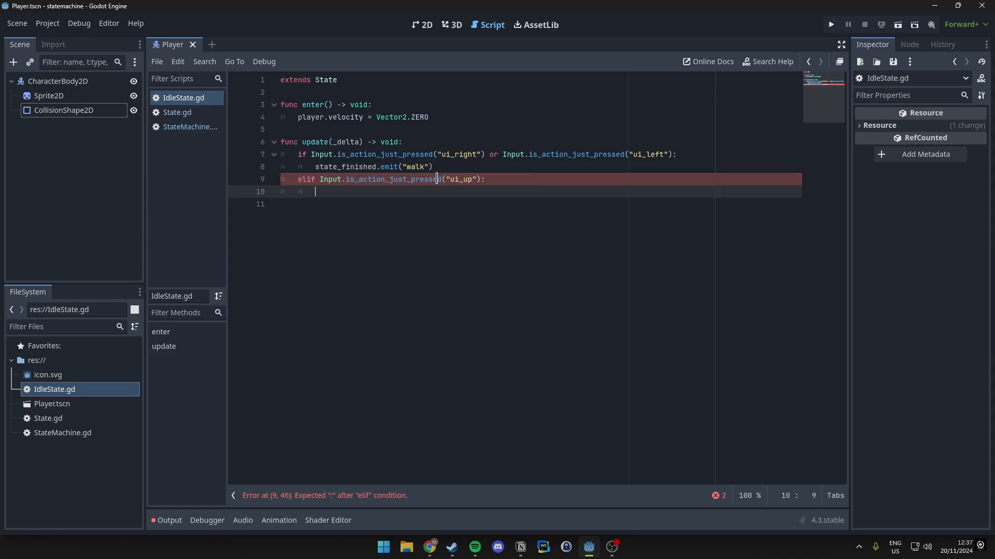
pyautogui.write('state_finished.emit("walk")')
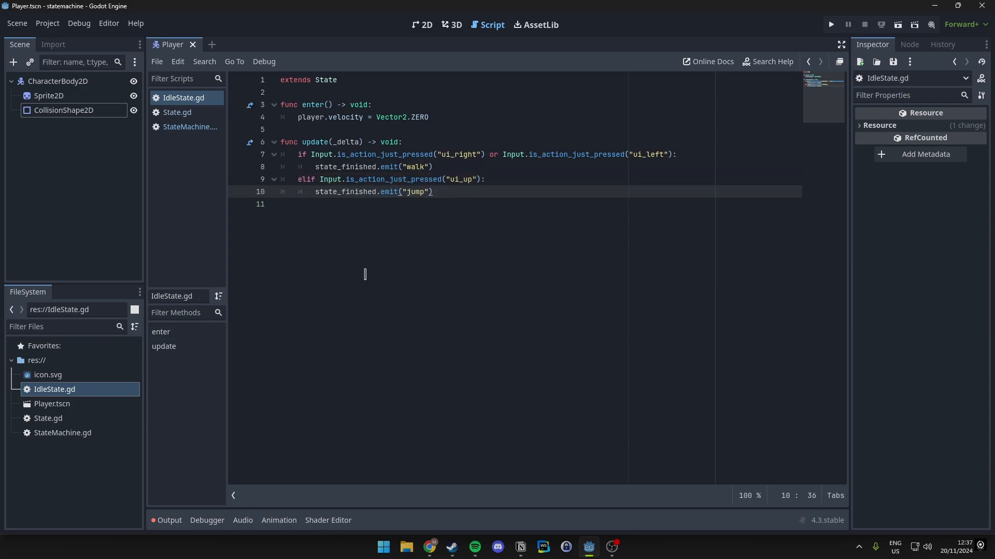
pyautogui.moveTo(429, 240)
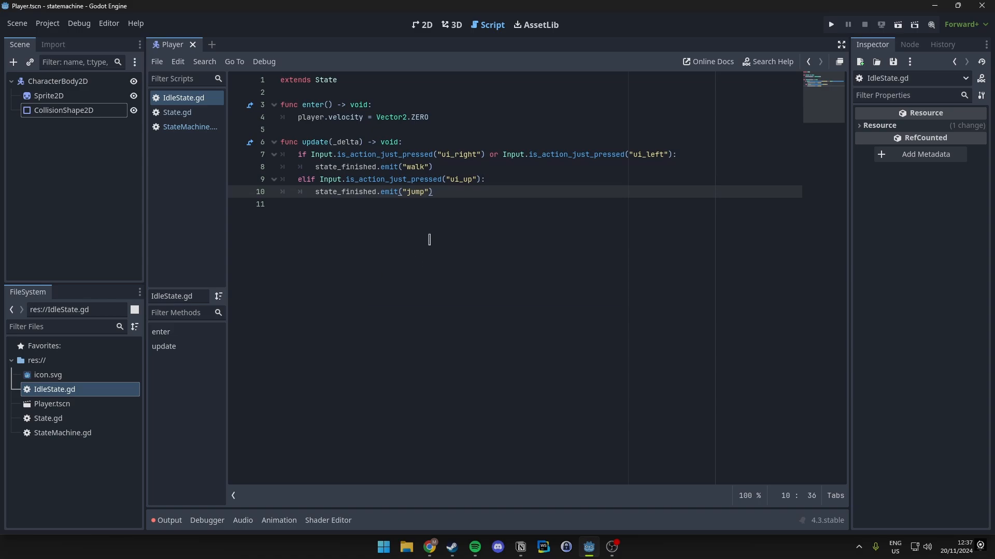
# - Create WalkState.gd in res:// and declare const SPEED: float = 300.0
pyautogui.rightClick(37, 360)
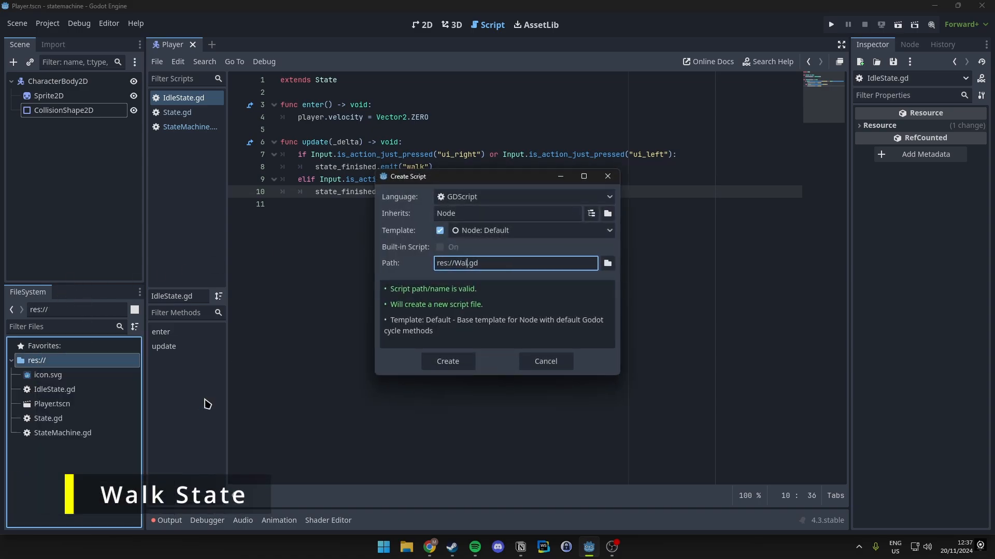
pyautogui.click(447, 361)
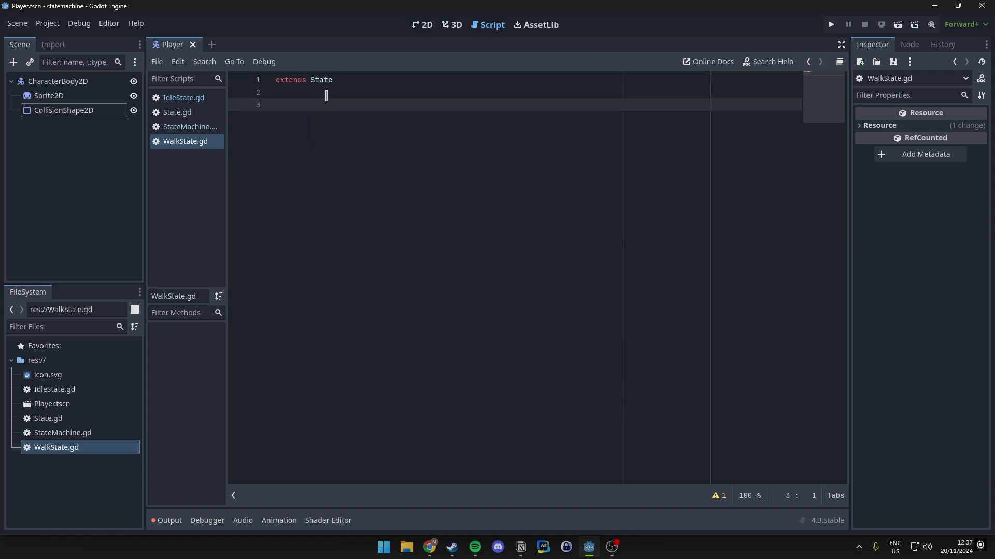
pyautogui.write('const')
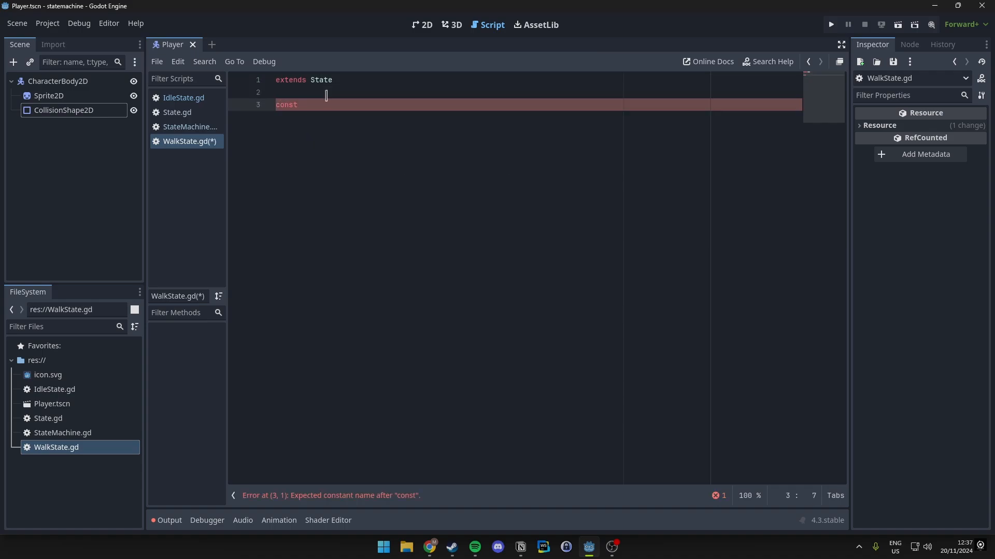
pyautogui.write('SPEED')
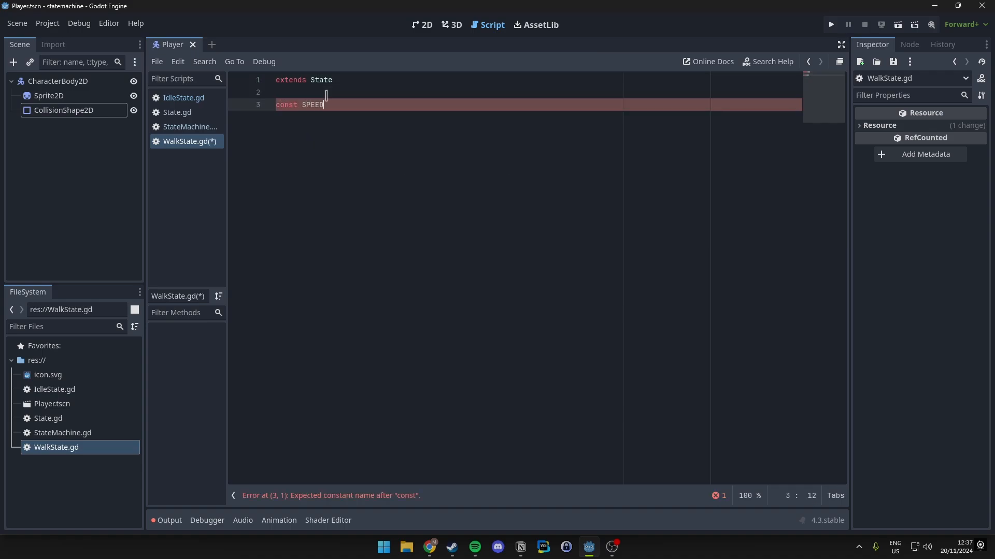
pyautogui.write(': float =')
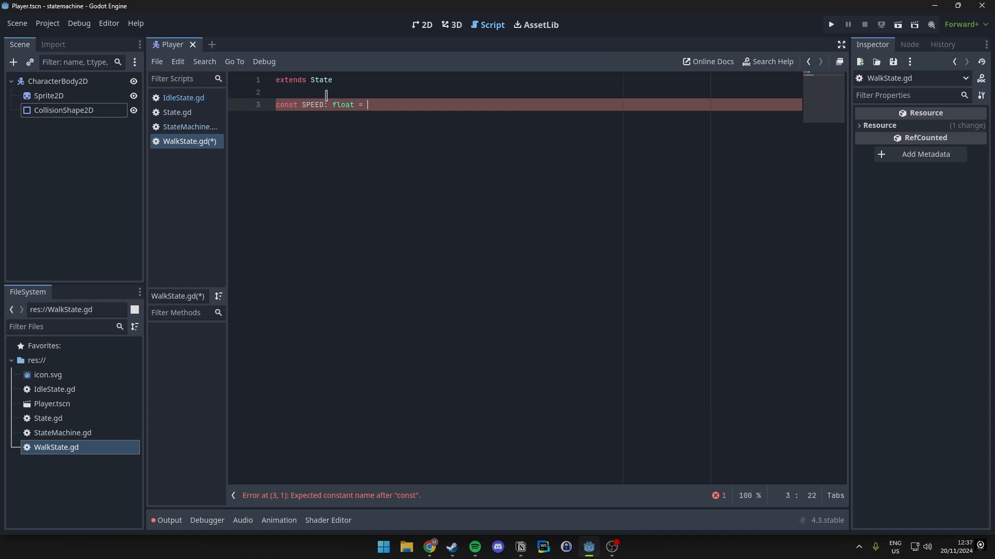
pyautogui.write('300.0')
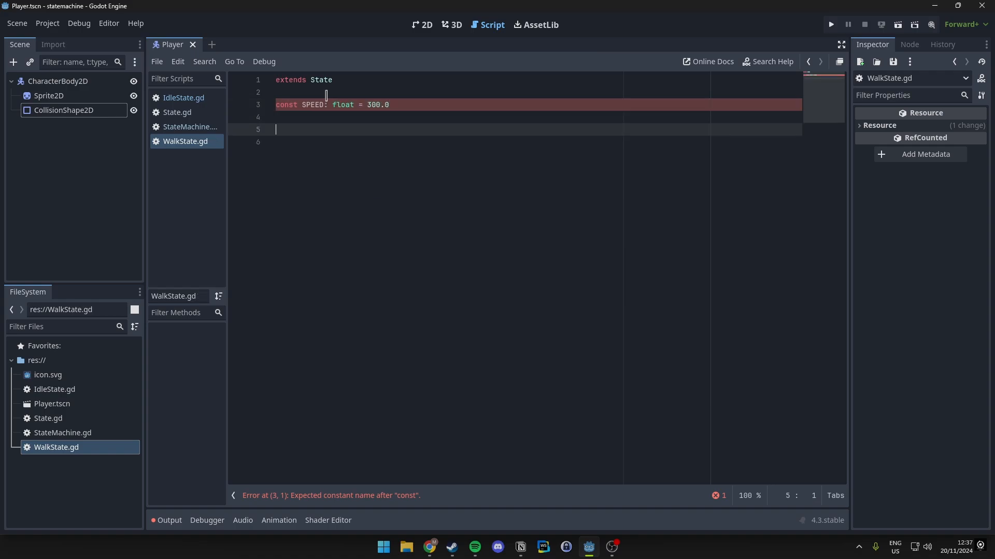
# - Write update(delta) setting player.velocity.x from Input.get_axis("ui_left", "ui_right") and calling move_and_slide
pyautogui.write('func update(delta):')
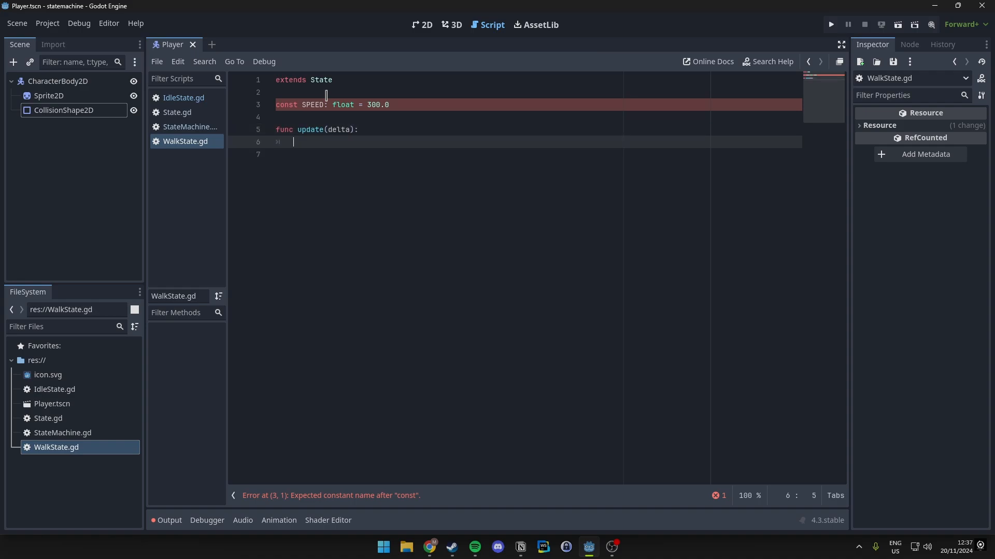
pyautogui.write('var direction')
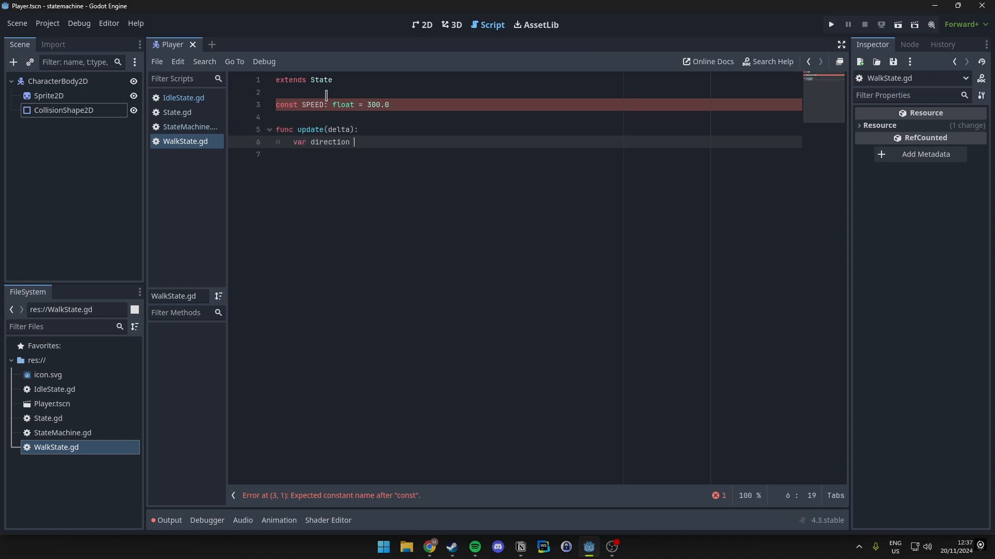
pyautogui.write('= Input.')
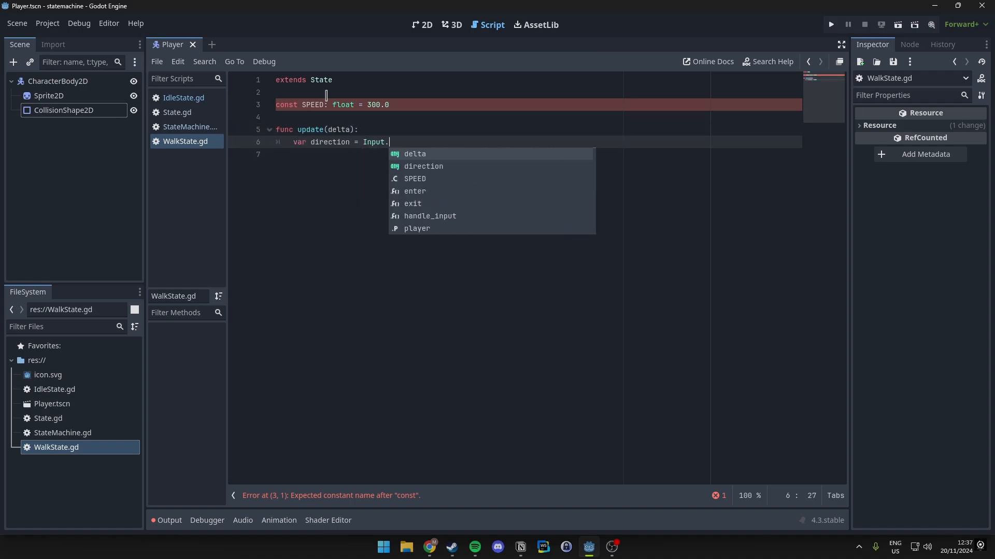
pyautogui.write('get_axis()')
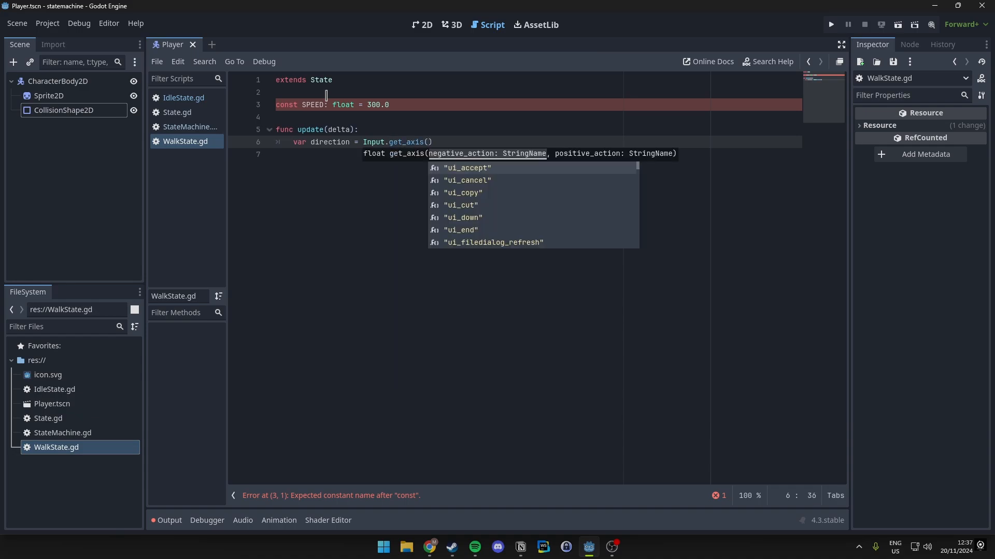
pyautogui.write('"ui_left", "')
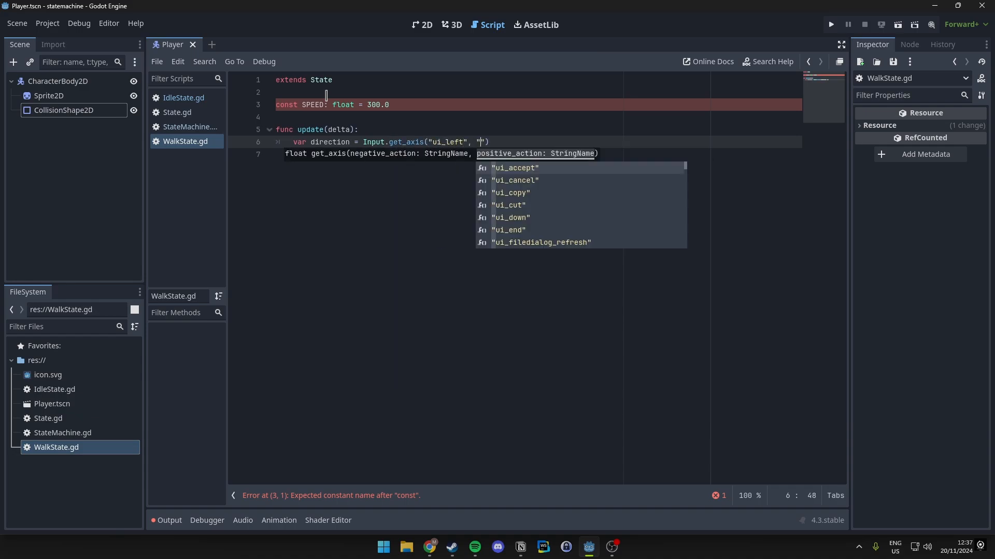
pyautogui.write('ui_right')
pyautogui.click(533, 154)
pyautogui.write('player.')
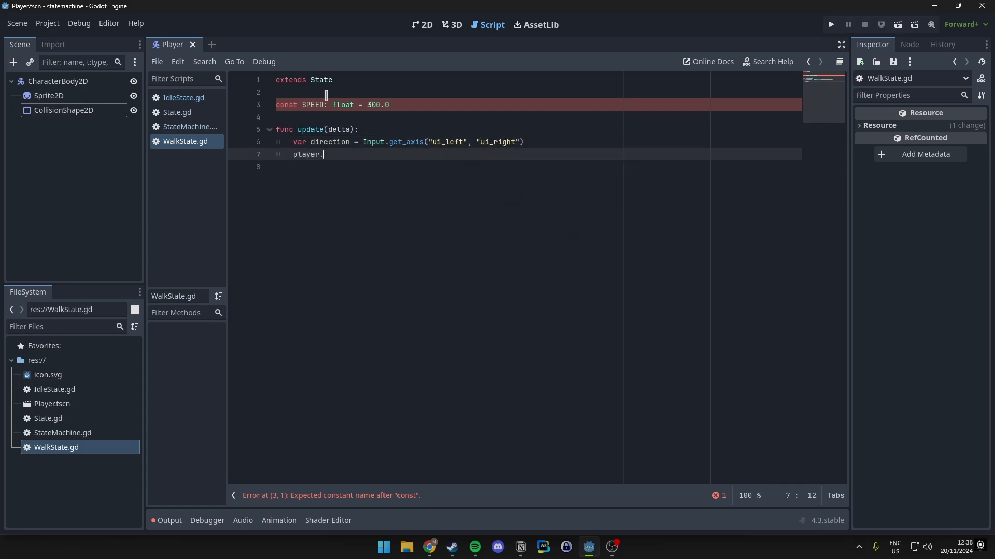
pyautogui.write('velocity.')
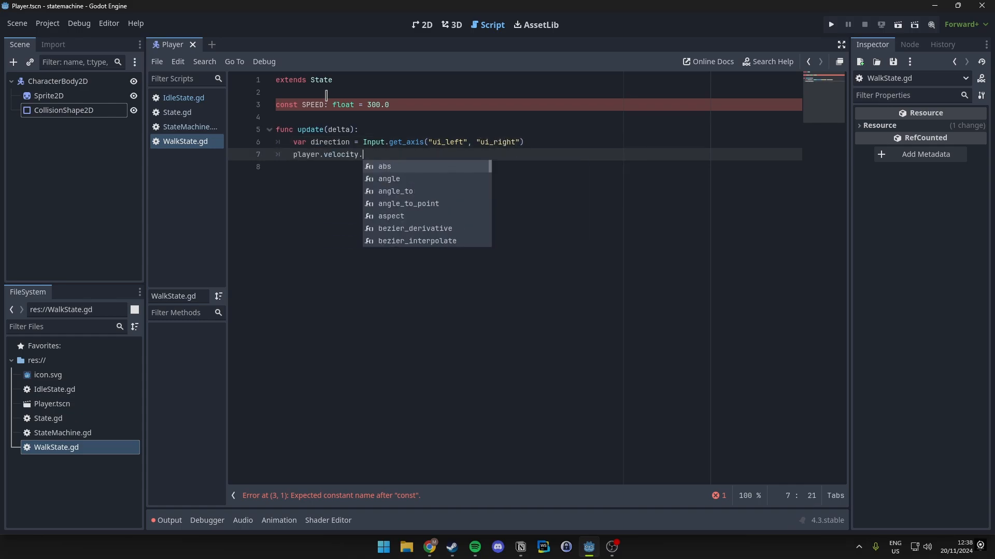
pyautogui.write('x = direction * SPE')
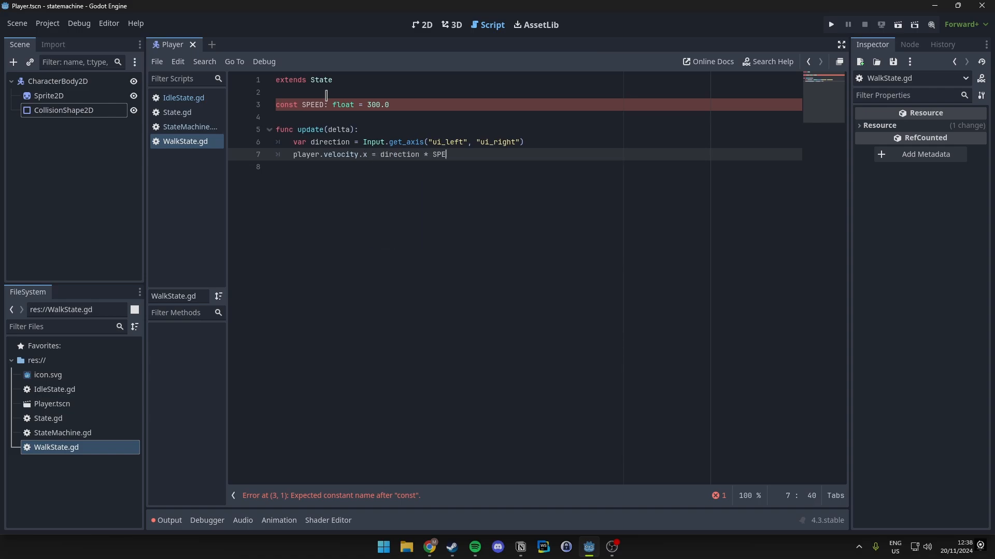
pyautogui.press('Enter')
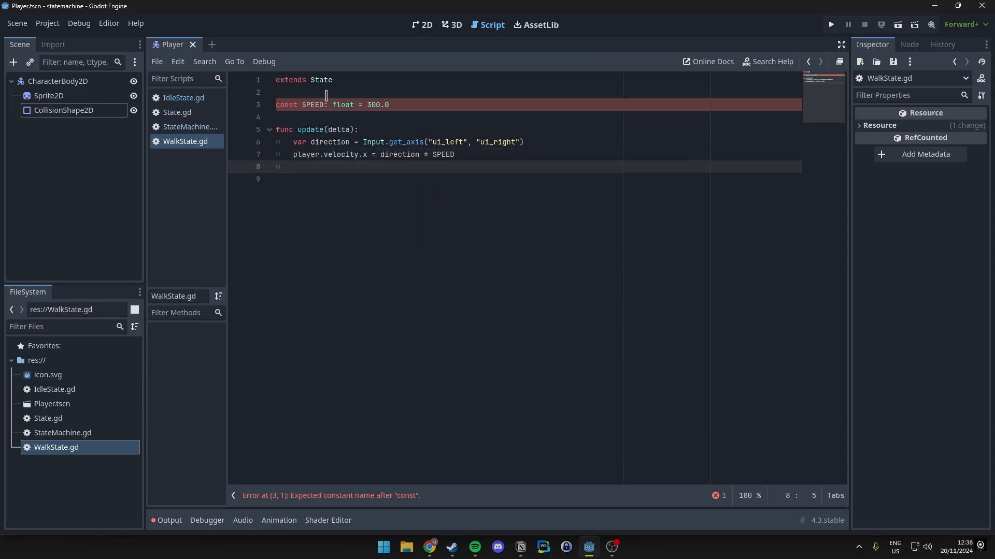
pyautogui.write('player.move_and_slide(')
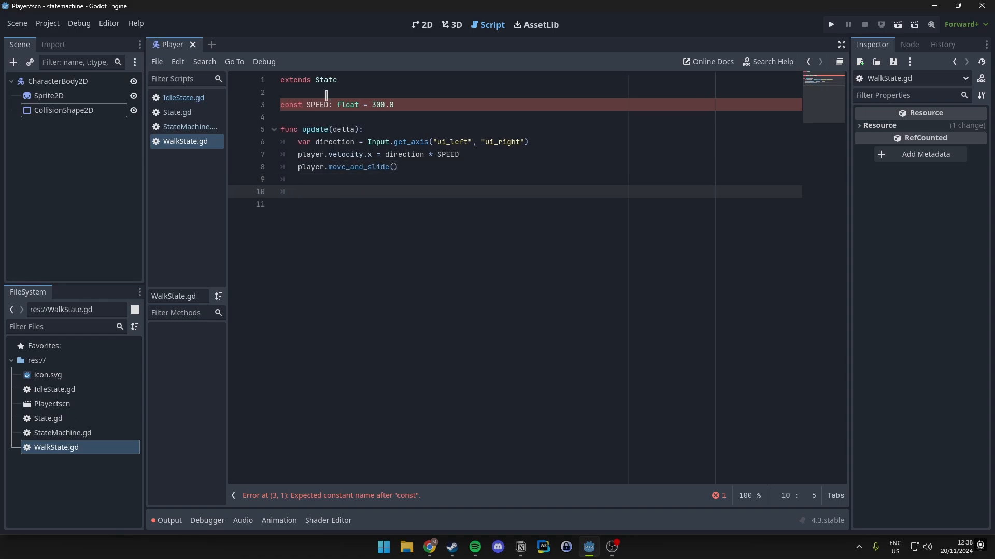
# - Emit state_finished "idle" when direction is 0, or "jump" when ui_up is just pressed
pyautogui.write('if')
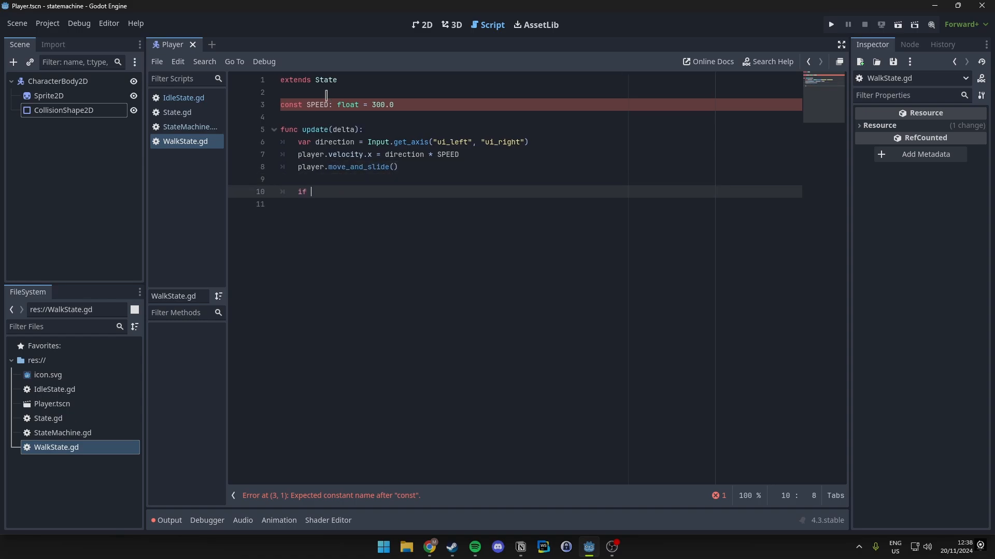
pyautogui.write('direction == 0:')
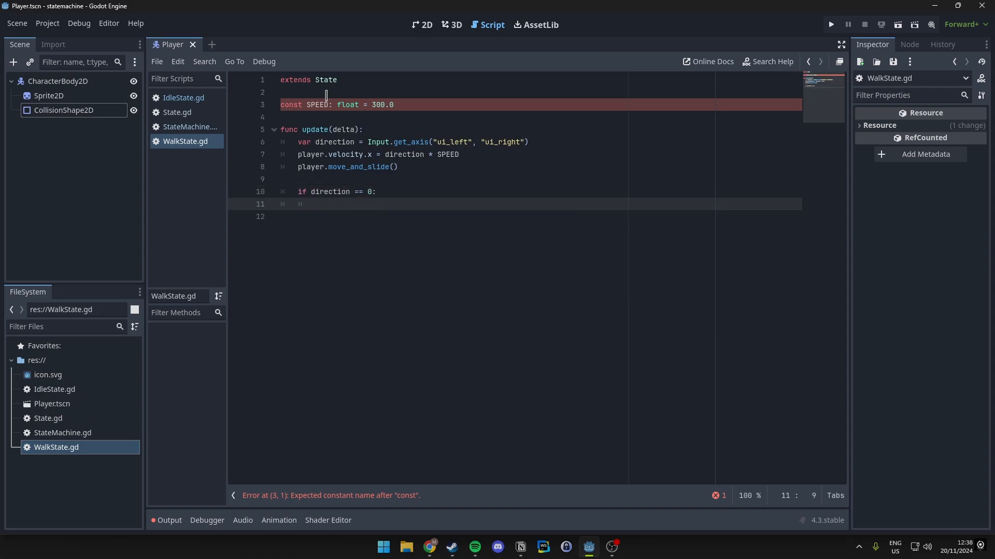
pyautogui.write('state_finished.emit(')
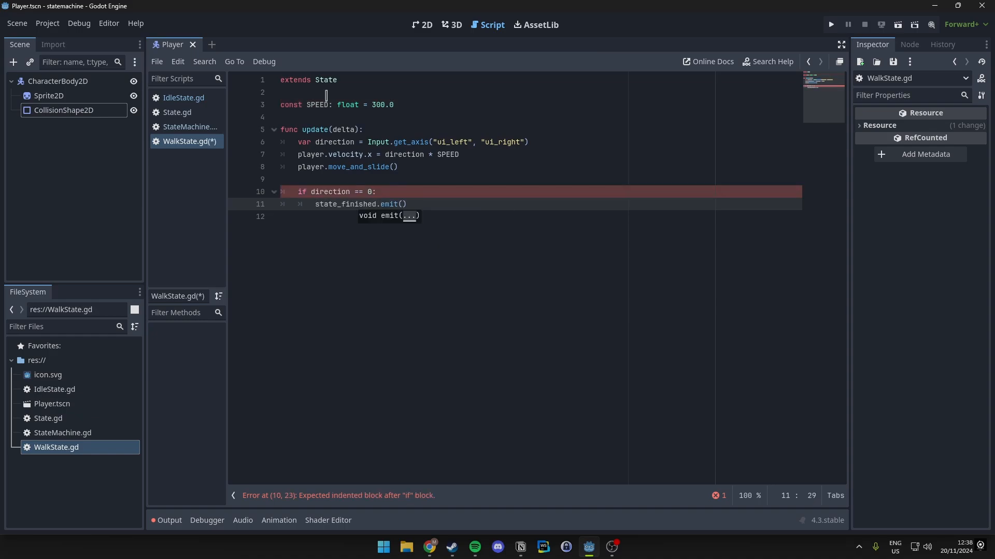
pyautogui.write('"idle"')
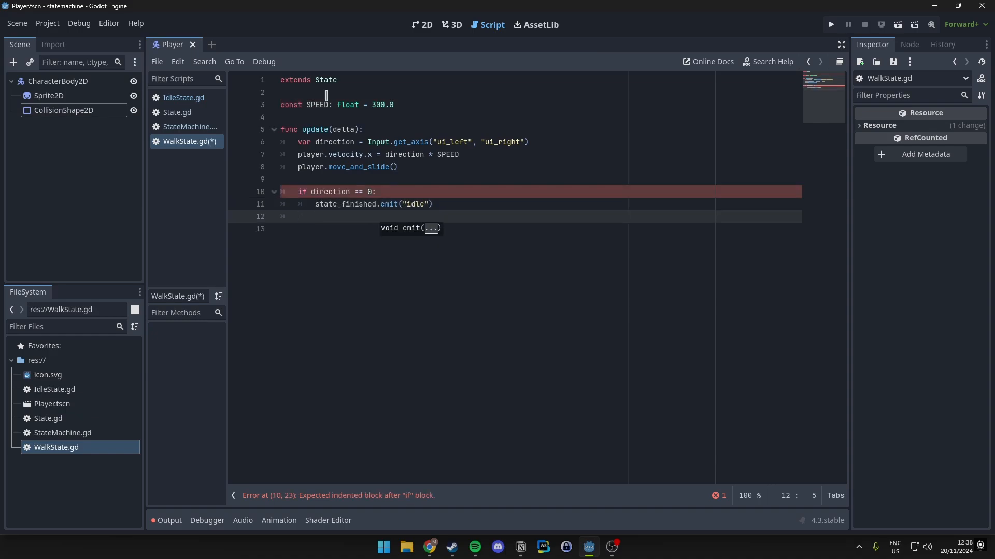
pyautogui.write('elif')
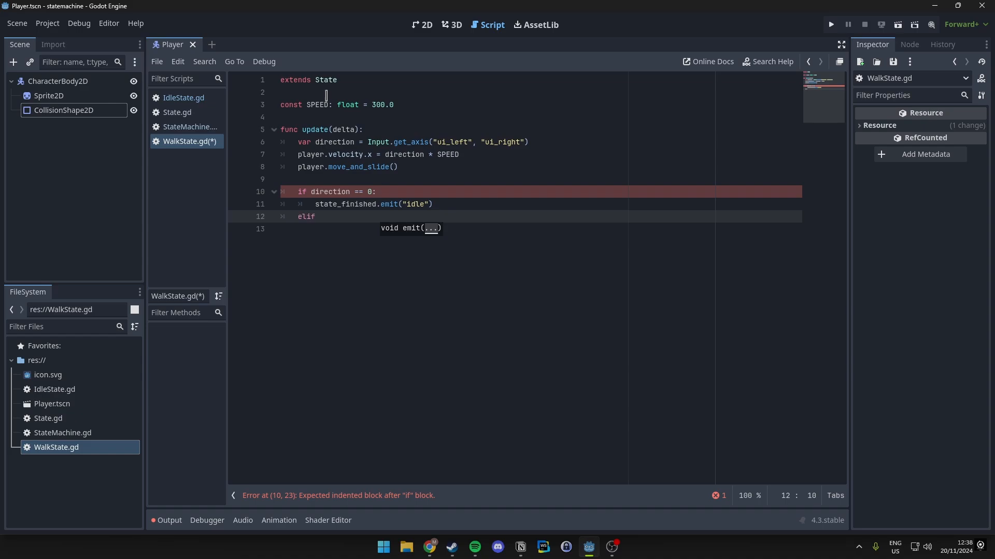
pyautogui.write('Input.is_action_just_pressed(')
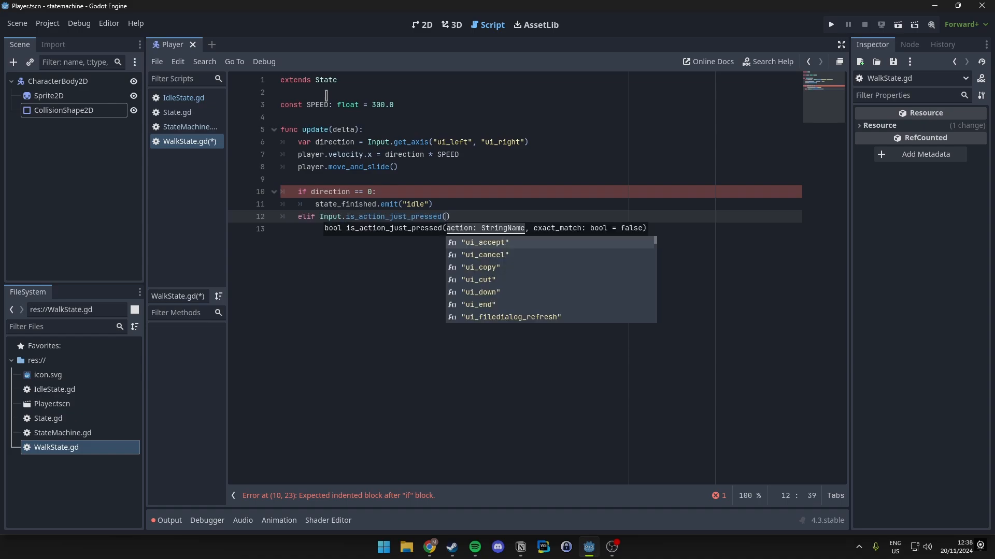
pyautogui.write('"ui_up')
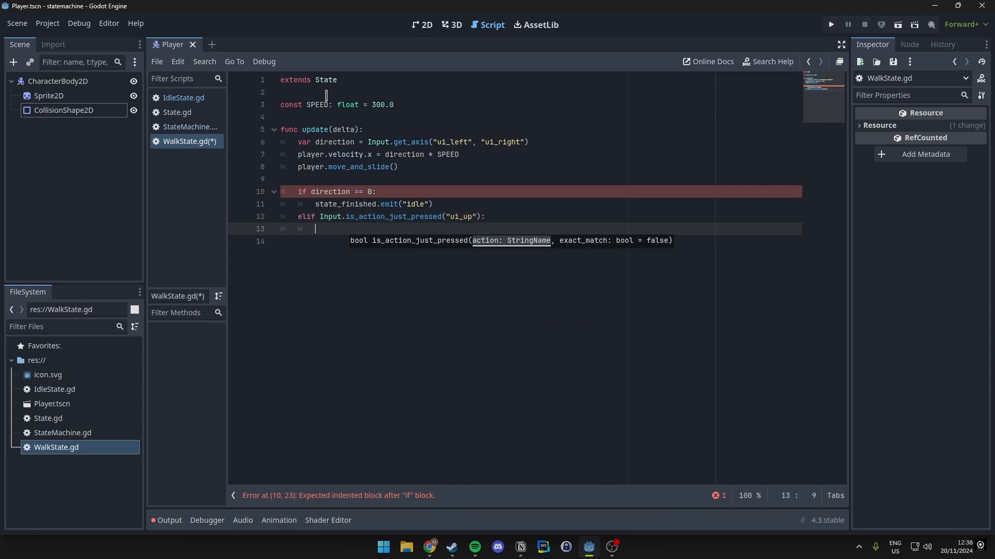
pyautogui.write('state_finished.emit(""')
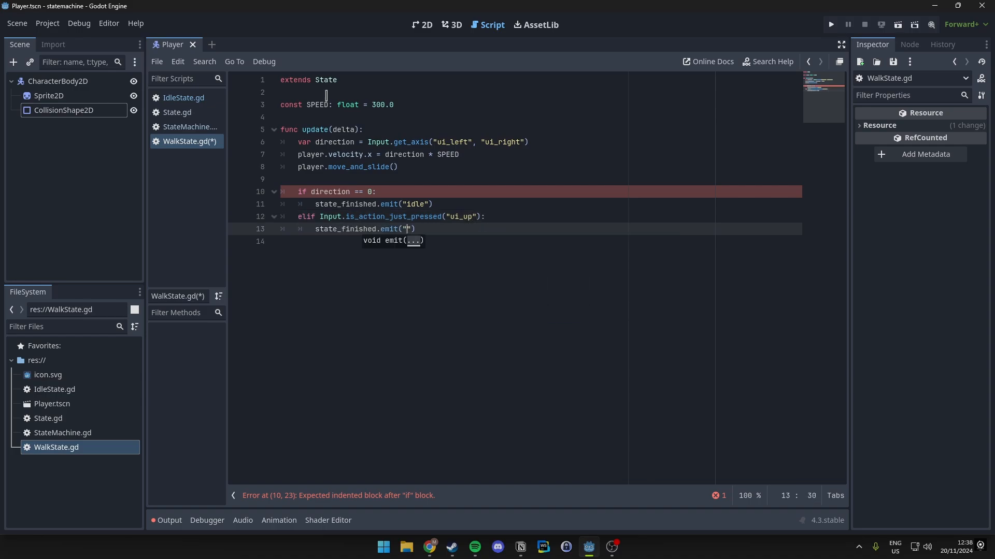
pyautogui.write('jump')
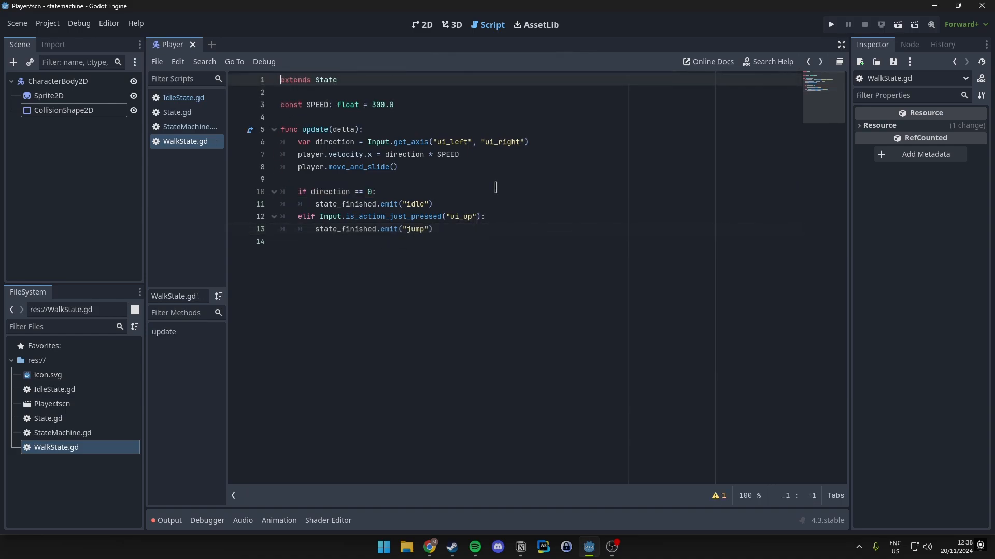
pyautogui.click(334, 141)
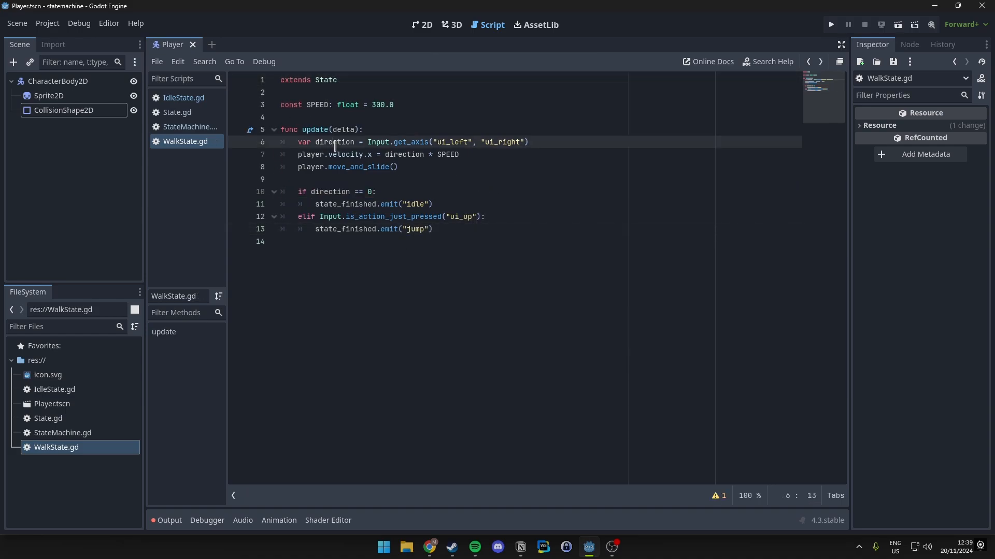
pyautogui.click(464, 142)
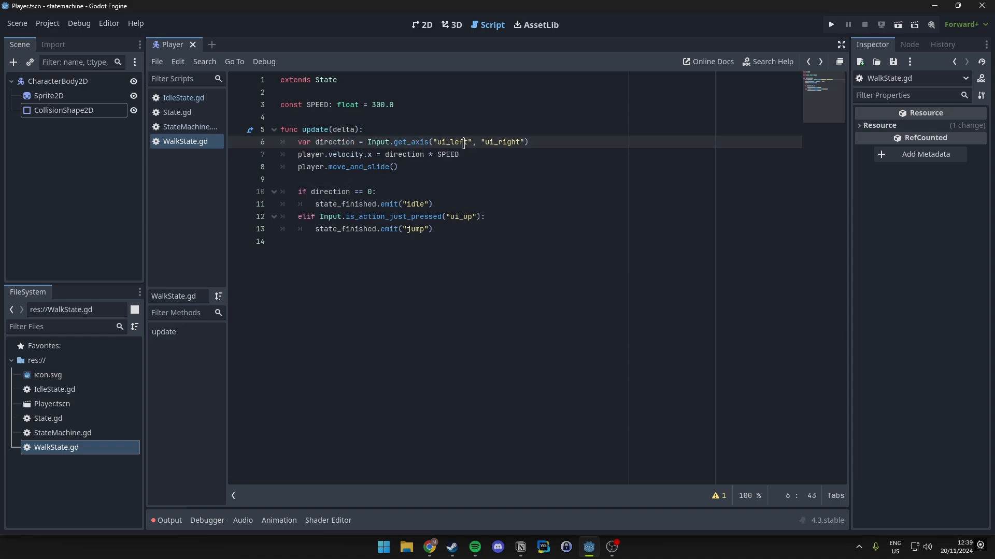
pyautogui.click(349, 155)
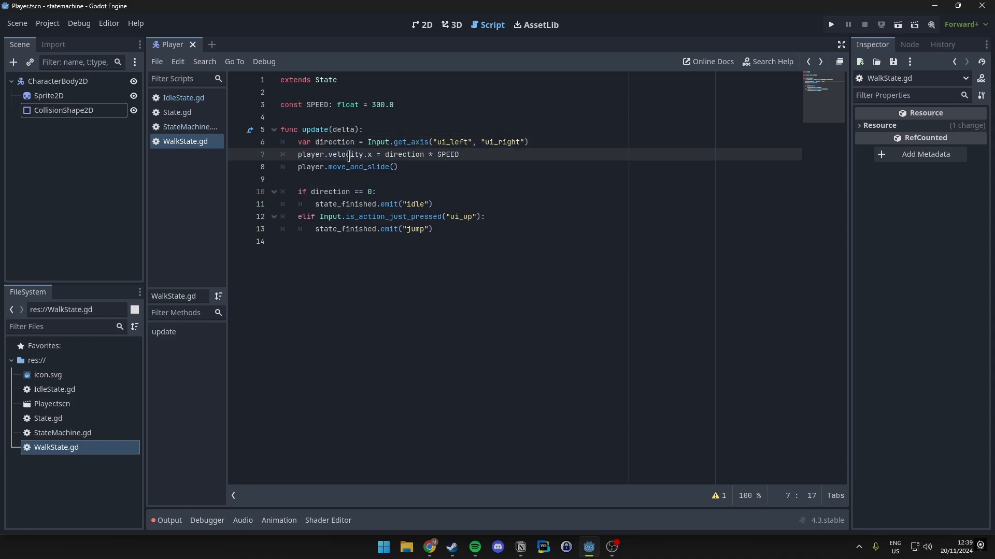
pyautogui.doubleClick(345, 154)
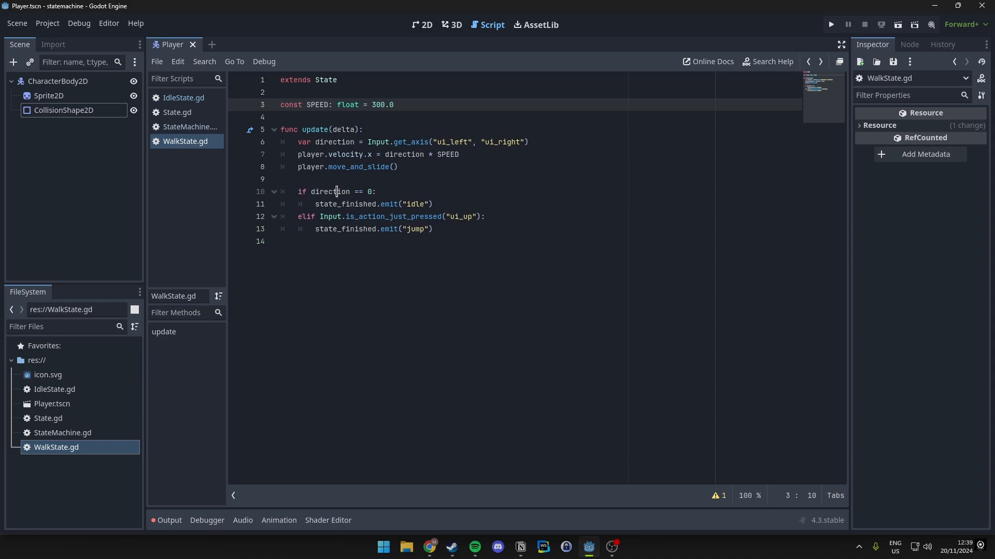
pyautogui.doubleClick(416, 204)
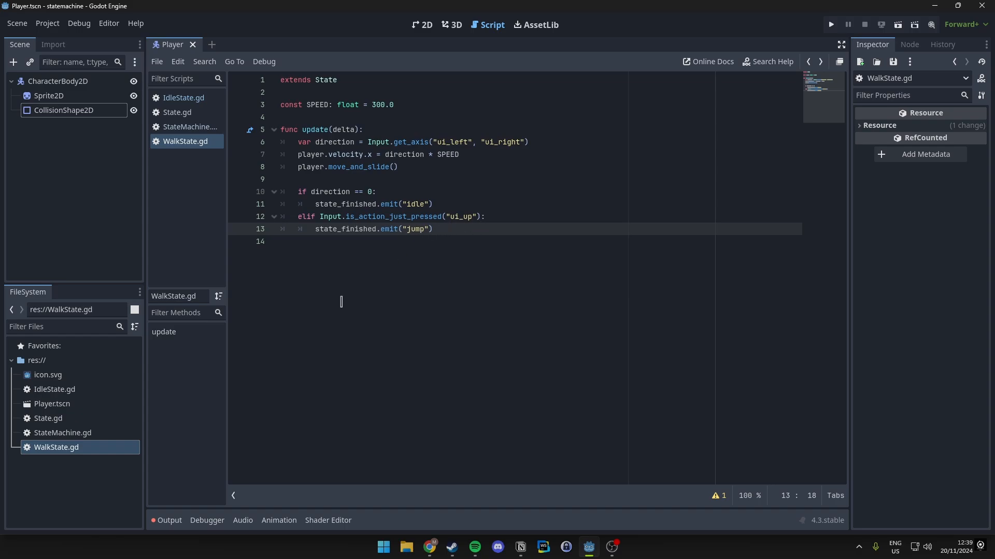
# - Create JumpState.gd in res:// from the FileSystem context menu's New Script dialog
pyautogui.rightClick(36, 360)
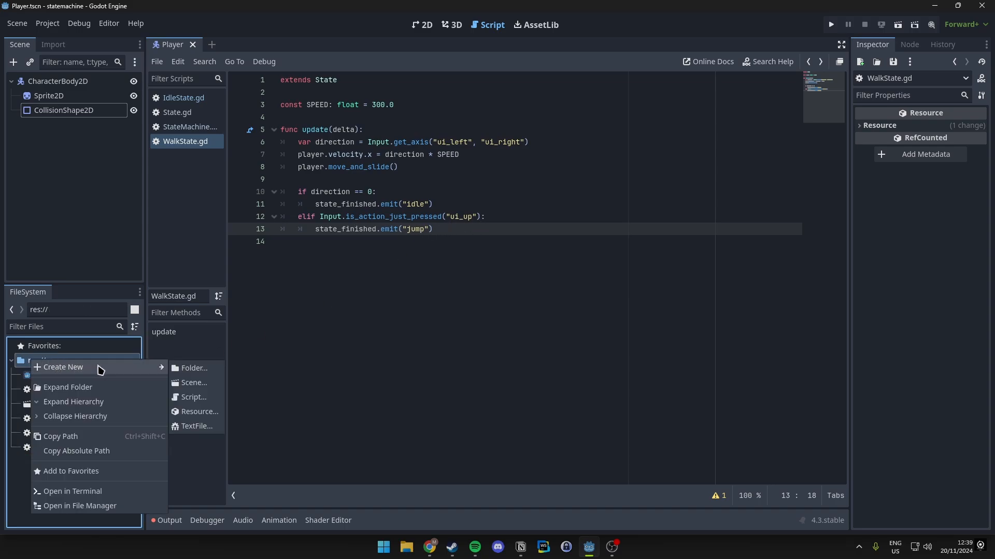
pyautogui.moveTo(193, 397)
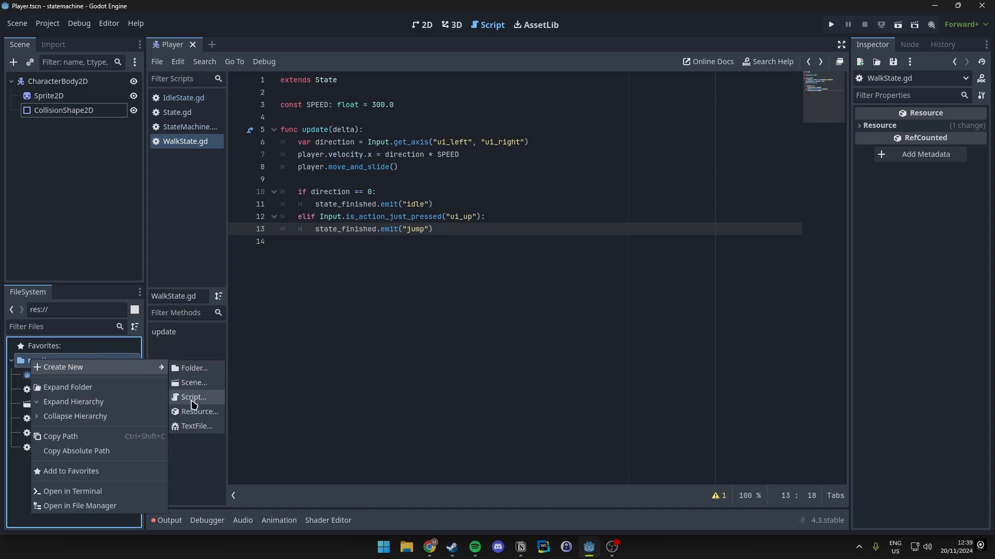
pyautogui.click(194, 398)
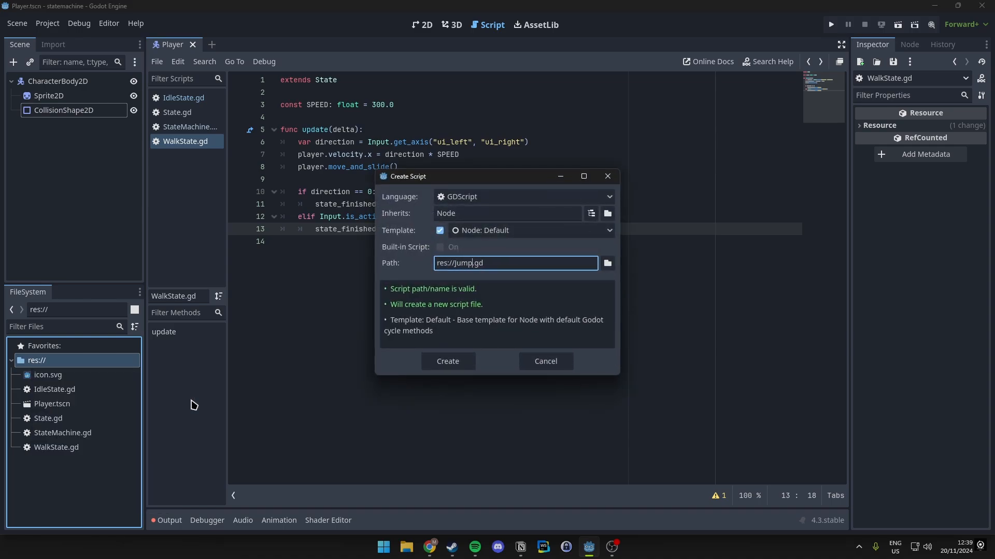
pyautogui.click(448, 361)
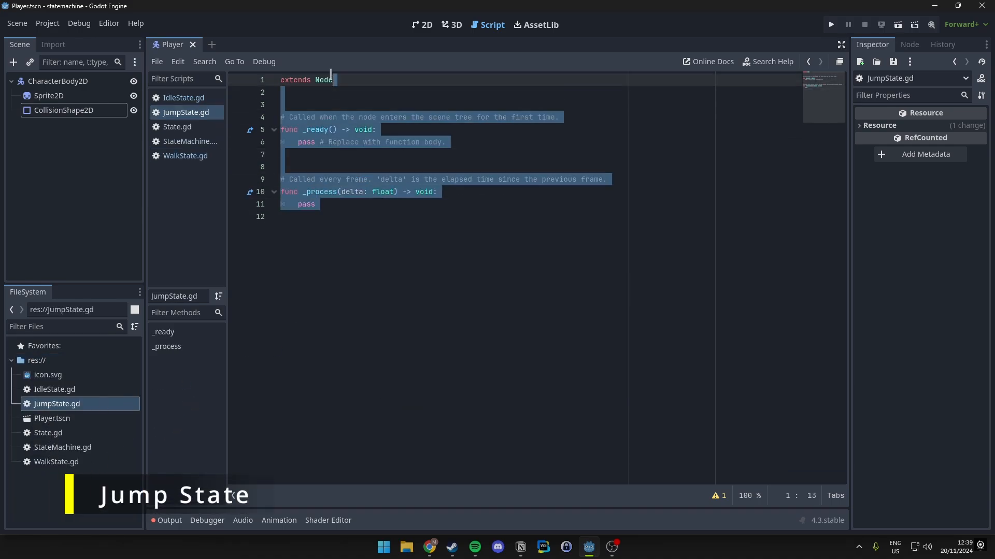
# - Write extends State, JUMP_VELOCITY: float = -400.0, GRAVITY: float = 980.0, and enter() setting player.velocity.y
pyautogui.write('Sta')
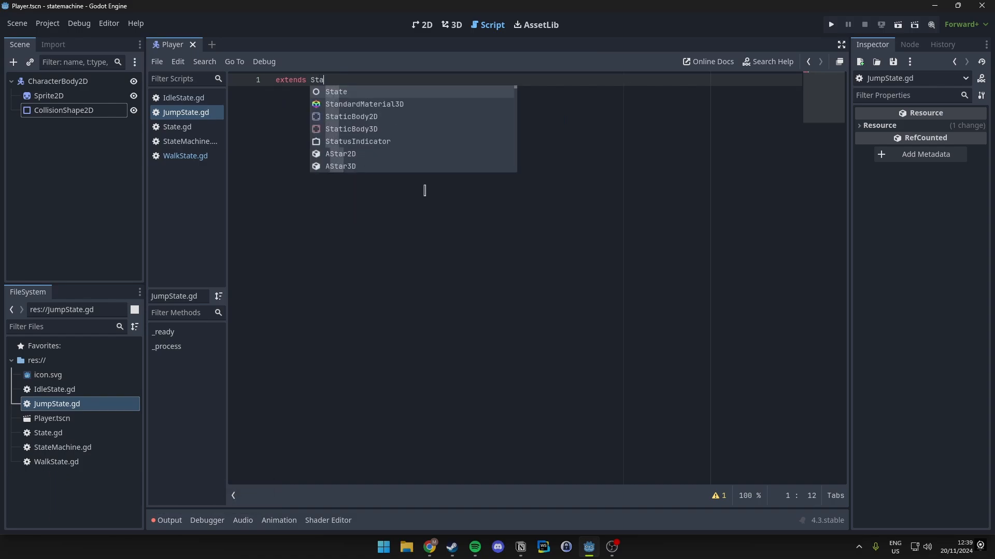
pyautogui.press('Enter')
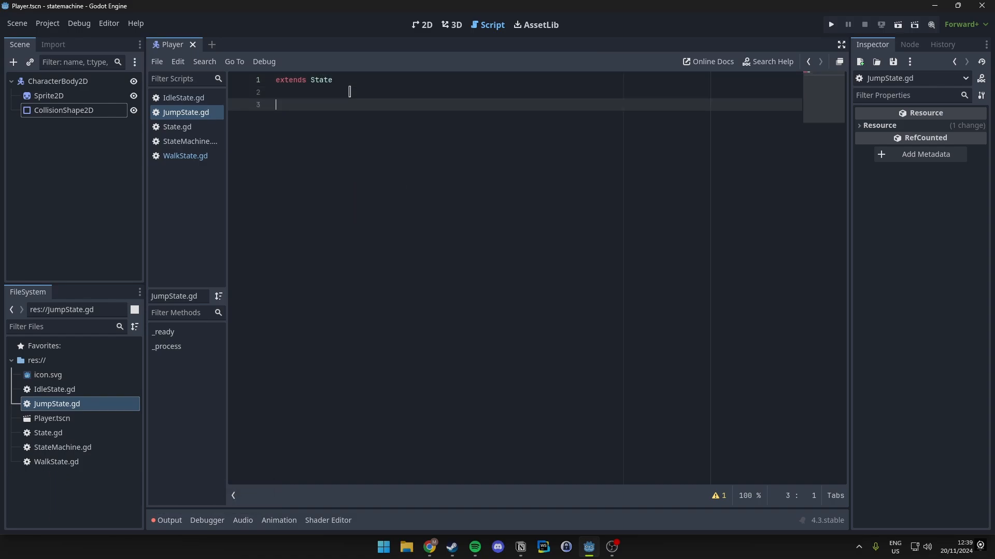
pyautogui.write('const J')
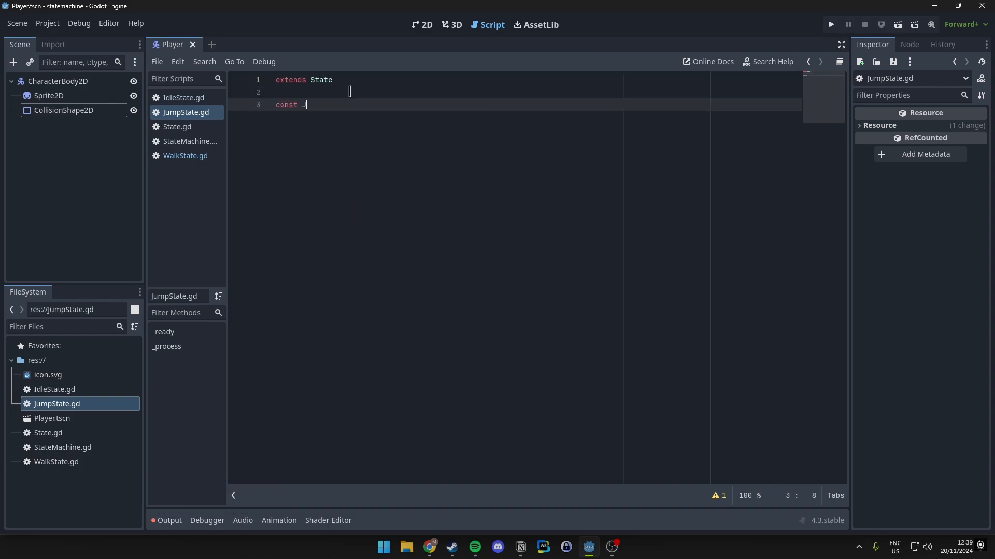
pyautogui.write('UMP_VELOCITY')
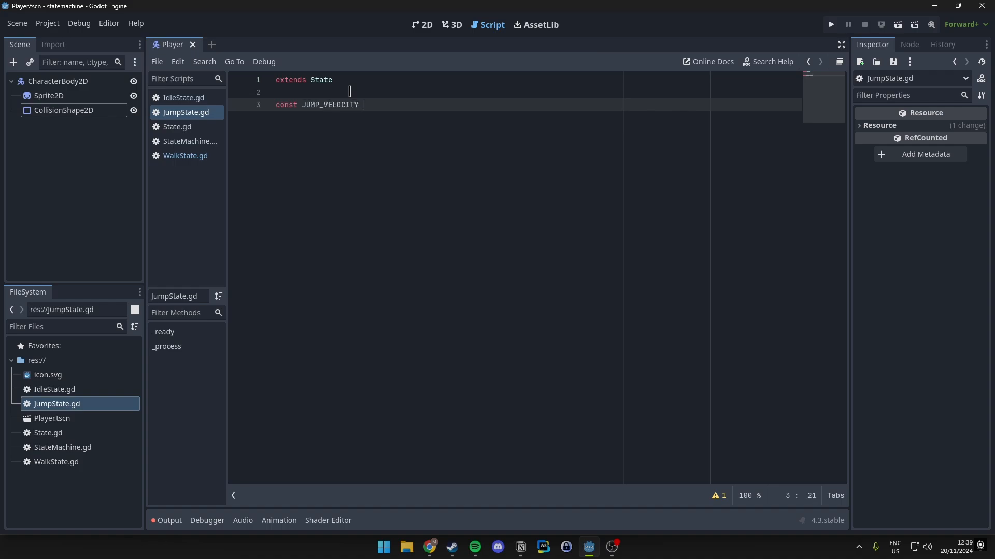
pyautogui.write(': F')
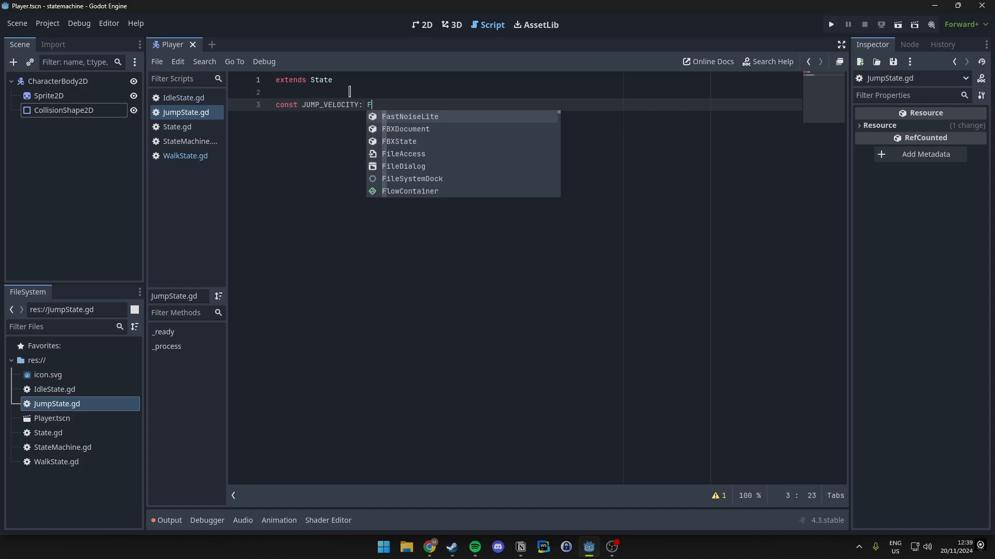
pyautogui.write('loat =')
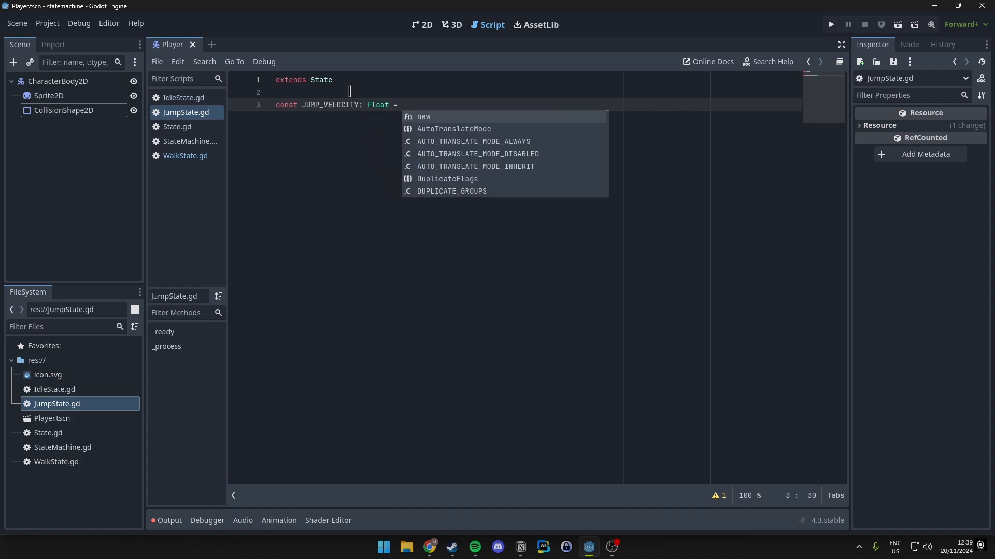
pyautogui.write('-400.0')
pyautogui.write('const GRAVI')
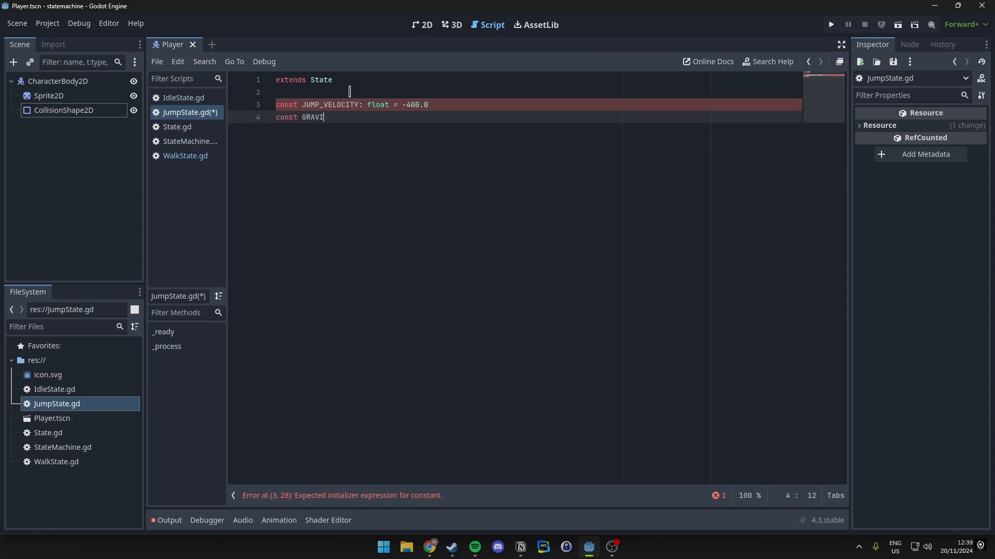
pyautogui.write('TY: float')
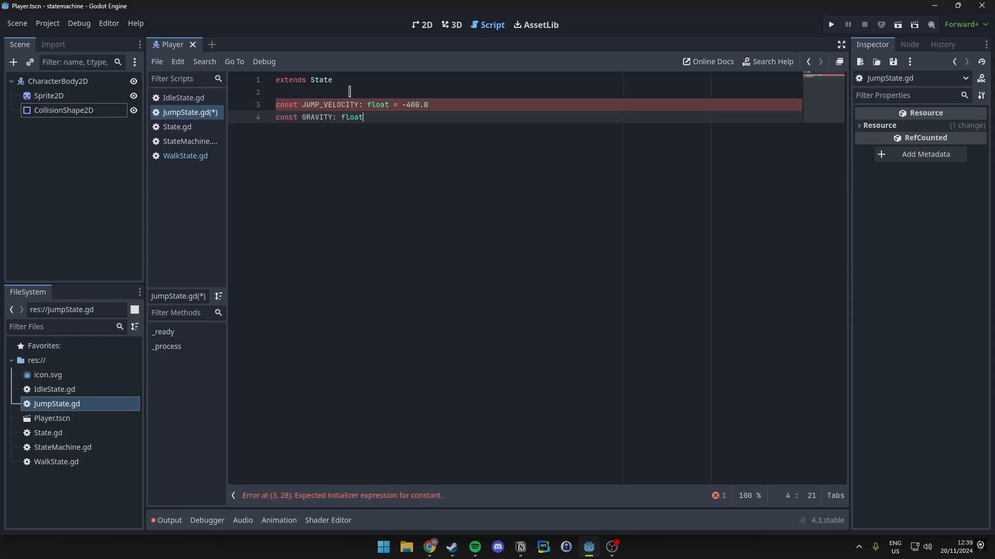
pyautogui.write('= 980.0')
pyautogui.write('func en')
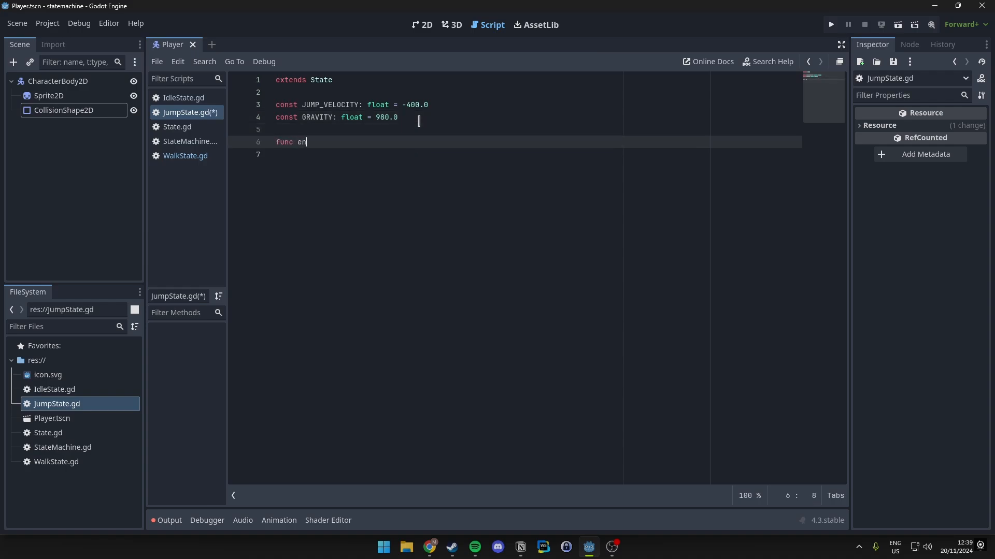
pyautogui.write('ter() -> void:')
pyautogui.click(533, 154)
pyautogui.write('player.v')
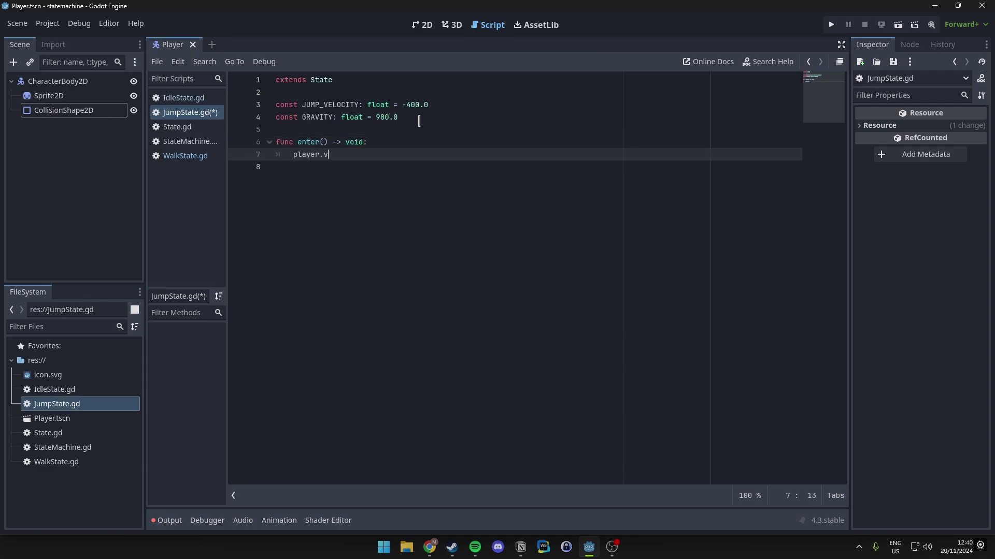
pyautogui.write('elocity.y = JUMP_VELOCITY')
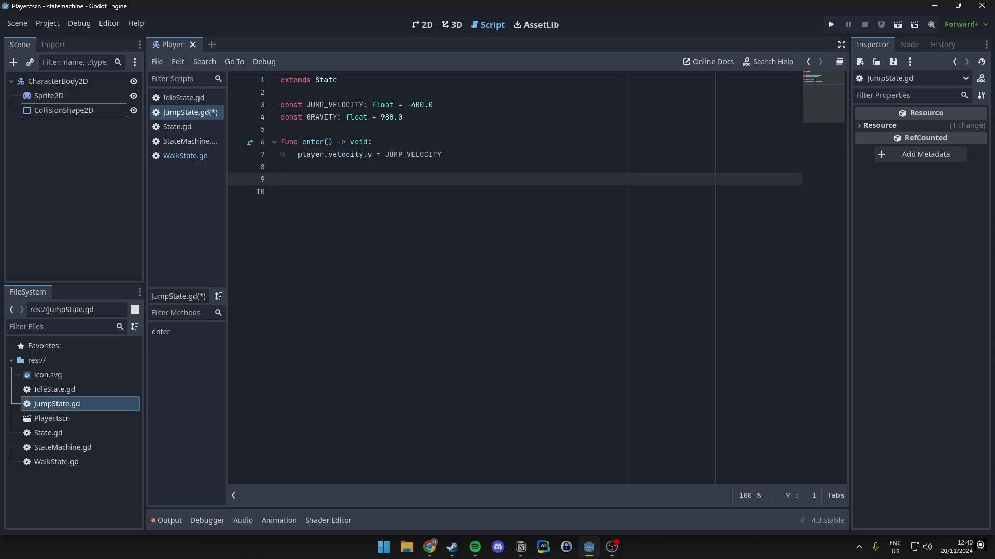
# - Write update(delta) applying gravity, horizontal input velocity, and player.move_and_slide()
pyautogui.click(293, 179)
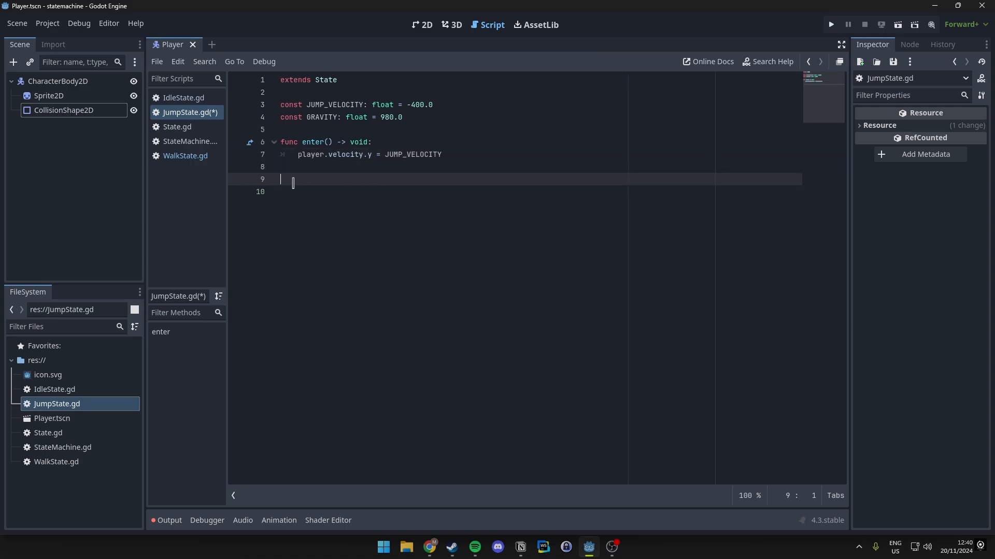
pyautogui.write('func update(')
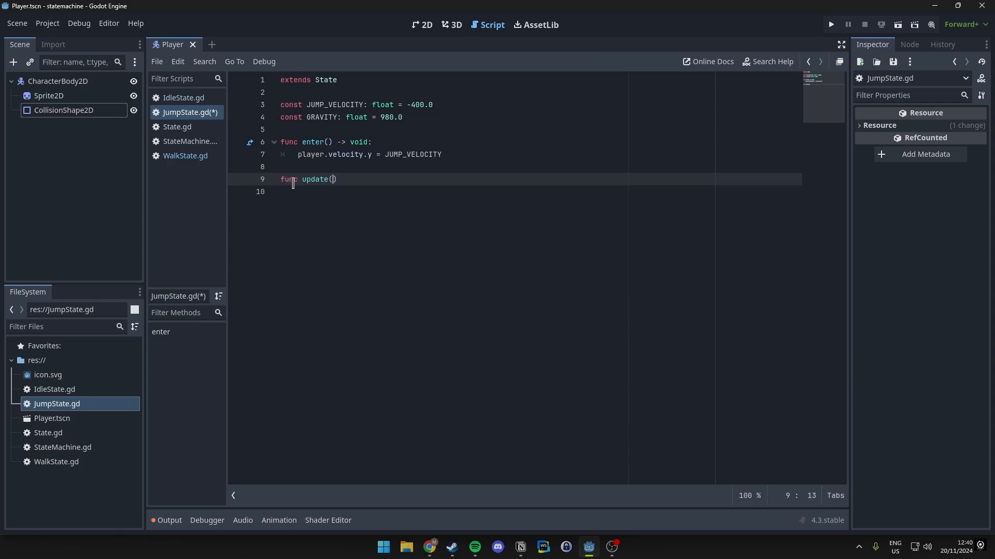
pyautogui.write('delta):')
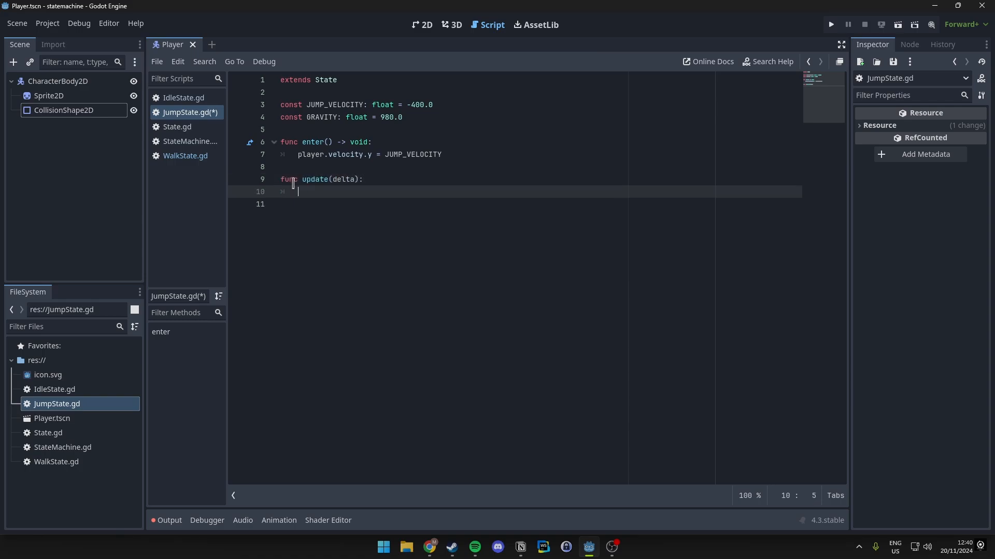
pyautogui.write('player.velocity.y += GRAVITY * D')
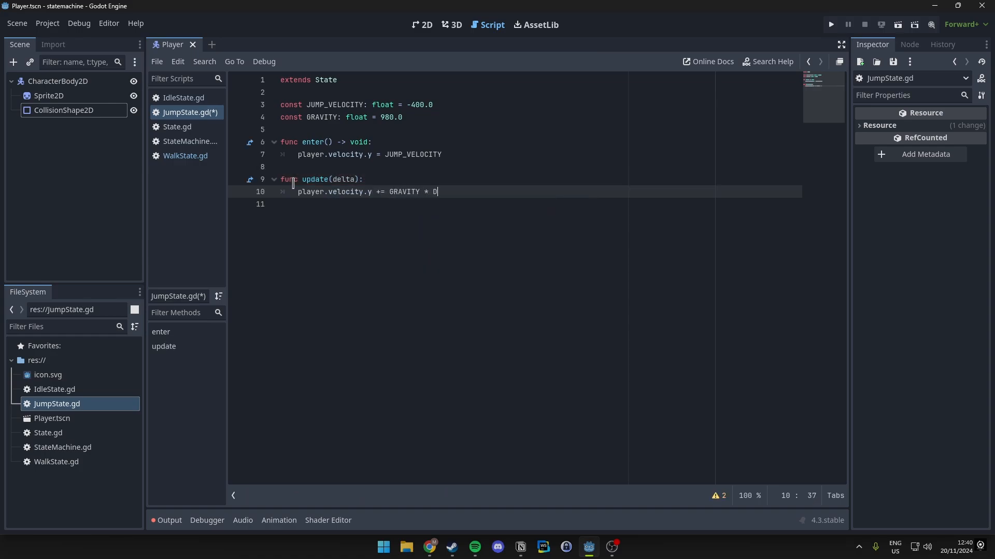
pyautogui.write('elta')
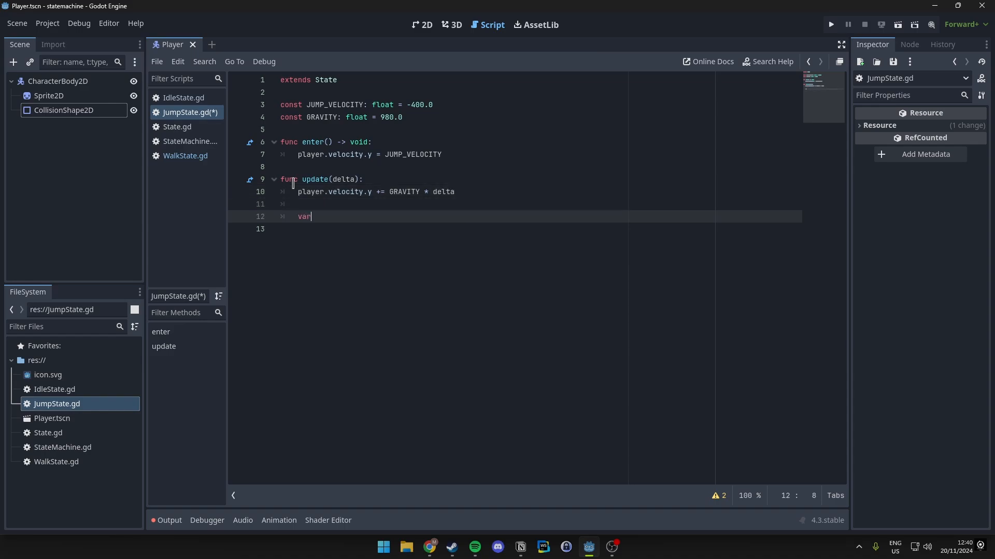
pyautogui.write('direction = Input.get_axis(')
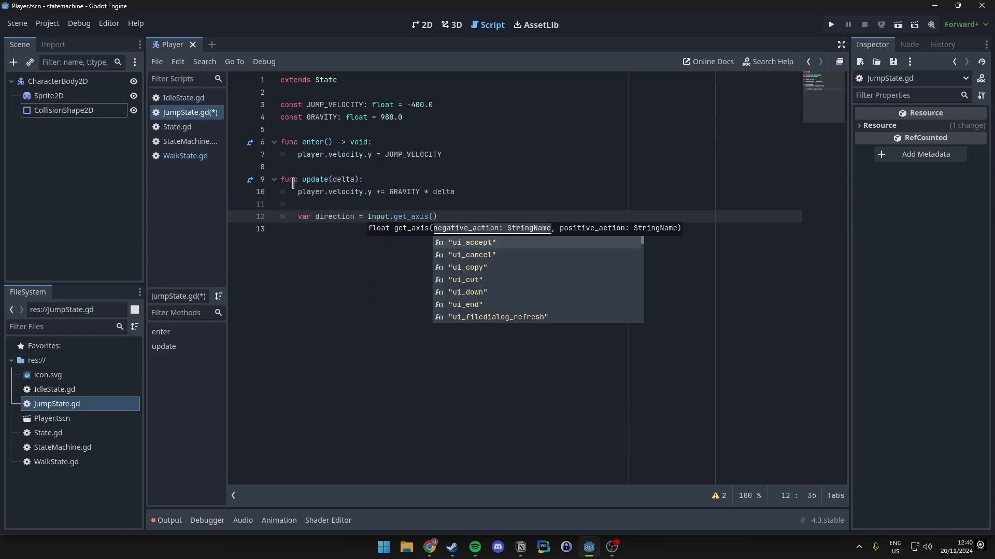
pyautogui.write('"ui_left", "ui_right')
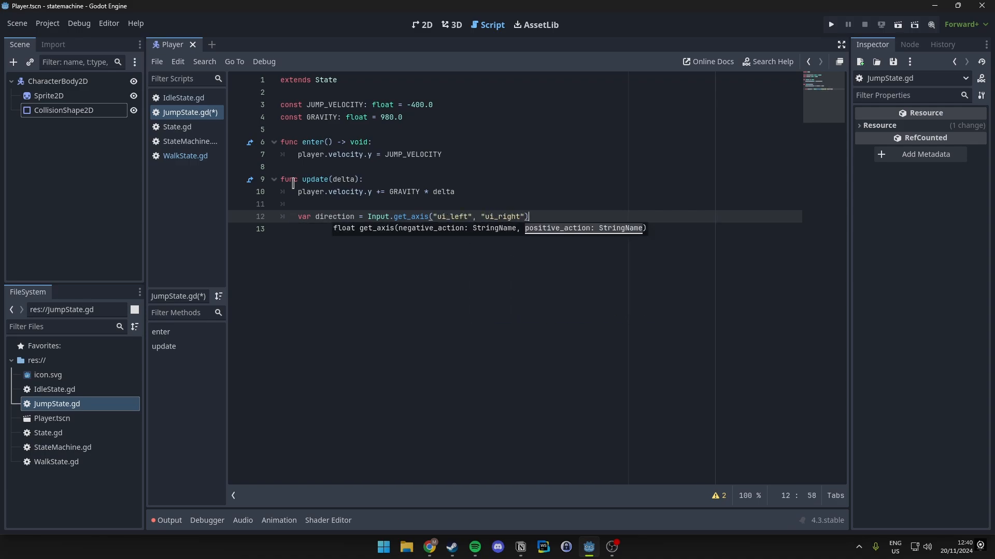
pyautogui.write('player.')
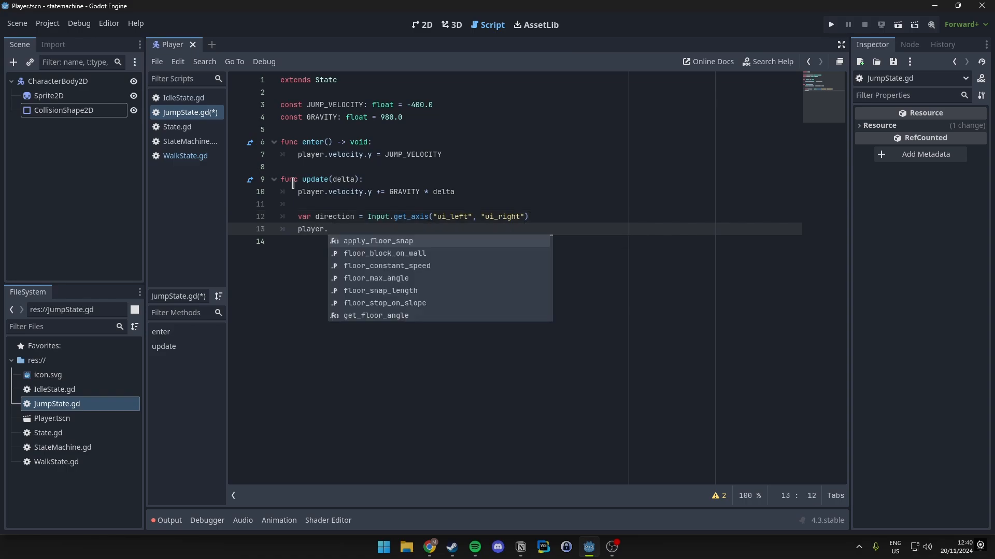
pyautogui.write('velocity.x = di')
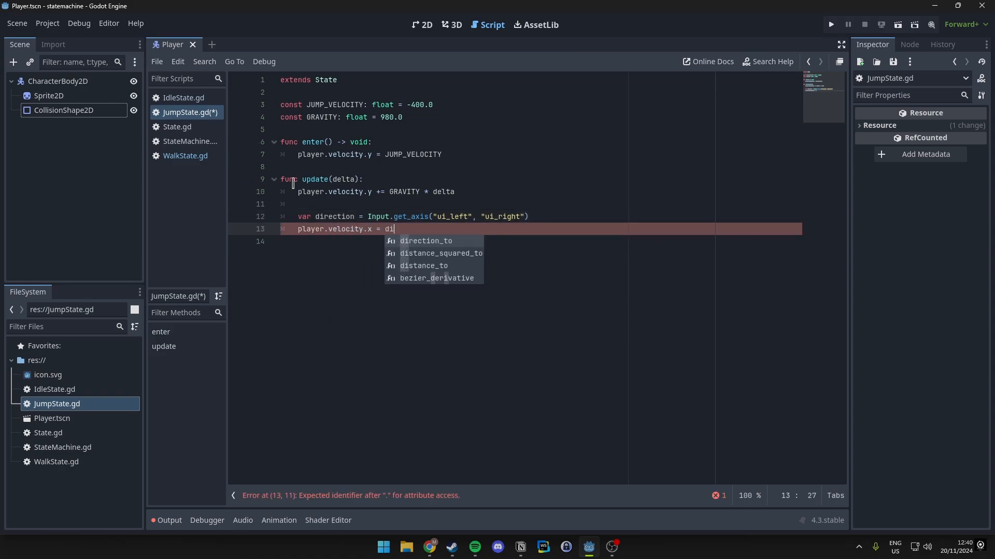
pyautogui.write('rection * 300.0')
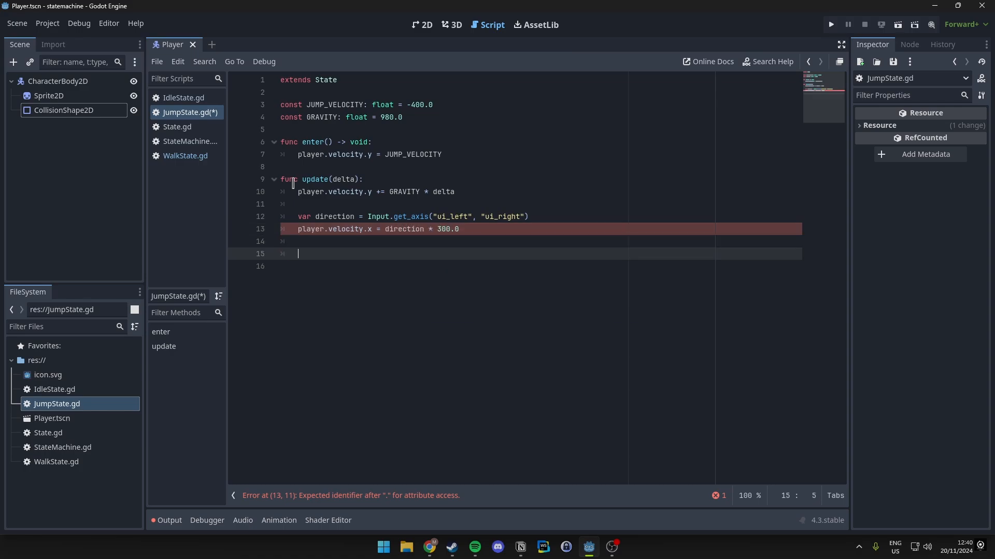
pyautogui.write('player.move_andSl')
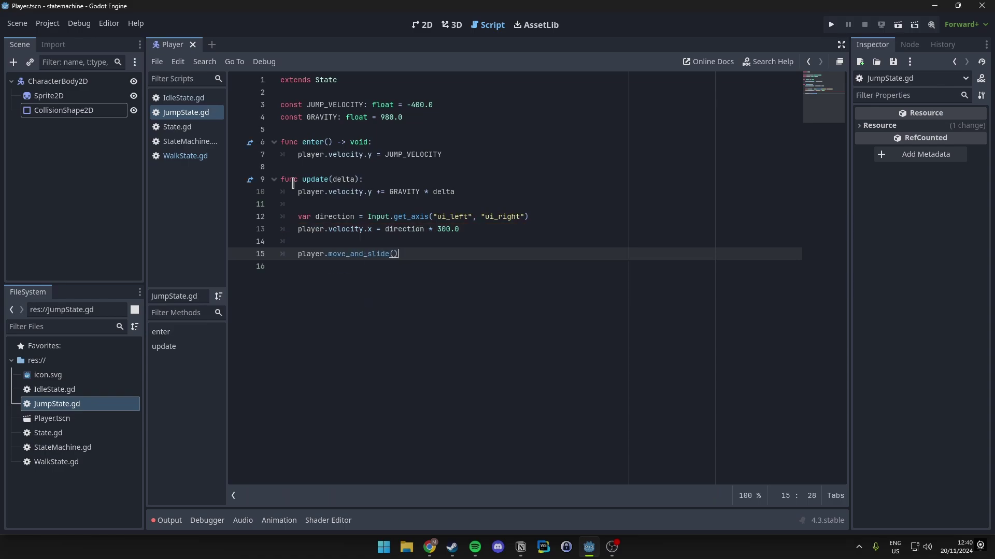
# - When player.is_on_floor(), emit state_finished "idle" if direction == 0, else "walk"
pyautogui.write('if player.')
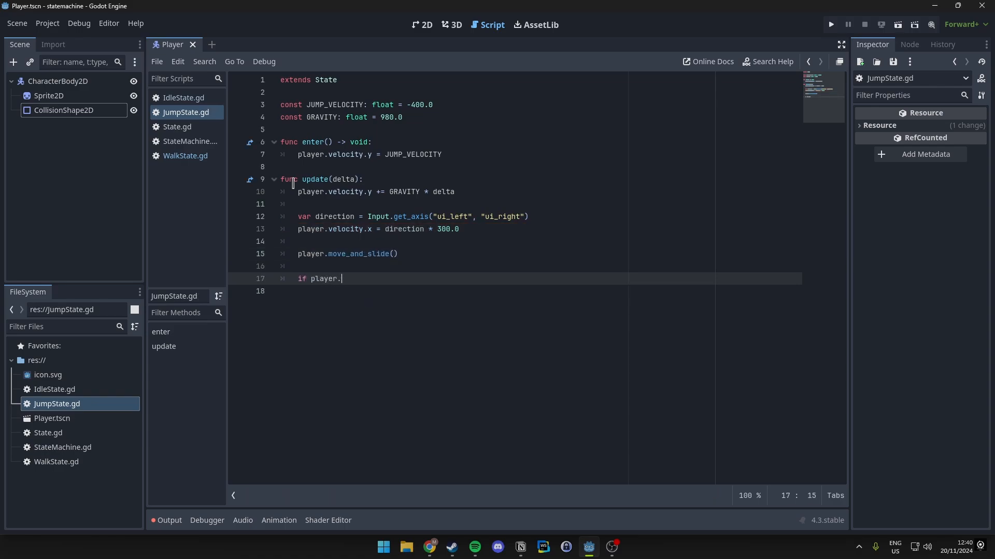
pyautogui.write('is_on_floor():')
pyautogui.click(539, 291)
pyautogui.write('if d')
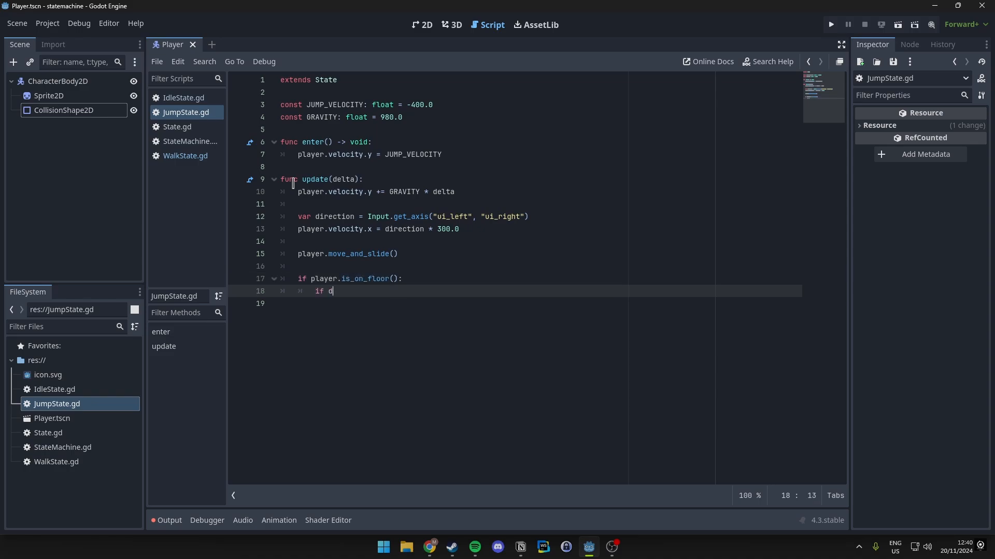
pyautogui.write('irection == 0:')
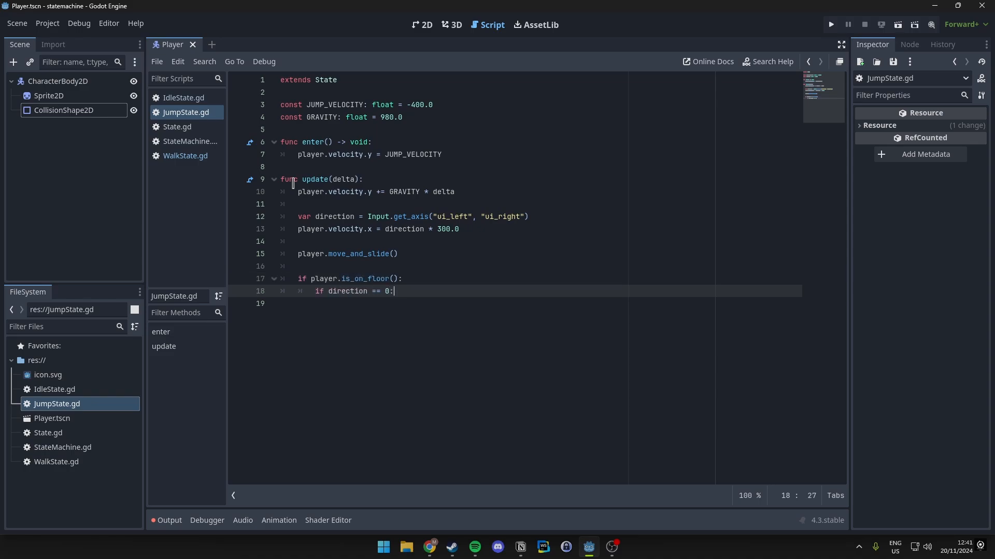
pyautogui.write('state_finished.emit("idle')
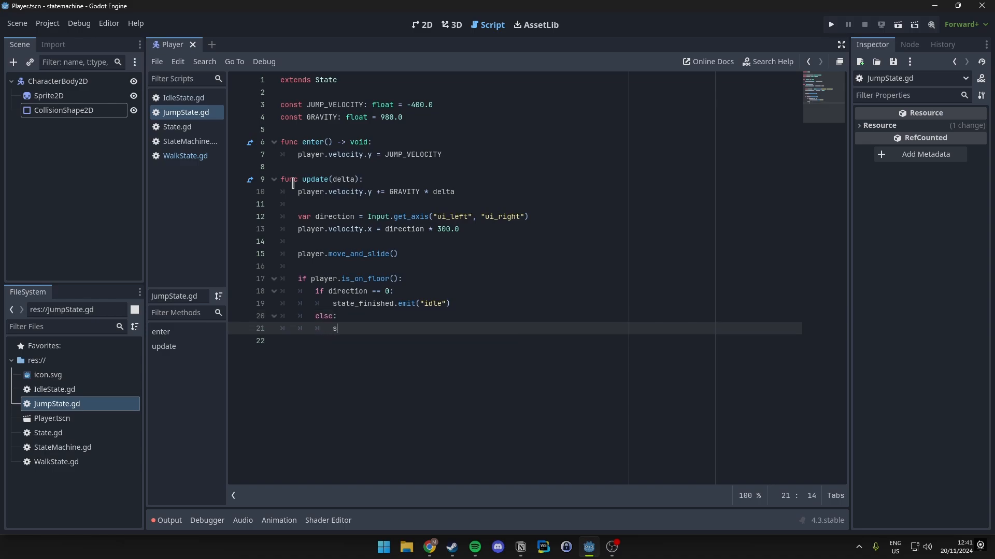
pyautogui.write('tate_finished.emit("walk')
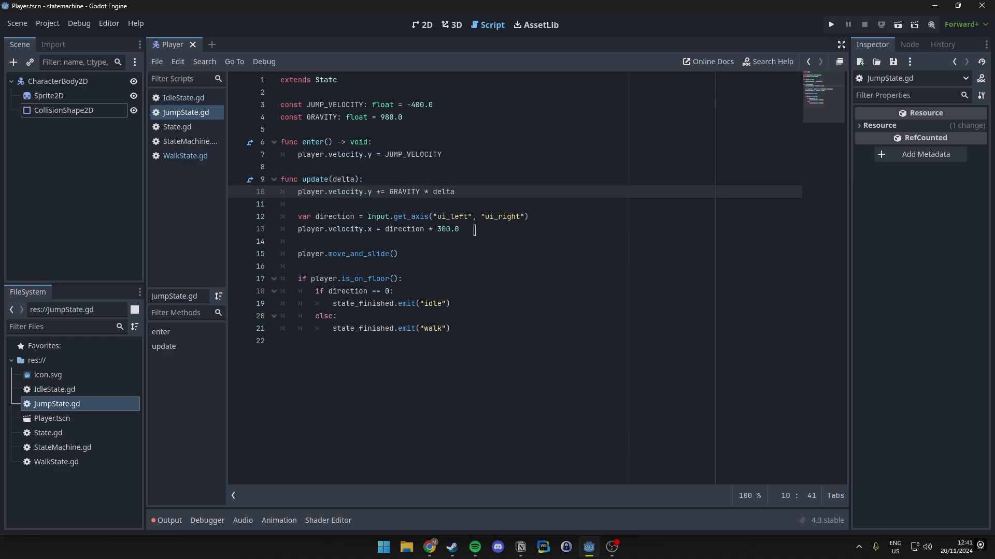
# - Review the code: speed 300.0, move_and_slide, is_on_floor check, and idle/walk transitions
pyautogui.click(448, 229)
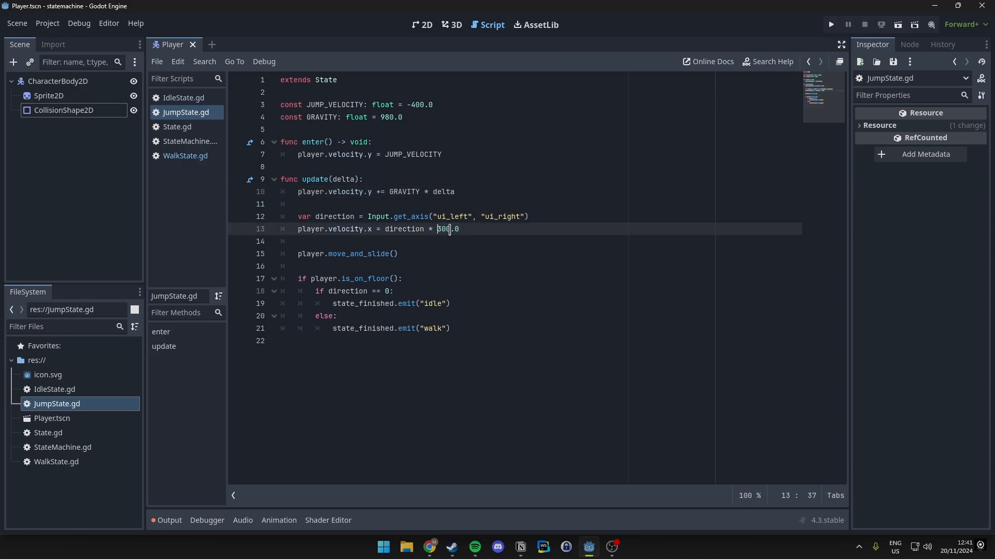
pyautogui.click(340, 253)
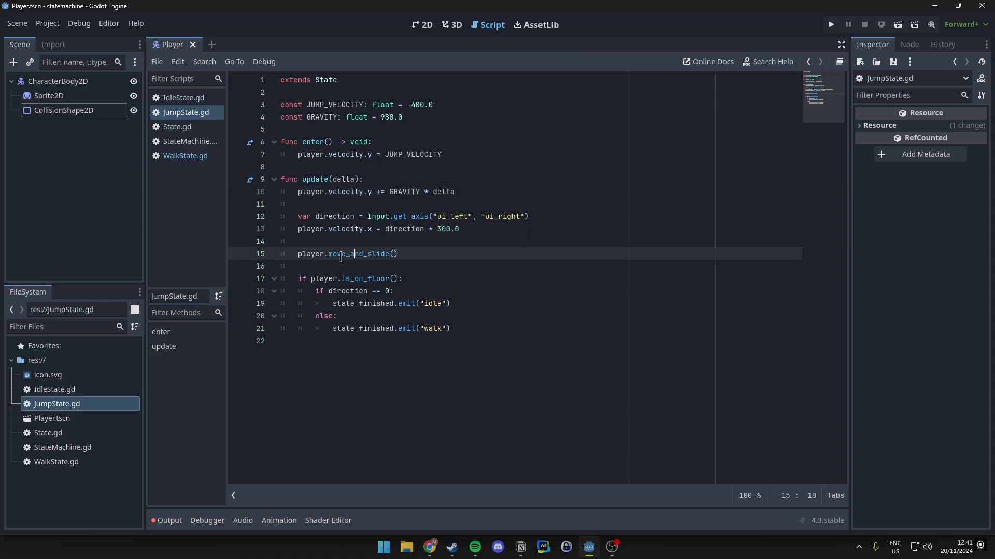
pyautogui.click(383, 241)
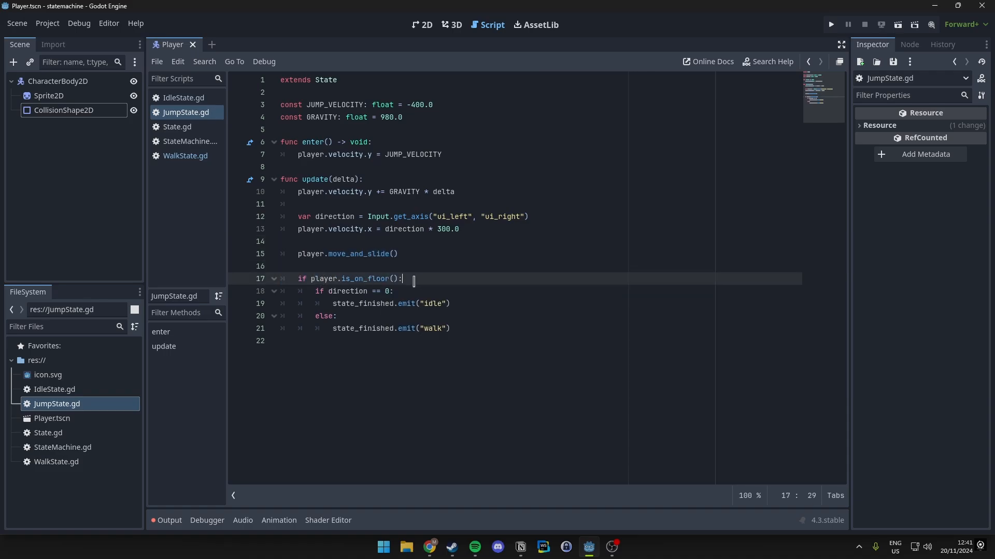
pyautogui.click(360, 291)
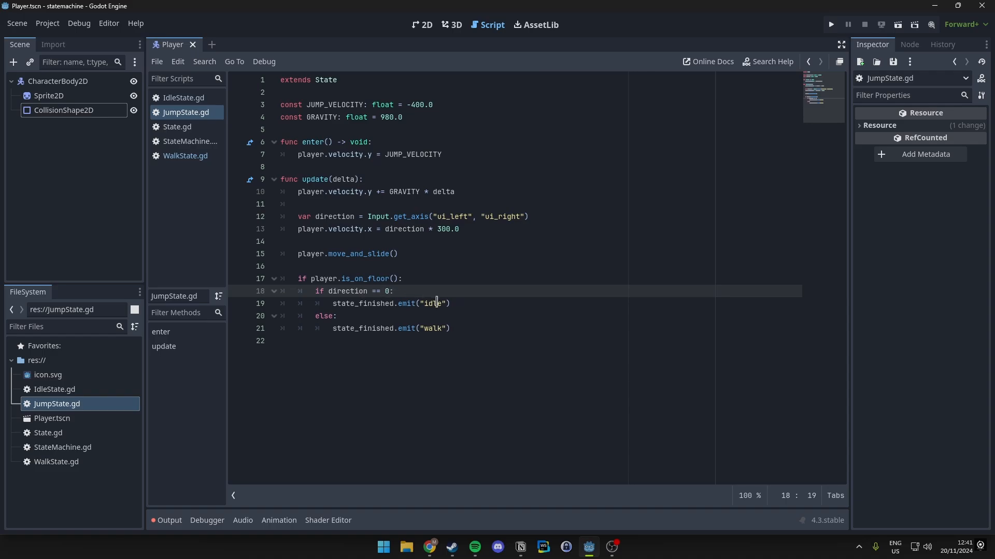
pyautogui.doubleClick(432, 304)
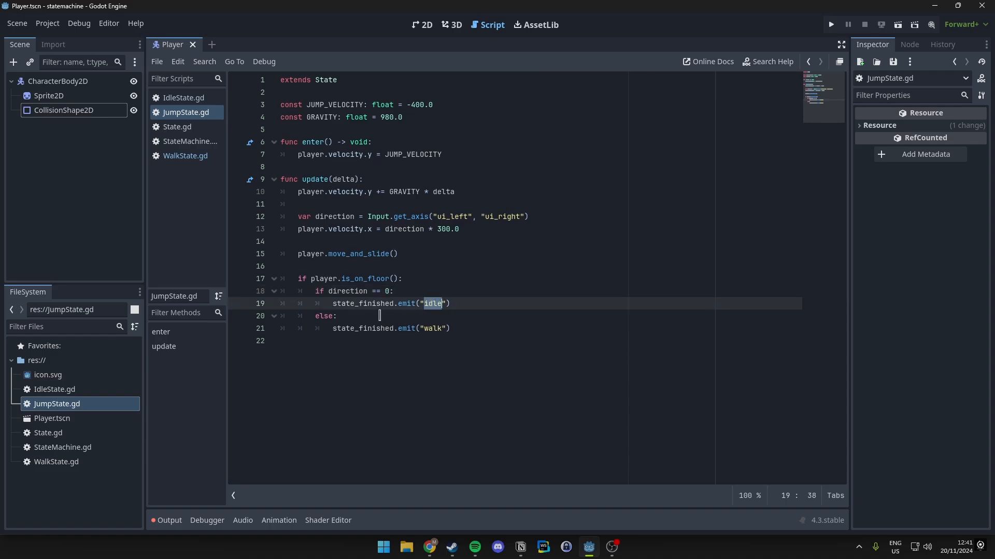
pyautogui.click(429, 329)
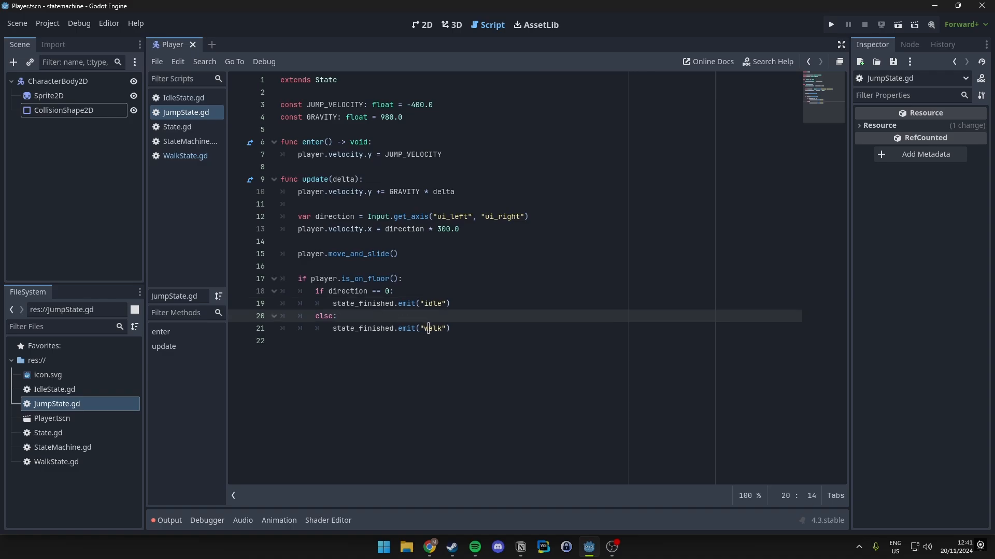
pyautogui.doubleClick(435, 328)
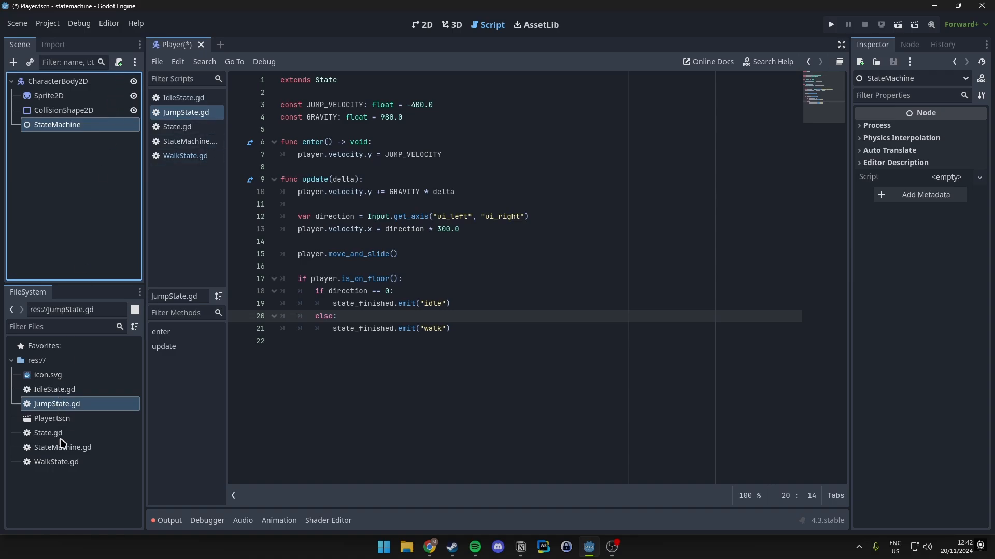
# - Attach StateMachine.gd to StateMachine and add a child Node named JumpState
pyautogui.click(62, 447)
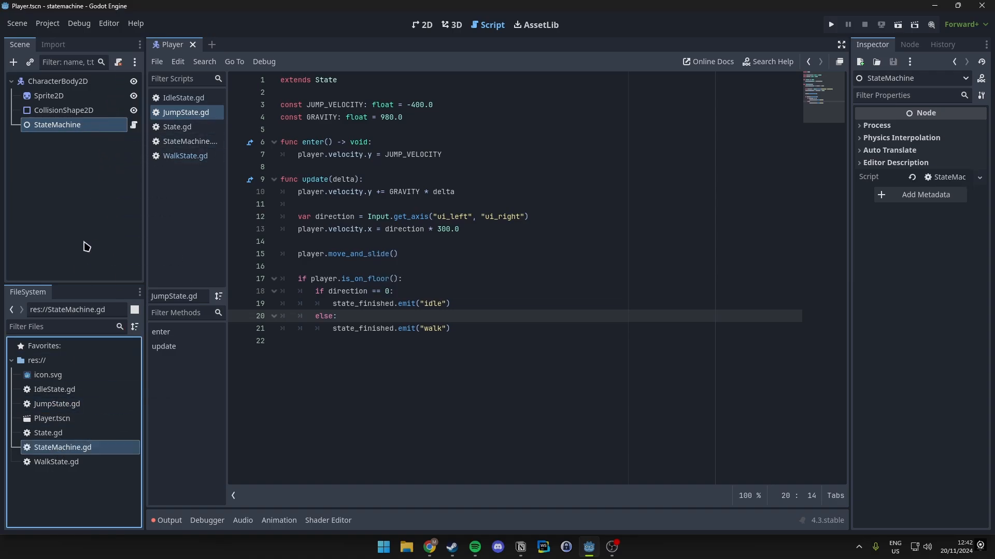
pyautogui.moveTo(58, 132)
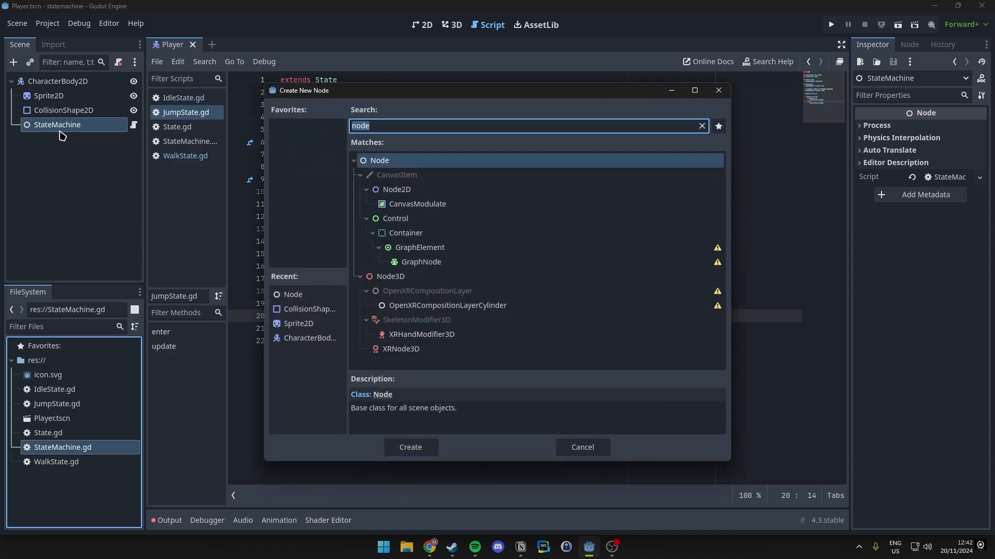
pyautogui.click(410, 448)
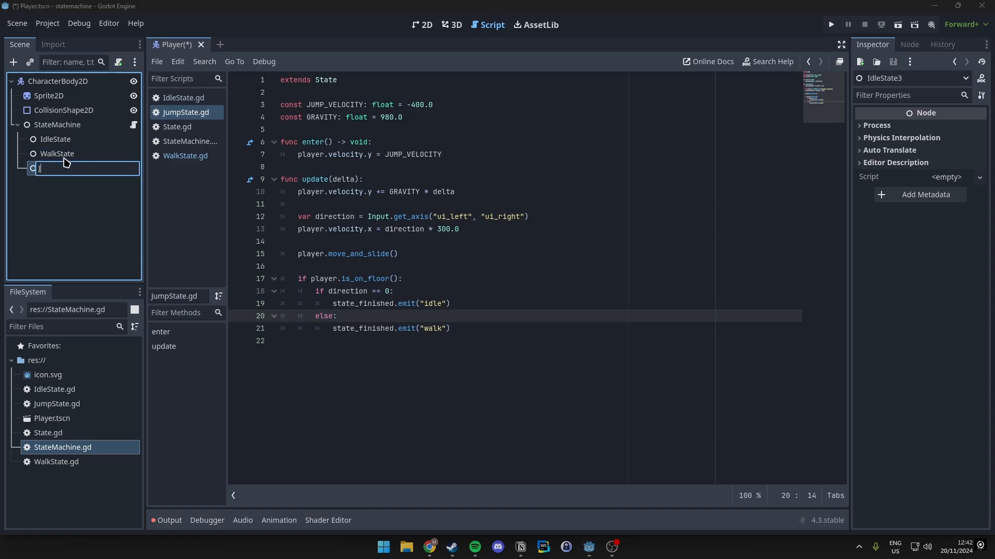
pyautogui.write('JumpState')
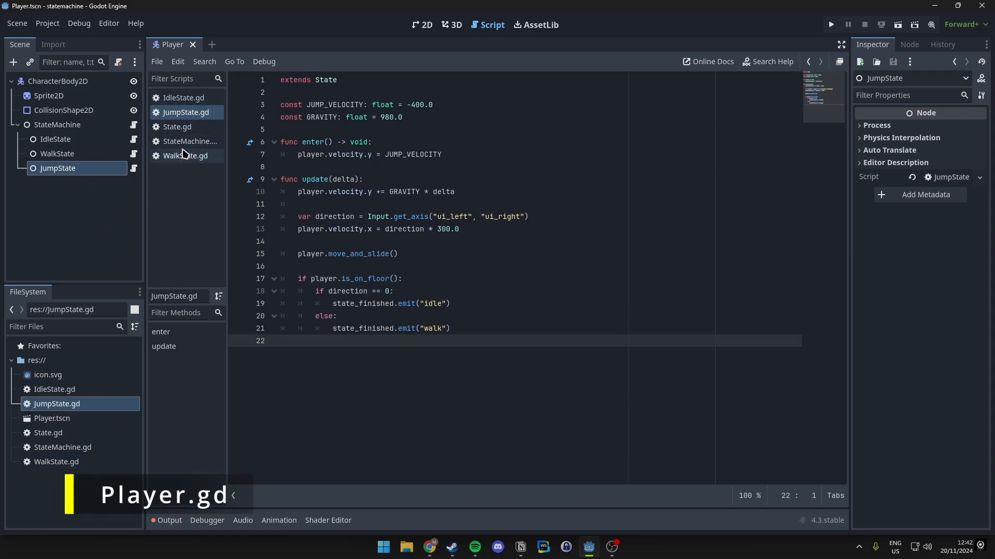
pyautogui.moveTo(177, 184)
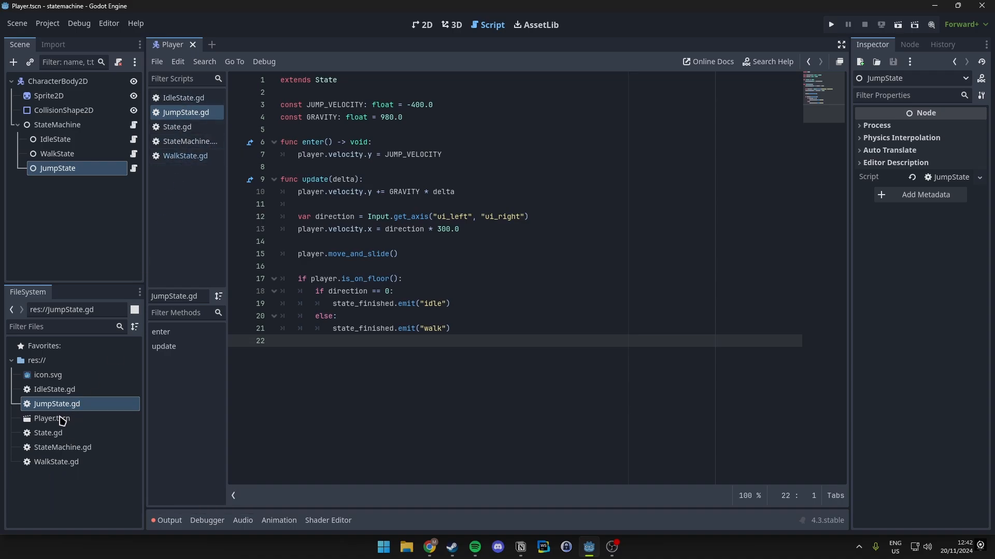
pyautogui.moveTo(96, 131)
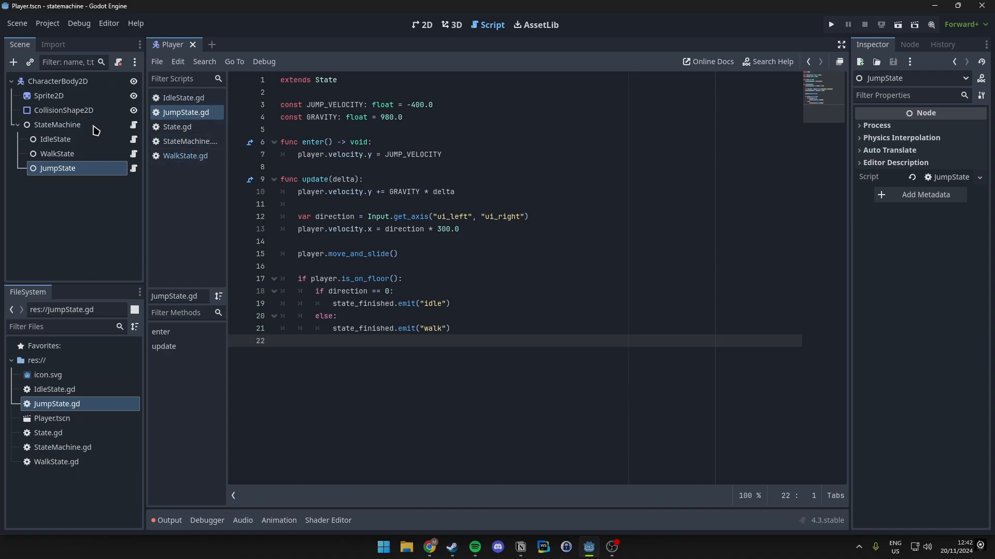
# - Attach a new Player.gd script to the player body and begin a _ready() function
pyautogui.click(59, 81)
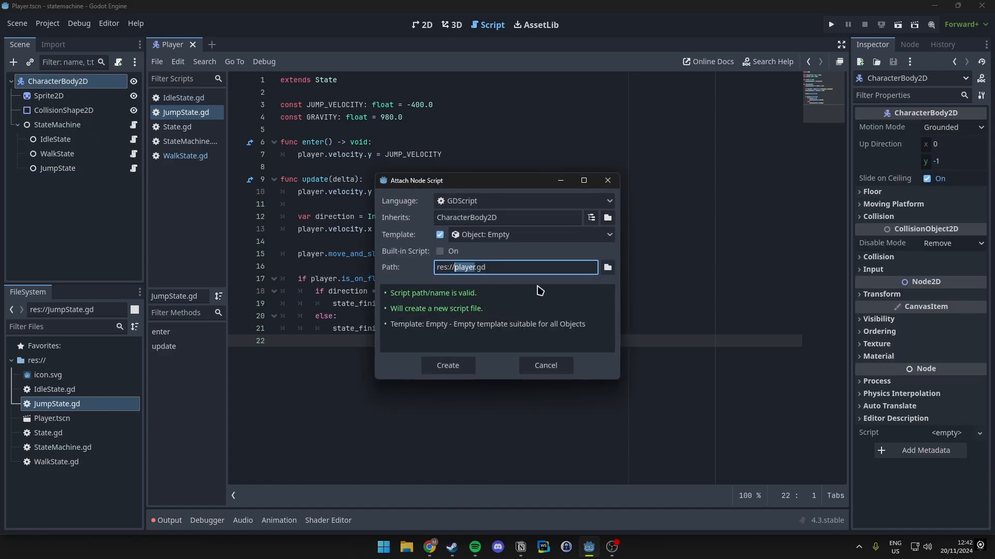
pyautogui.click(448, 365)
pyautogui.write('func')
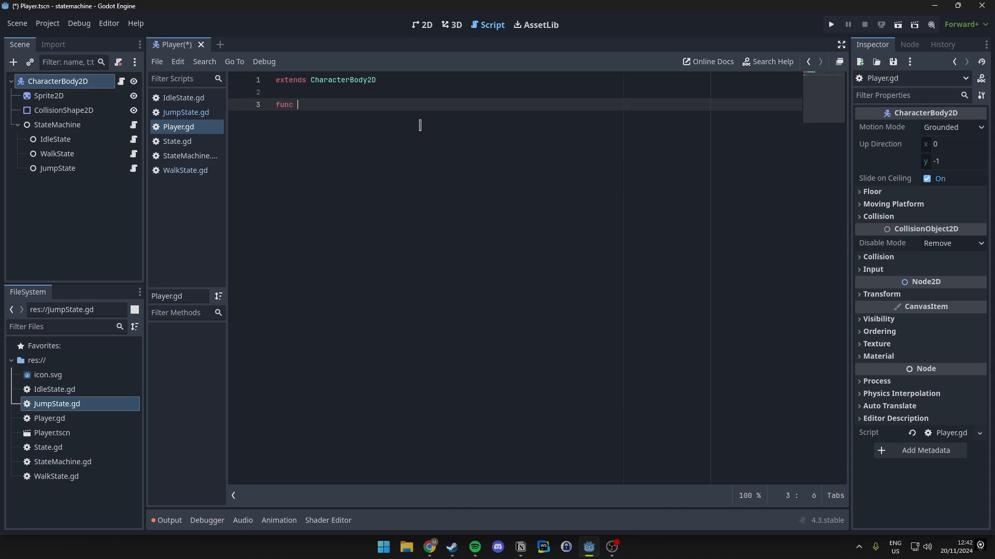
pyautogui.write('_ready()')
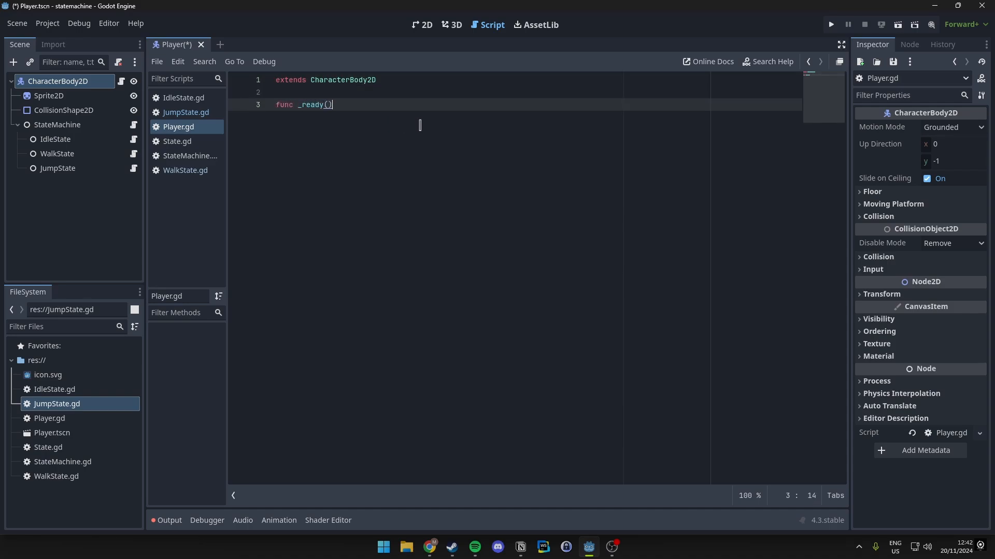
pyautogui.press('Return')
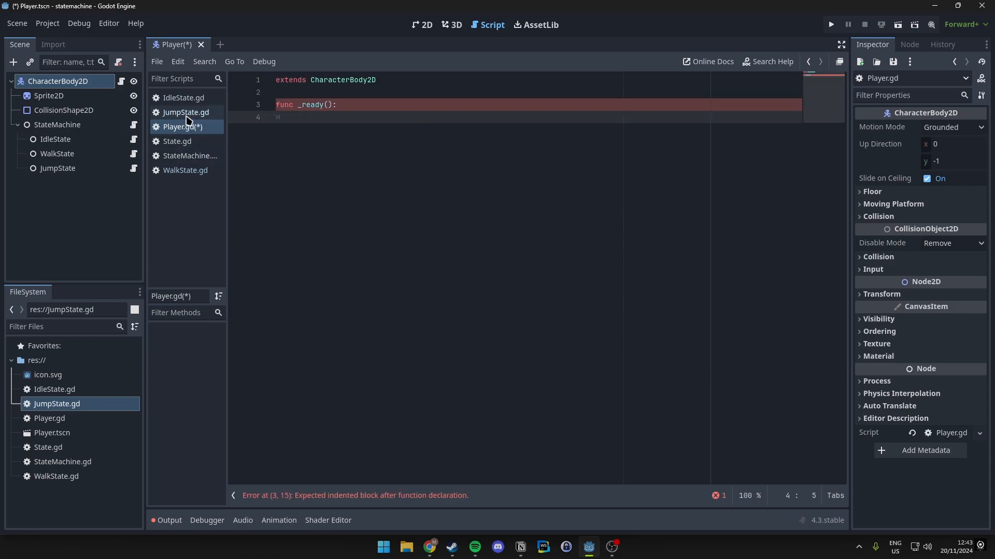
# - Check the jump script's player reference, then loop over $StateMachine.get_children() in _ready
pyautogui.click(185, 112)
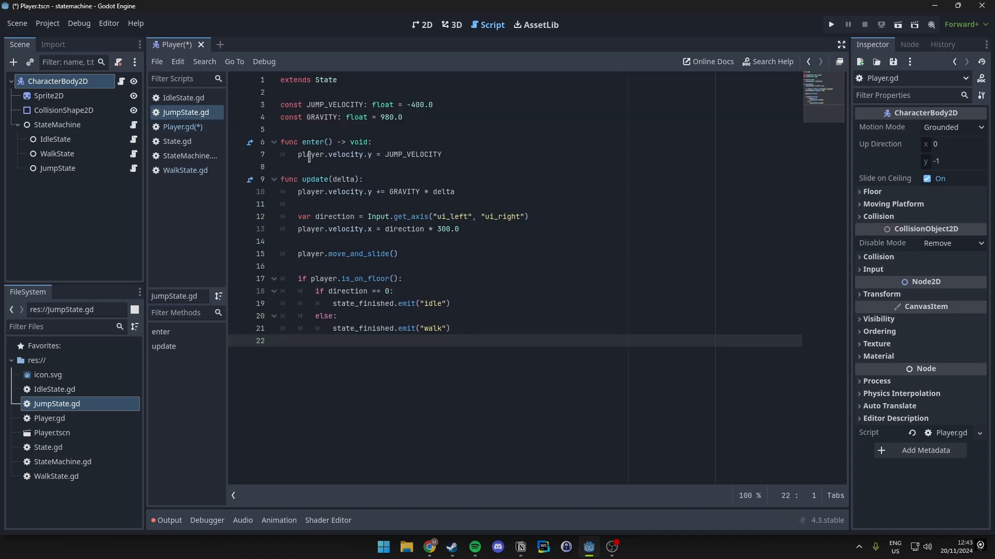
pyautogui.doubleClick(310, 192)
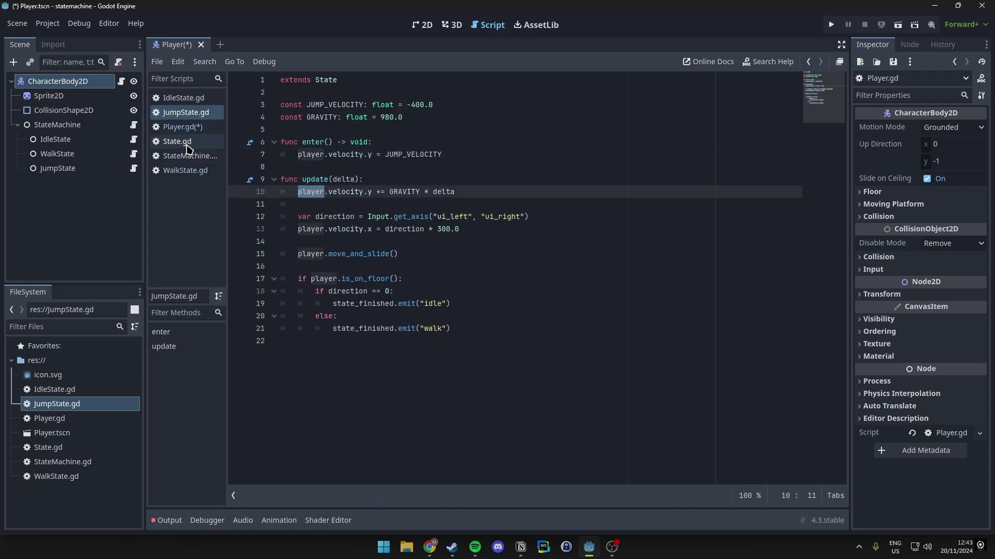
pyautogui.click(182, 127)
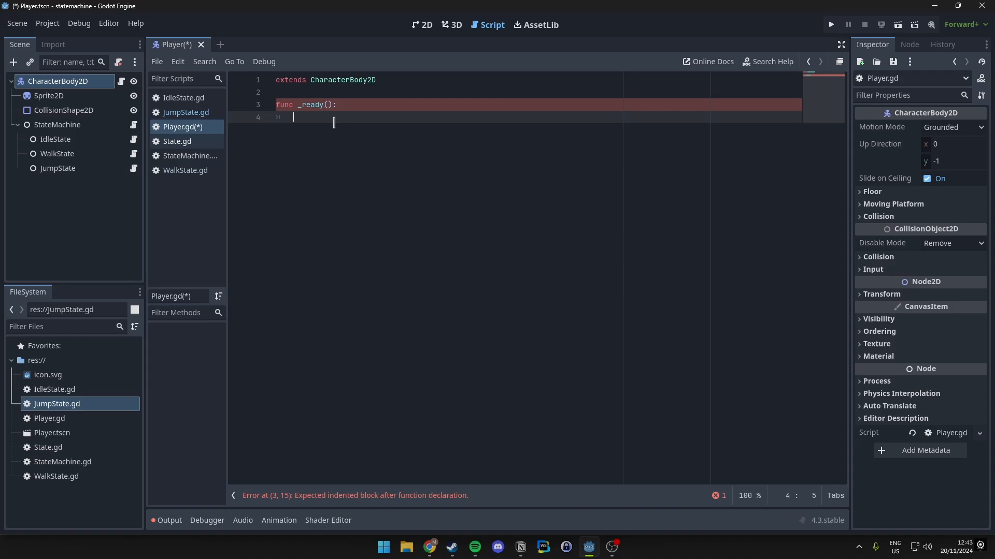
pyautogui.write('for state in')
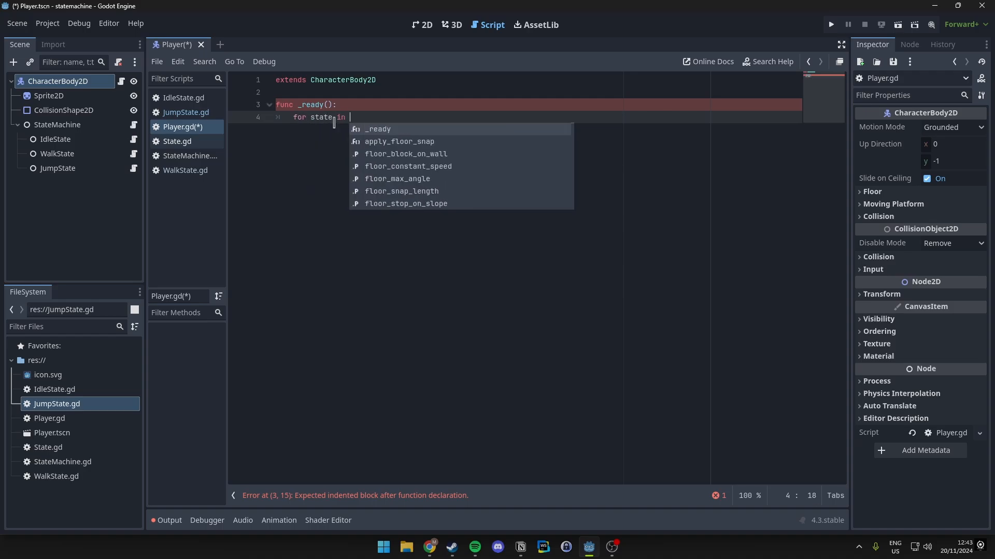
pyautogui.write('$StateMachine')
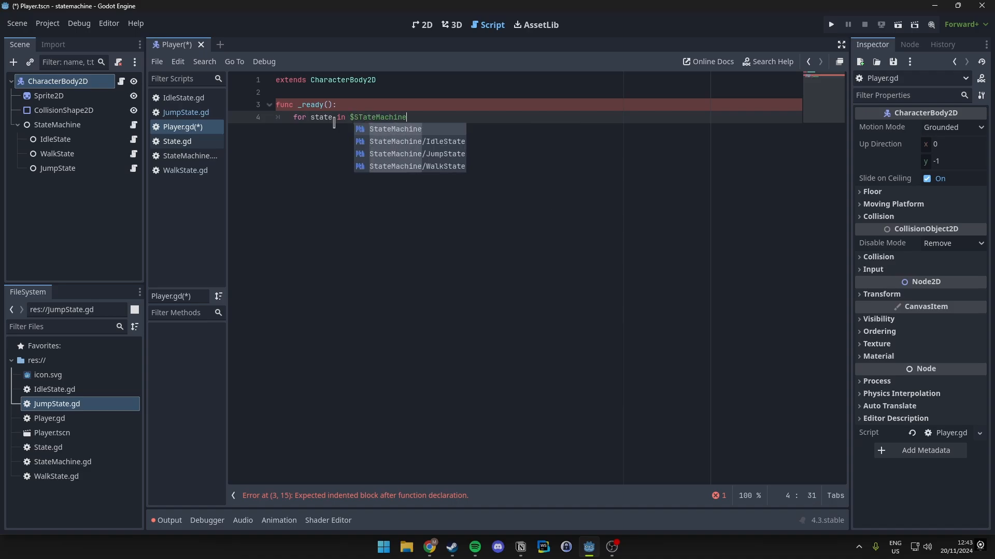
pyautogui.press('Escape')
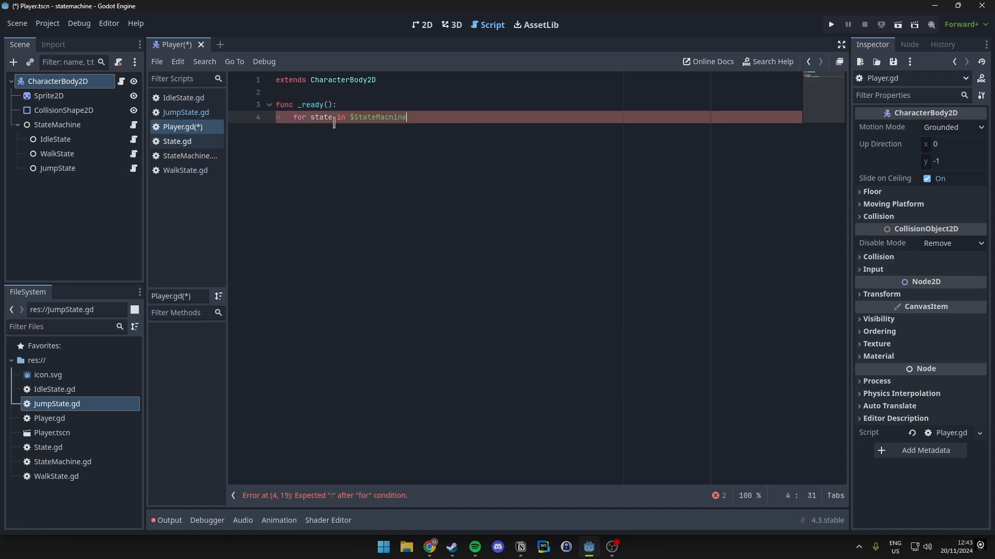
pyautogui.write('.get_children():')
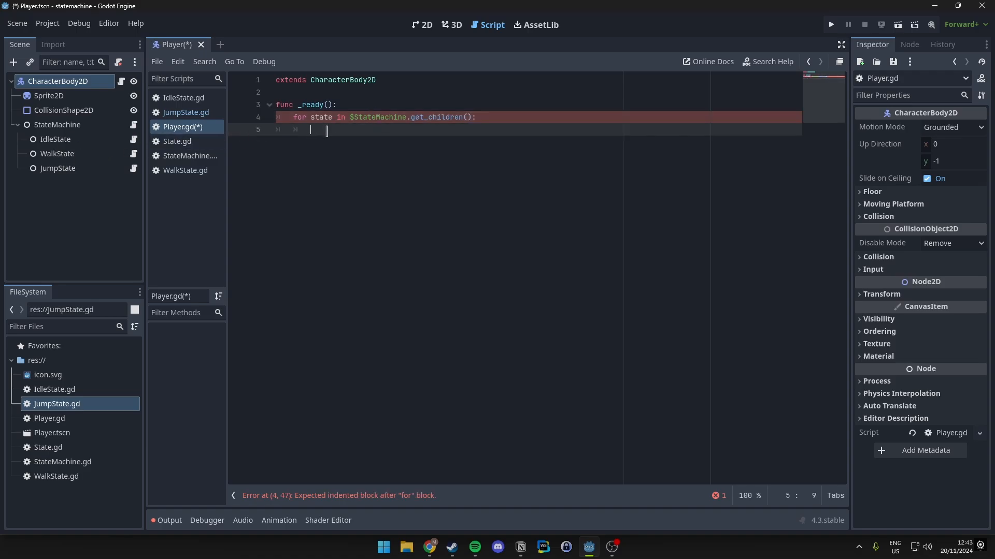
pyautogui.write('state.player = self')
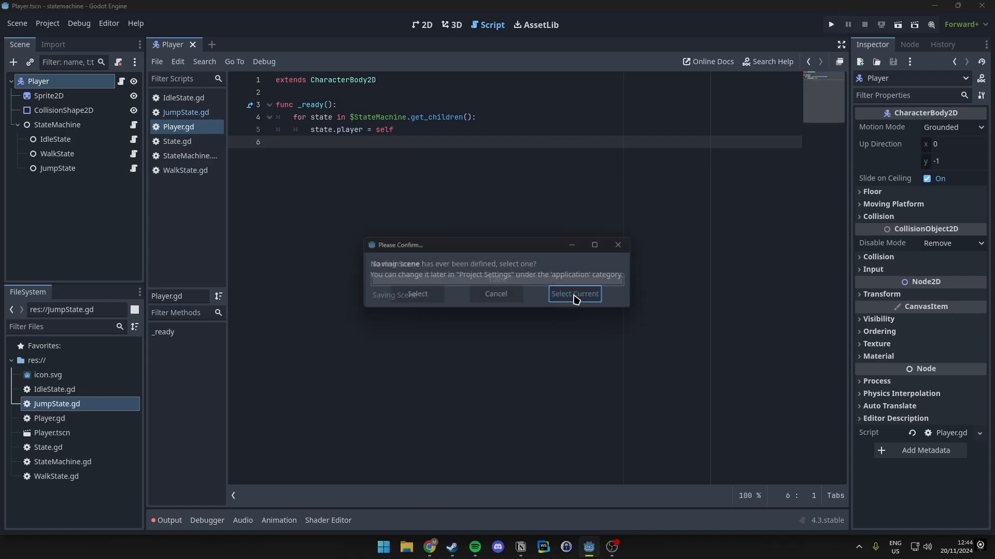
# - Make the current scene the main scene and wrap Player.gd's assignment in 'if state is State:'
pyautogui.click(574, 293)
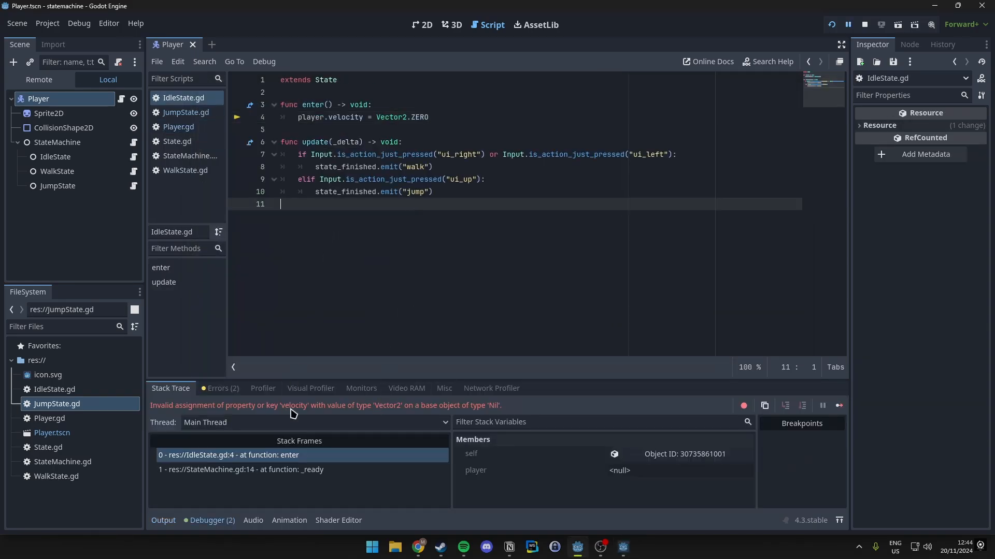
pyautogui.moveTo(407, 320)
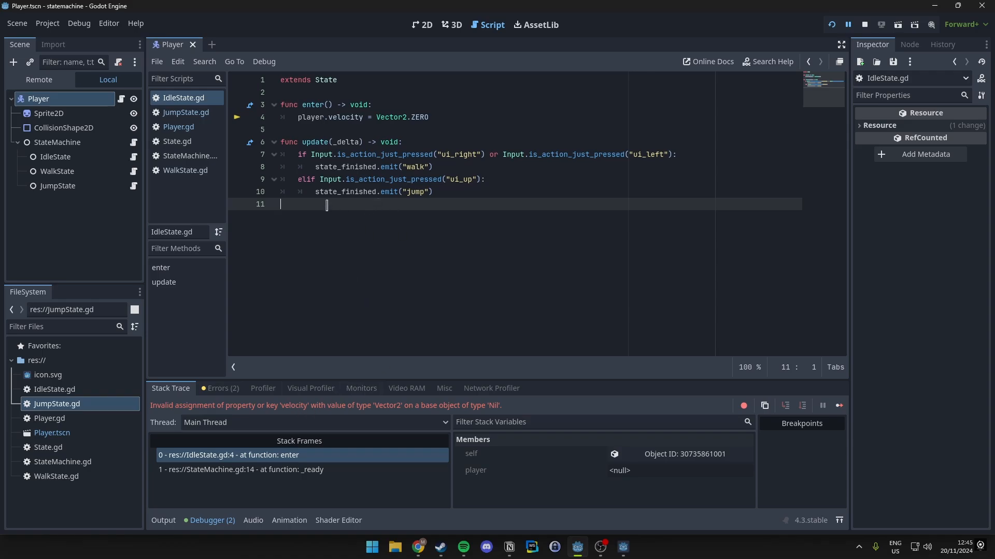
pyautogui.click(178, 127)
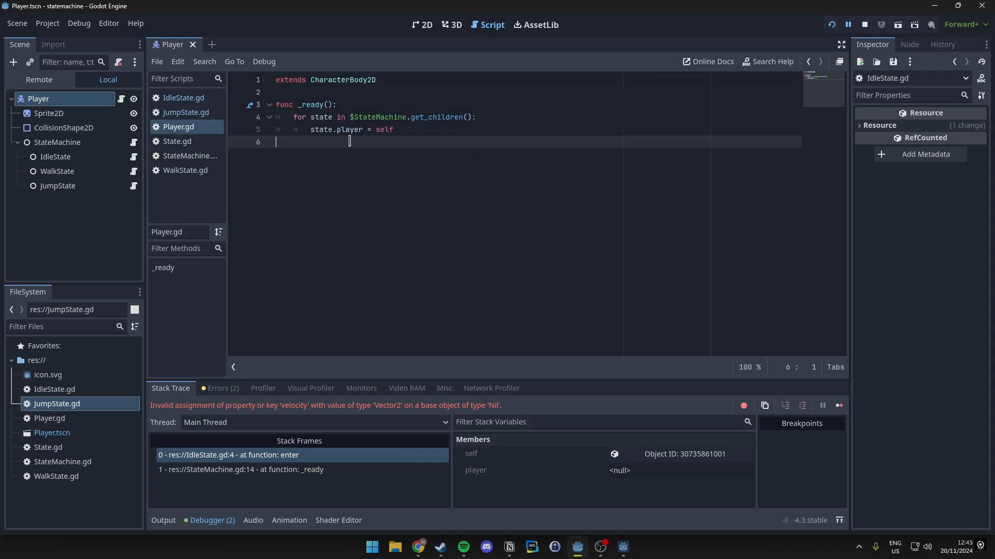
pyautogui.click(539, 114)
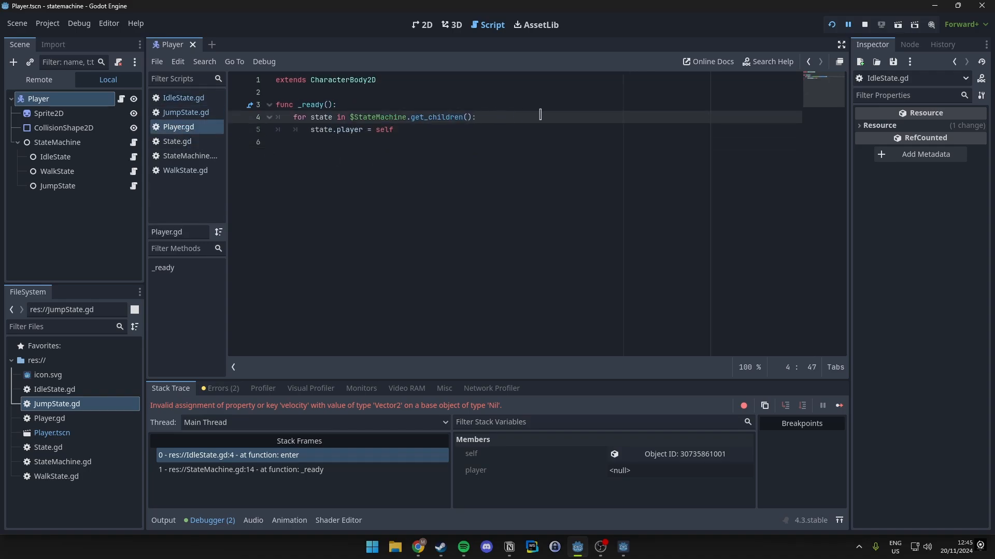
pyautogui.write('if state')
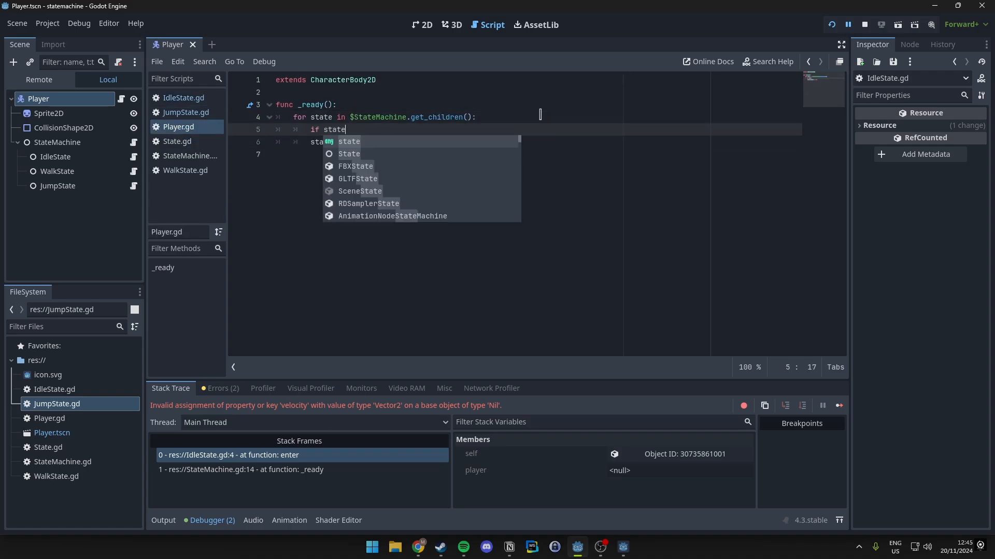
pyautogui.write('is State:')
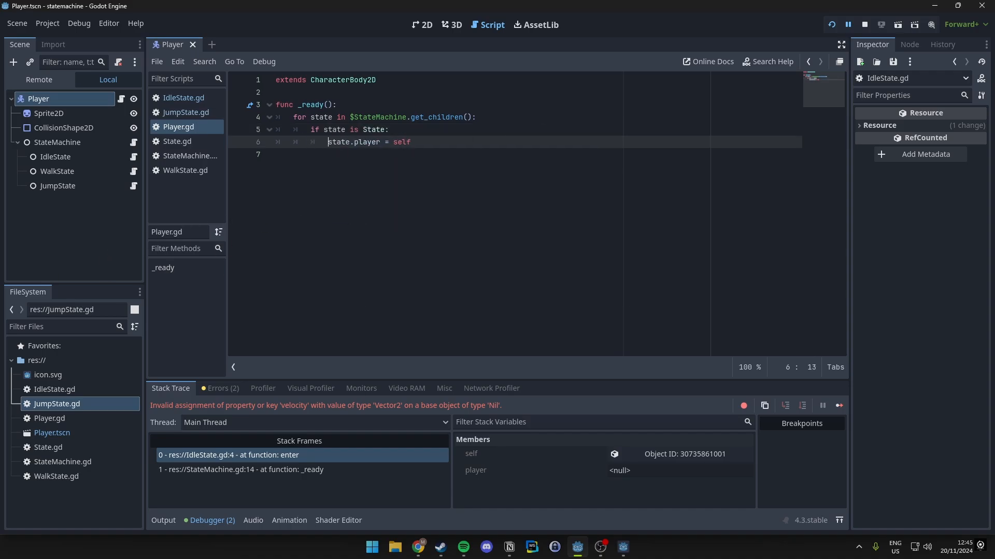
pyautogui.moveTo(198, 151)
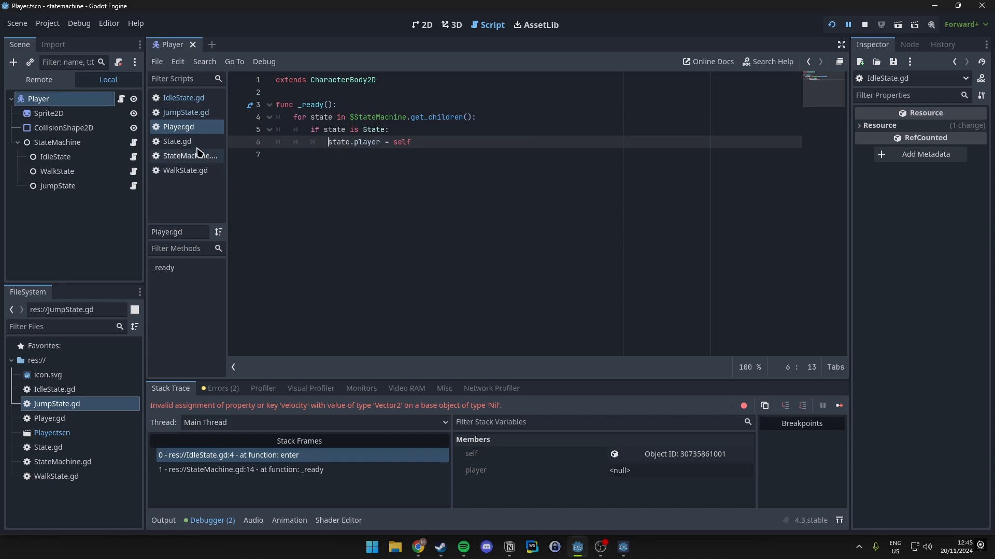
# - Add 'if player:' and 'if !player: return' guards to the state script
pyautogui.click(177, 141)
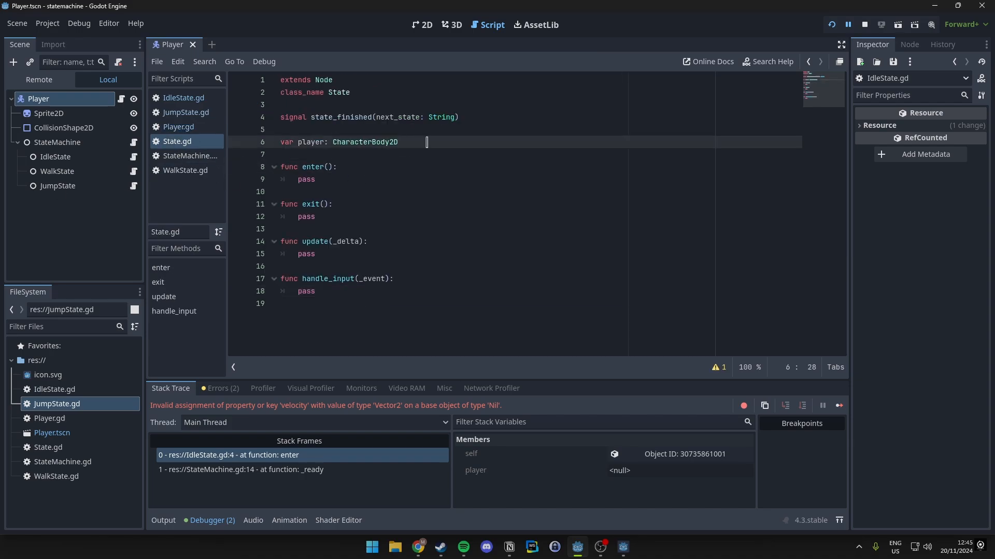
pyautogui.doubleClick(365, 141)
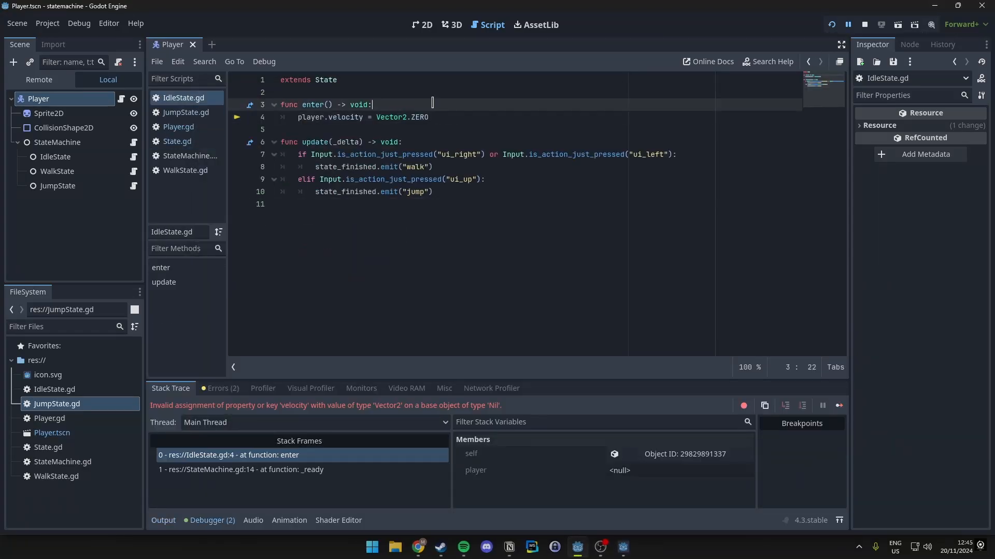
pyautogui.write('if')
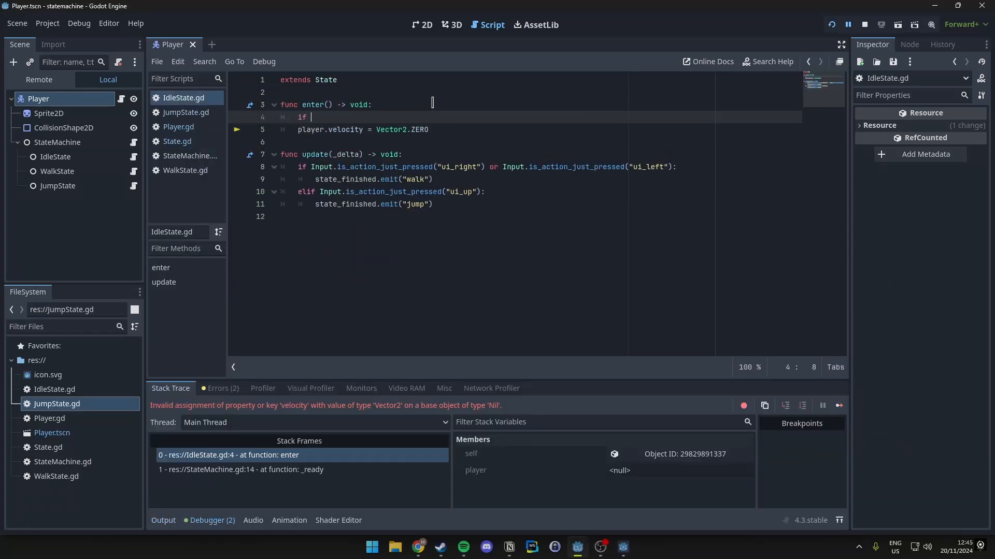
pyautogui.write('player:')
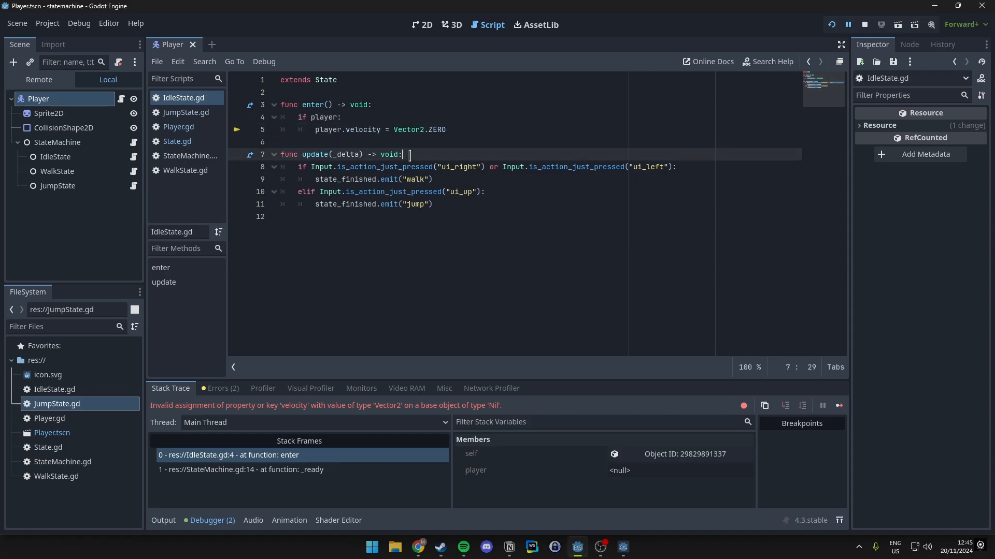
pyautogui.write('if !pla')
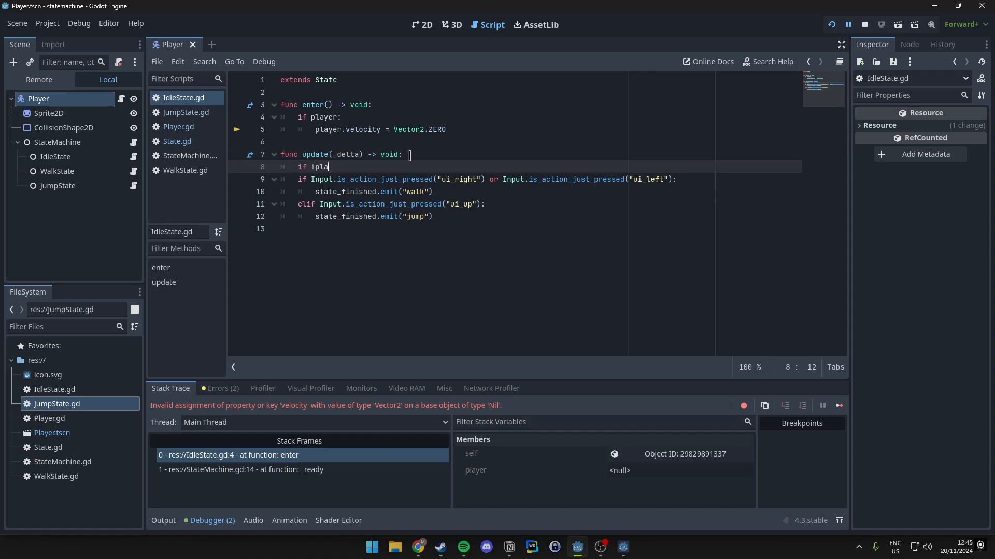
pyautogui.write('yer:')
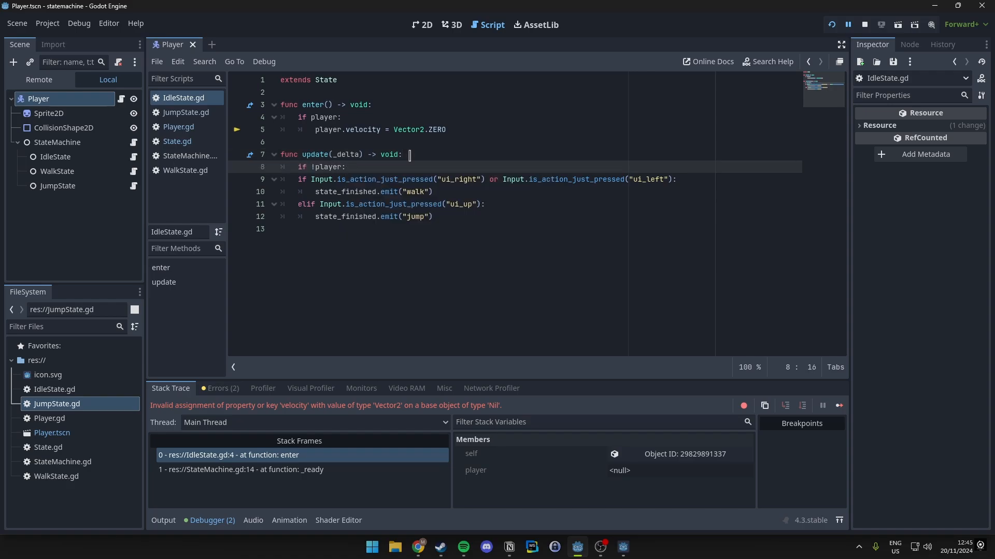
pyautogui.write('return')
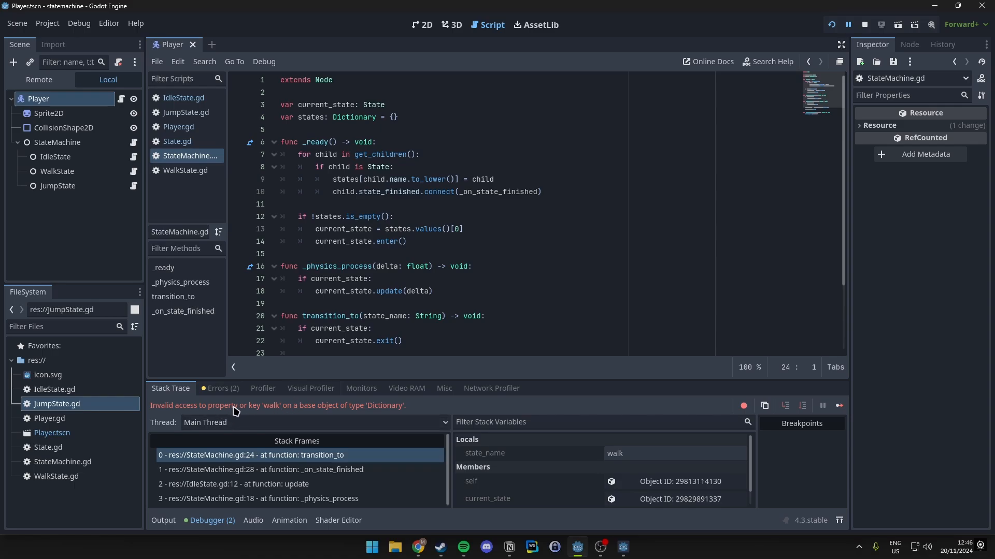
pyautogui.moveTo(283, 410)
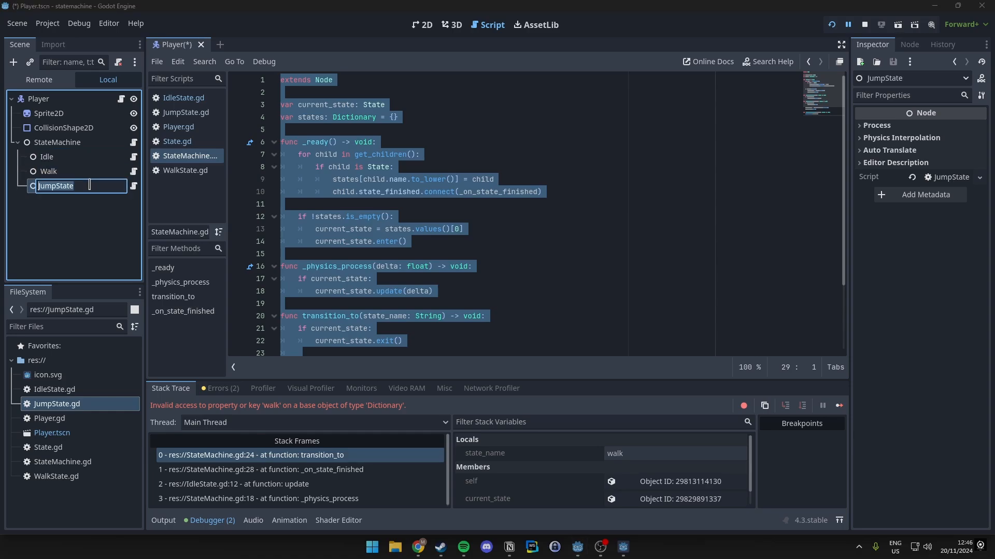
# - Confirm renaming the last state node to Jump and open WalkState.gd
pyautogui.press('Enter')
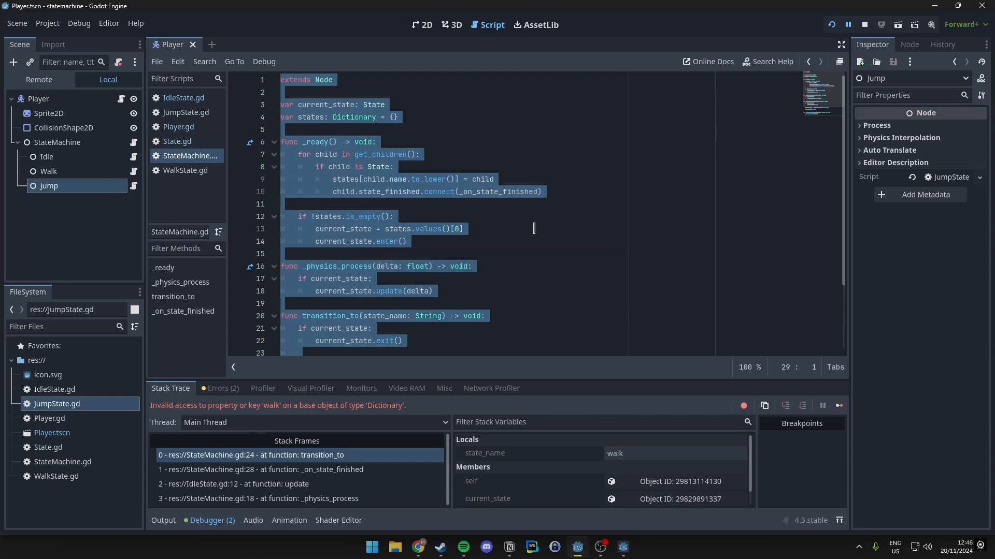
pyautogui.click(463, 228)
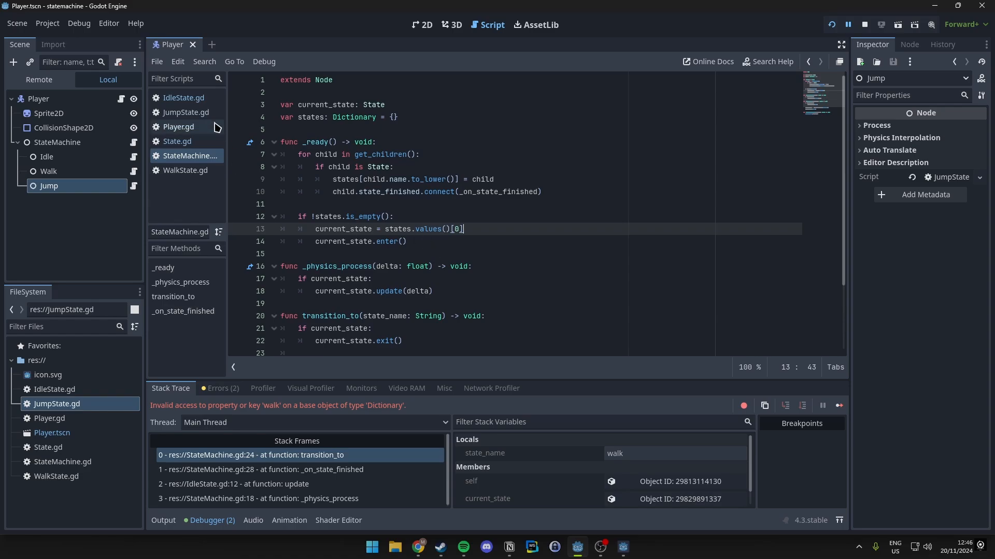
pyautogui.click(185, 169)
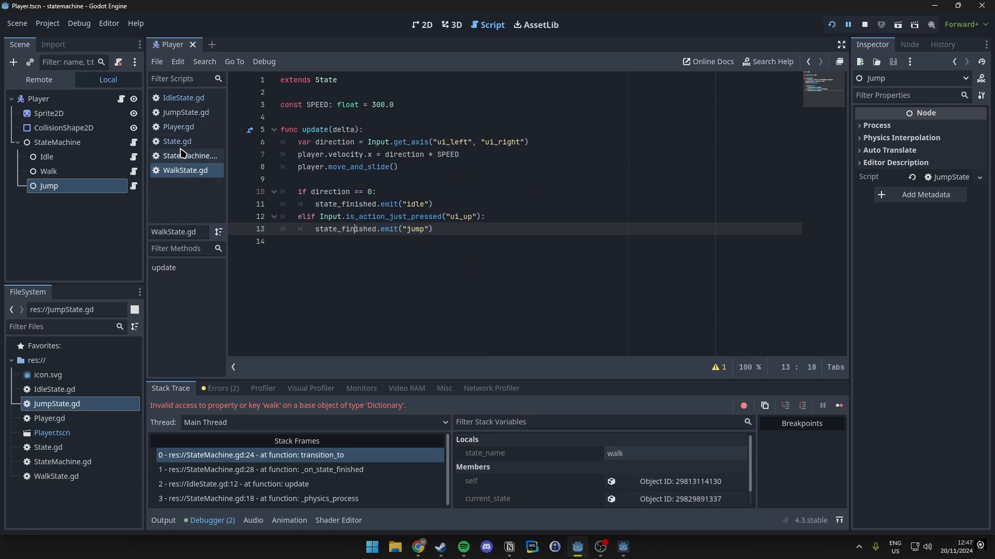
pyautogui.doubleClick(416, 229)
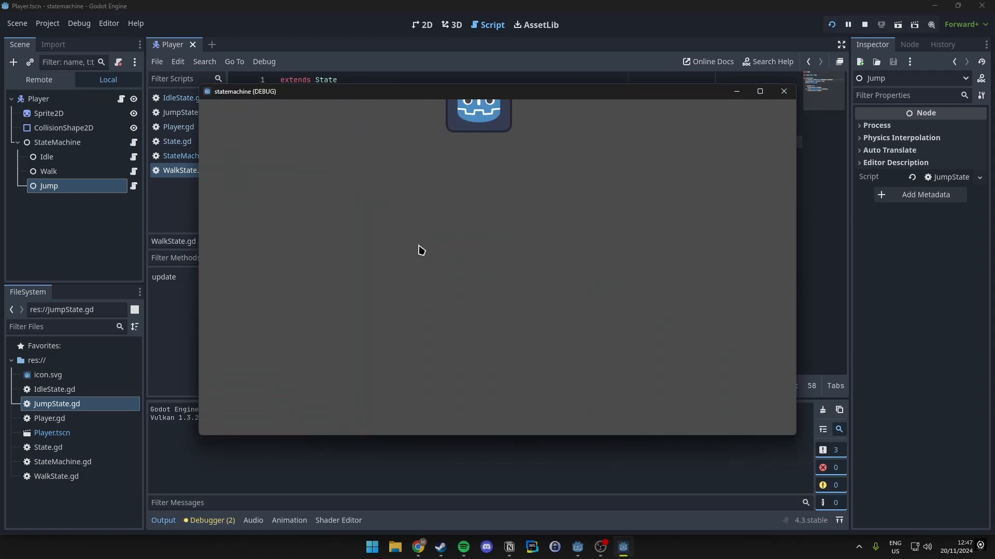
# - In the 2D view, drag the sprite and collision shape to screen centre, then test-run
pyautogui.click(783, 91)
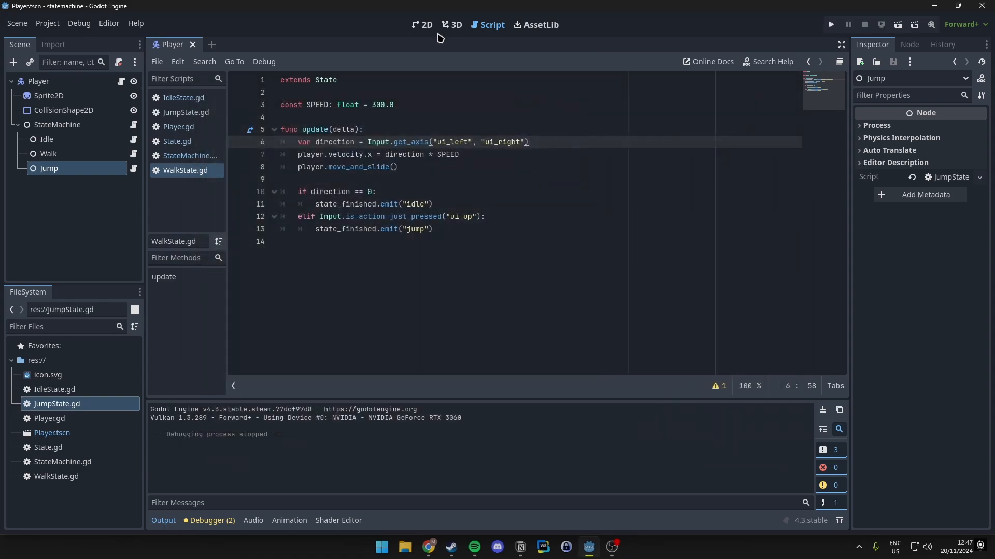
pyautogui.click(421, 25)
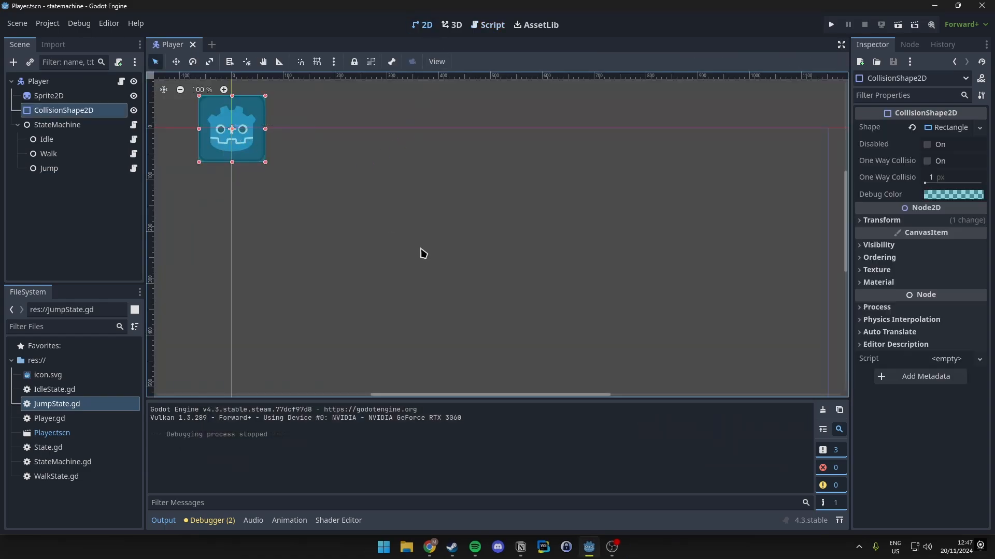
pyautogui.scroll(-3)
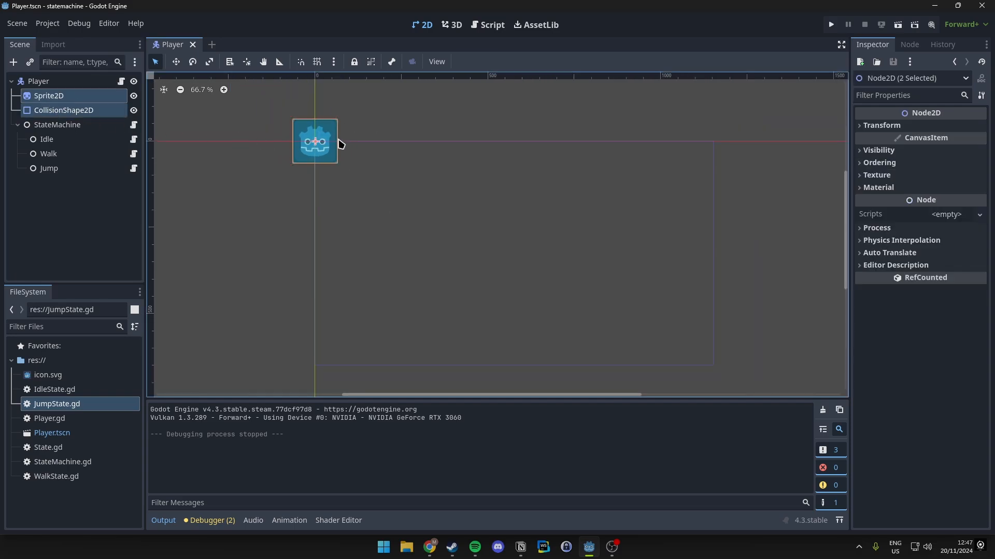
pyautogui.moveTo(315, 141); pyautogui.dragTo(468, 234)
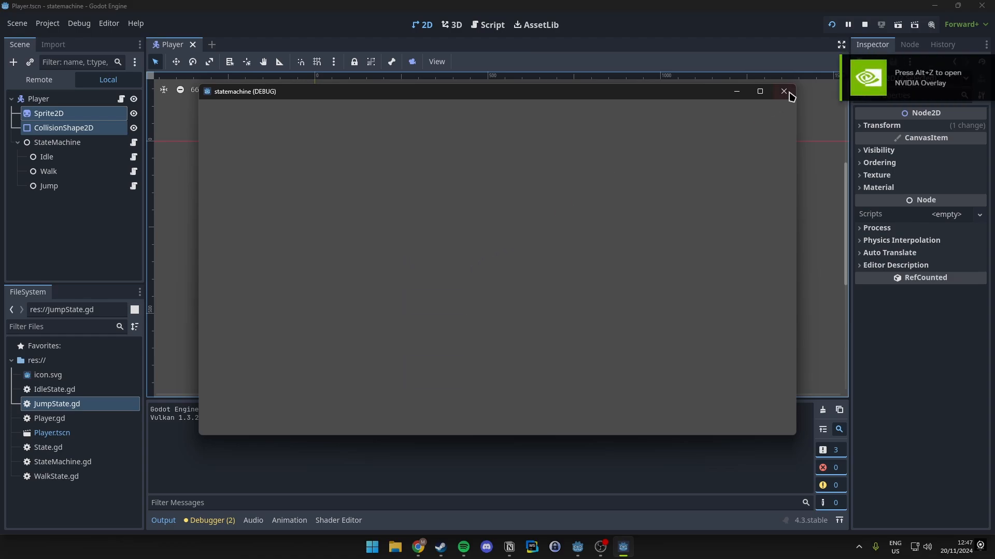
pyautogui.click(784, 91)
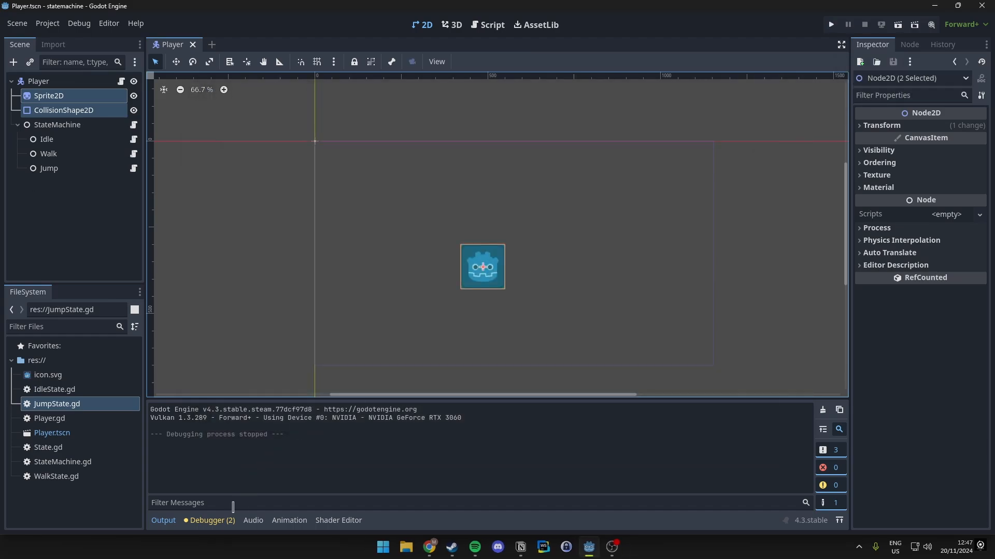